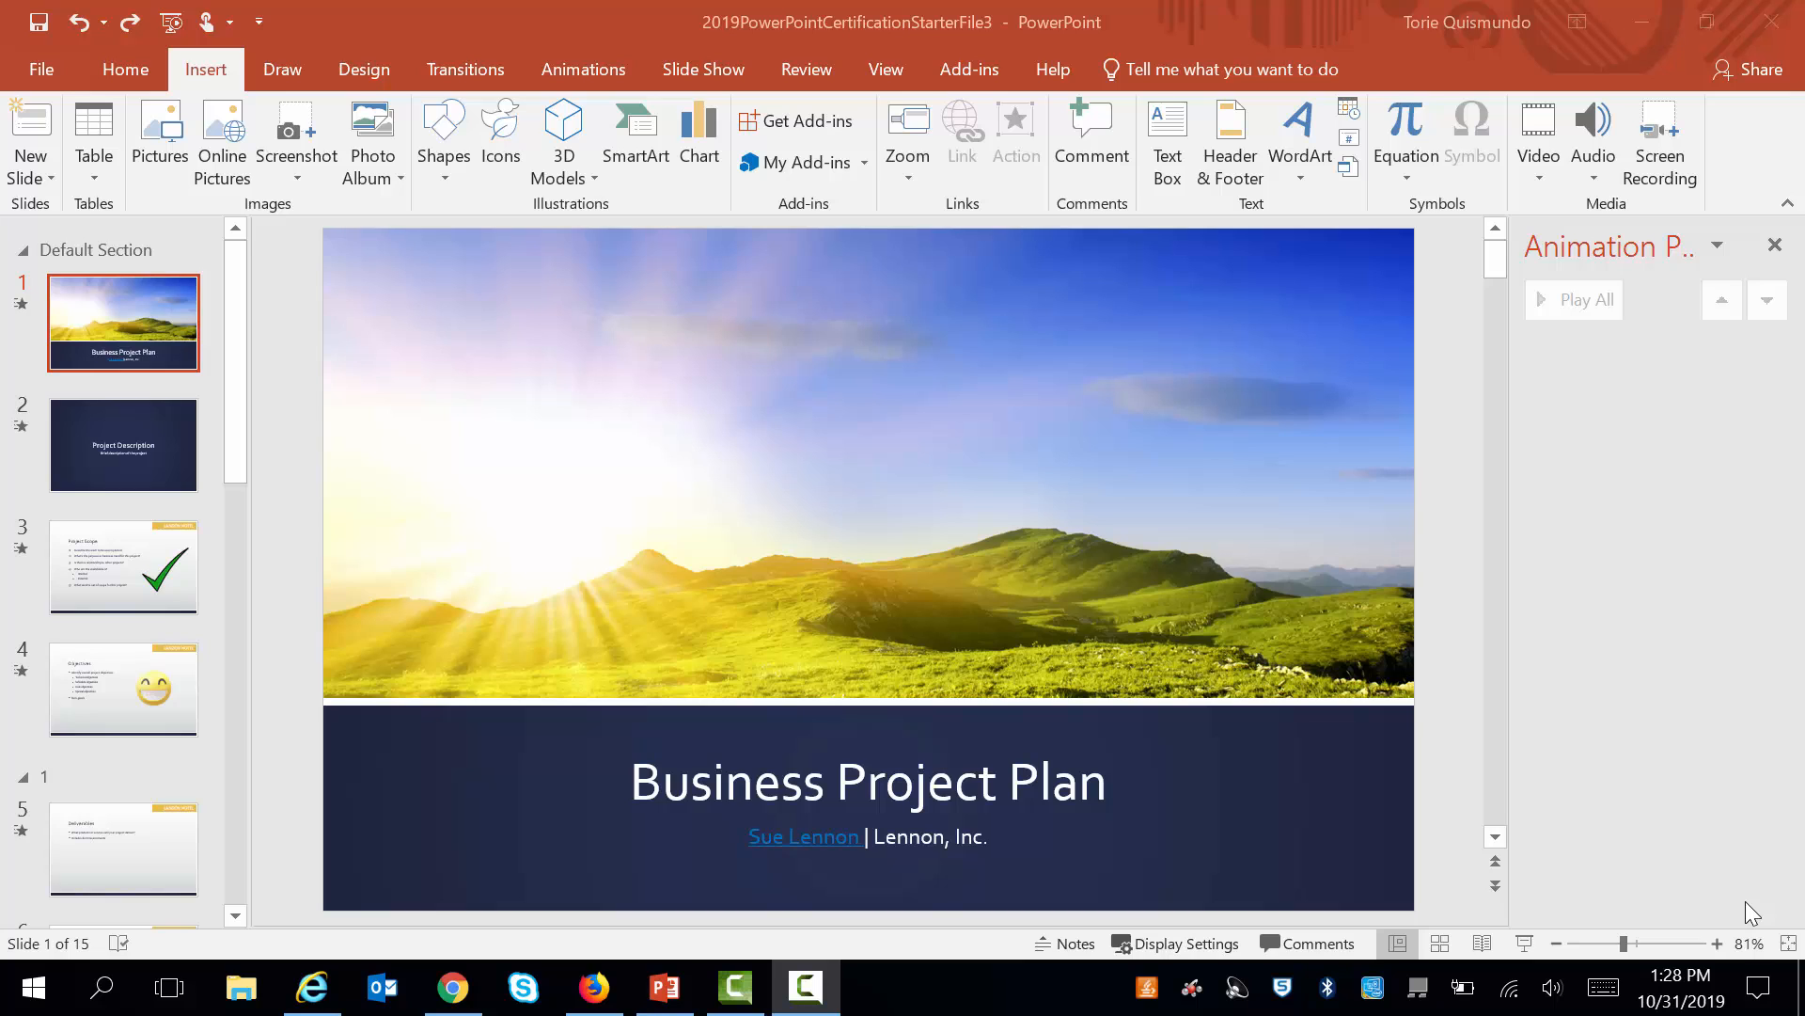
mouse_move(1467, 920)
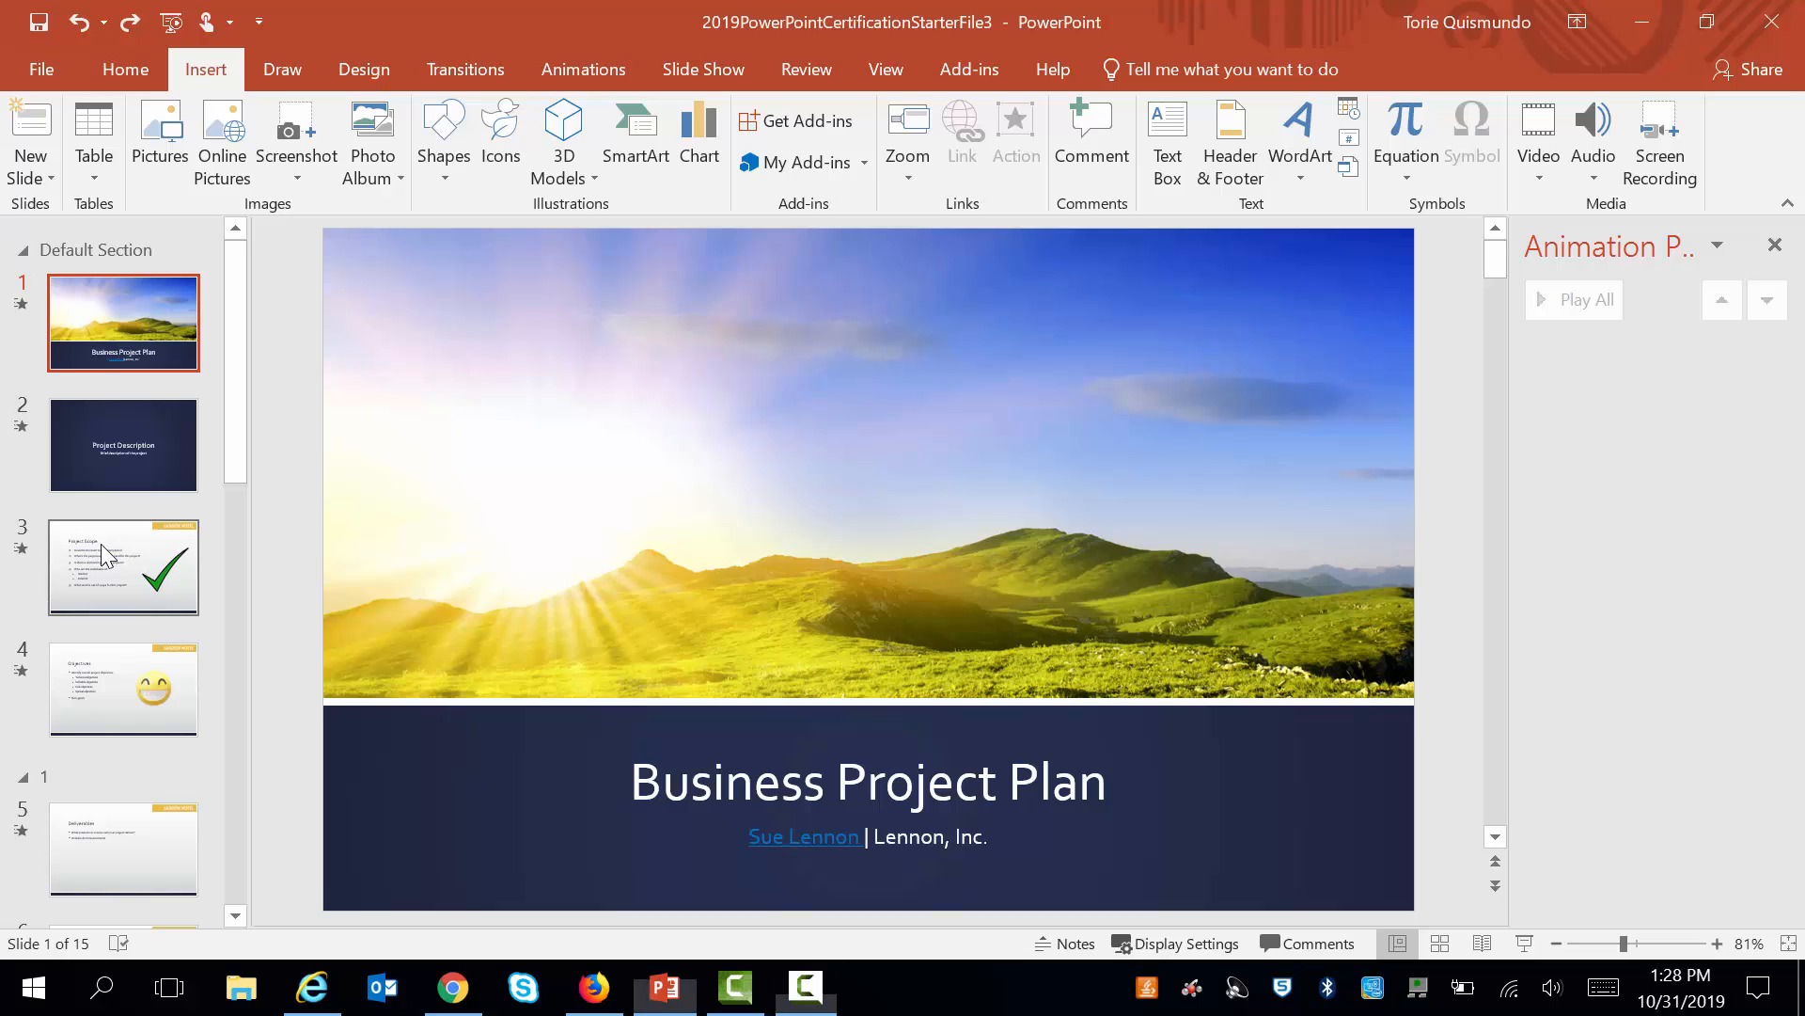
Go to slide 3, Project Scope, with the green check mark.
left_click(122, 566)
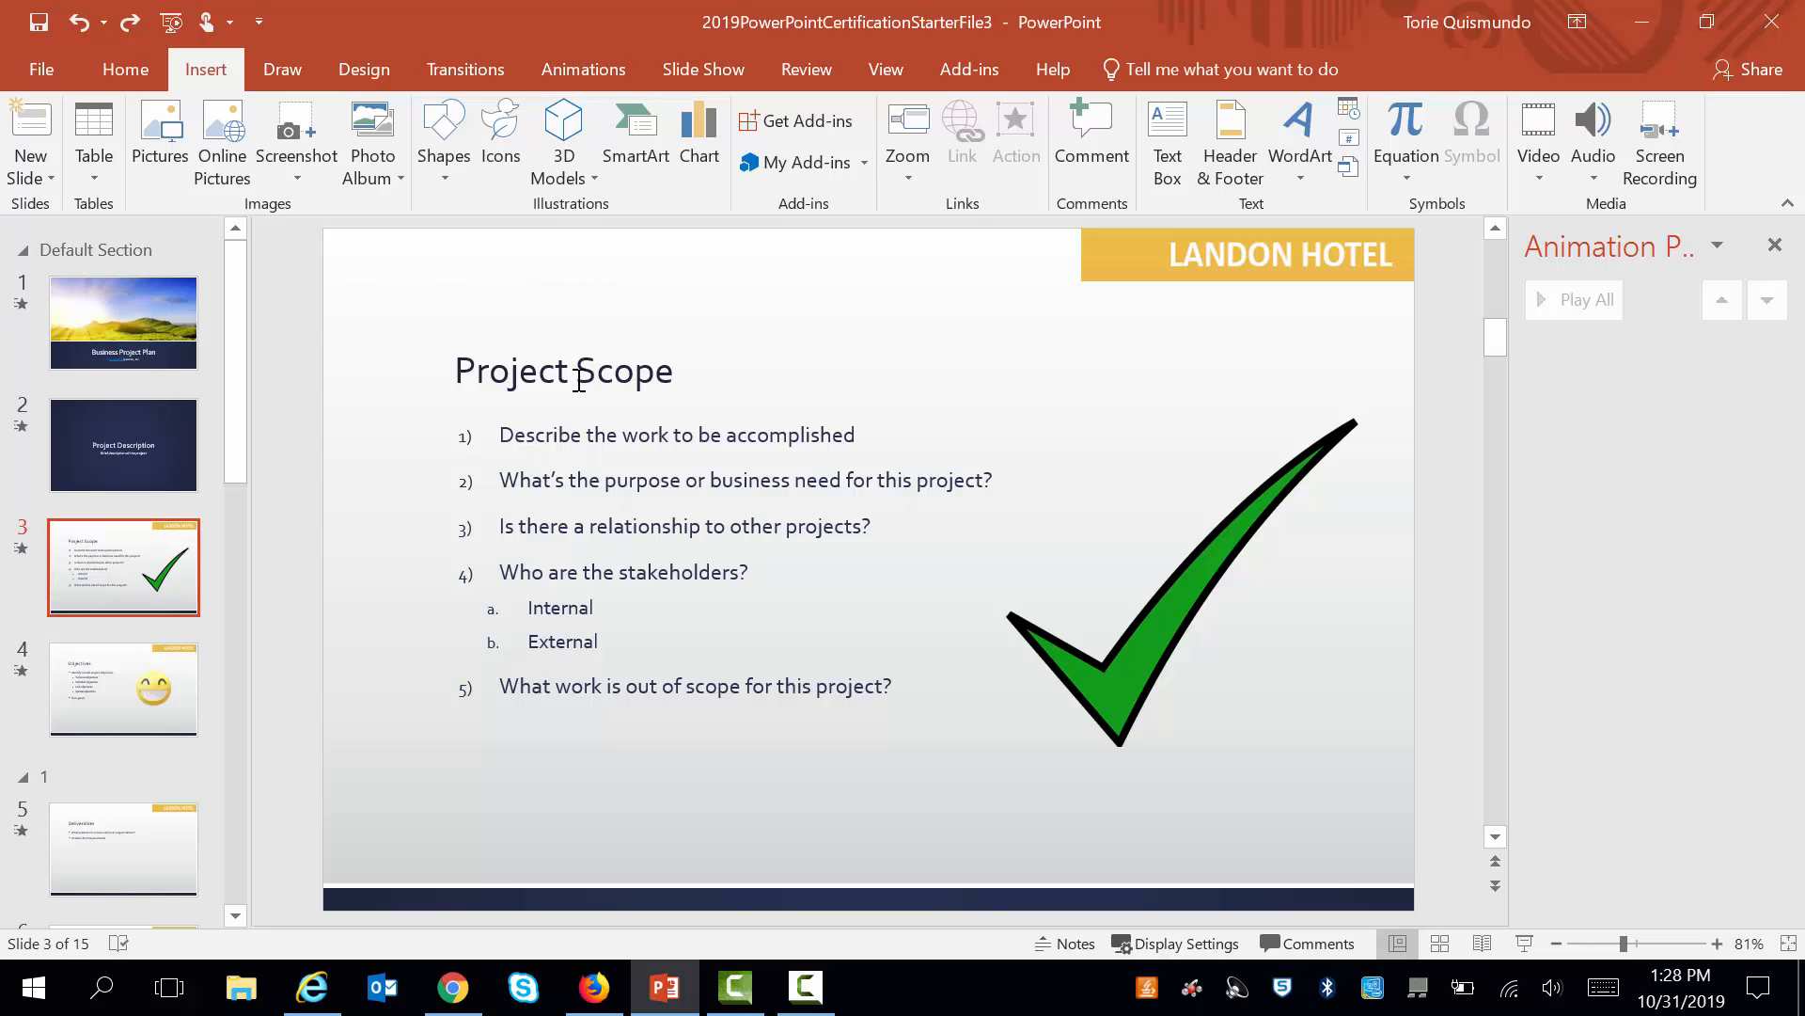
Select the green check mark and expand the full Animations effect gallery.
left_click(745, 479)
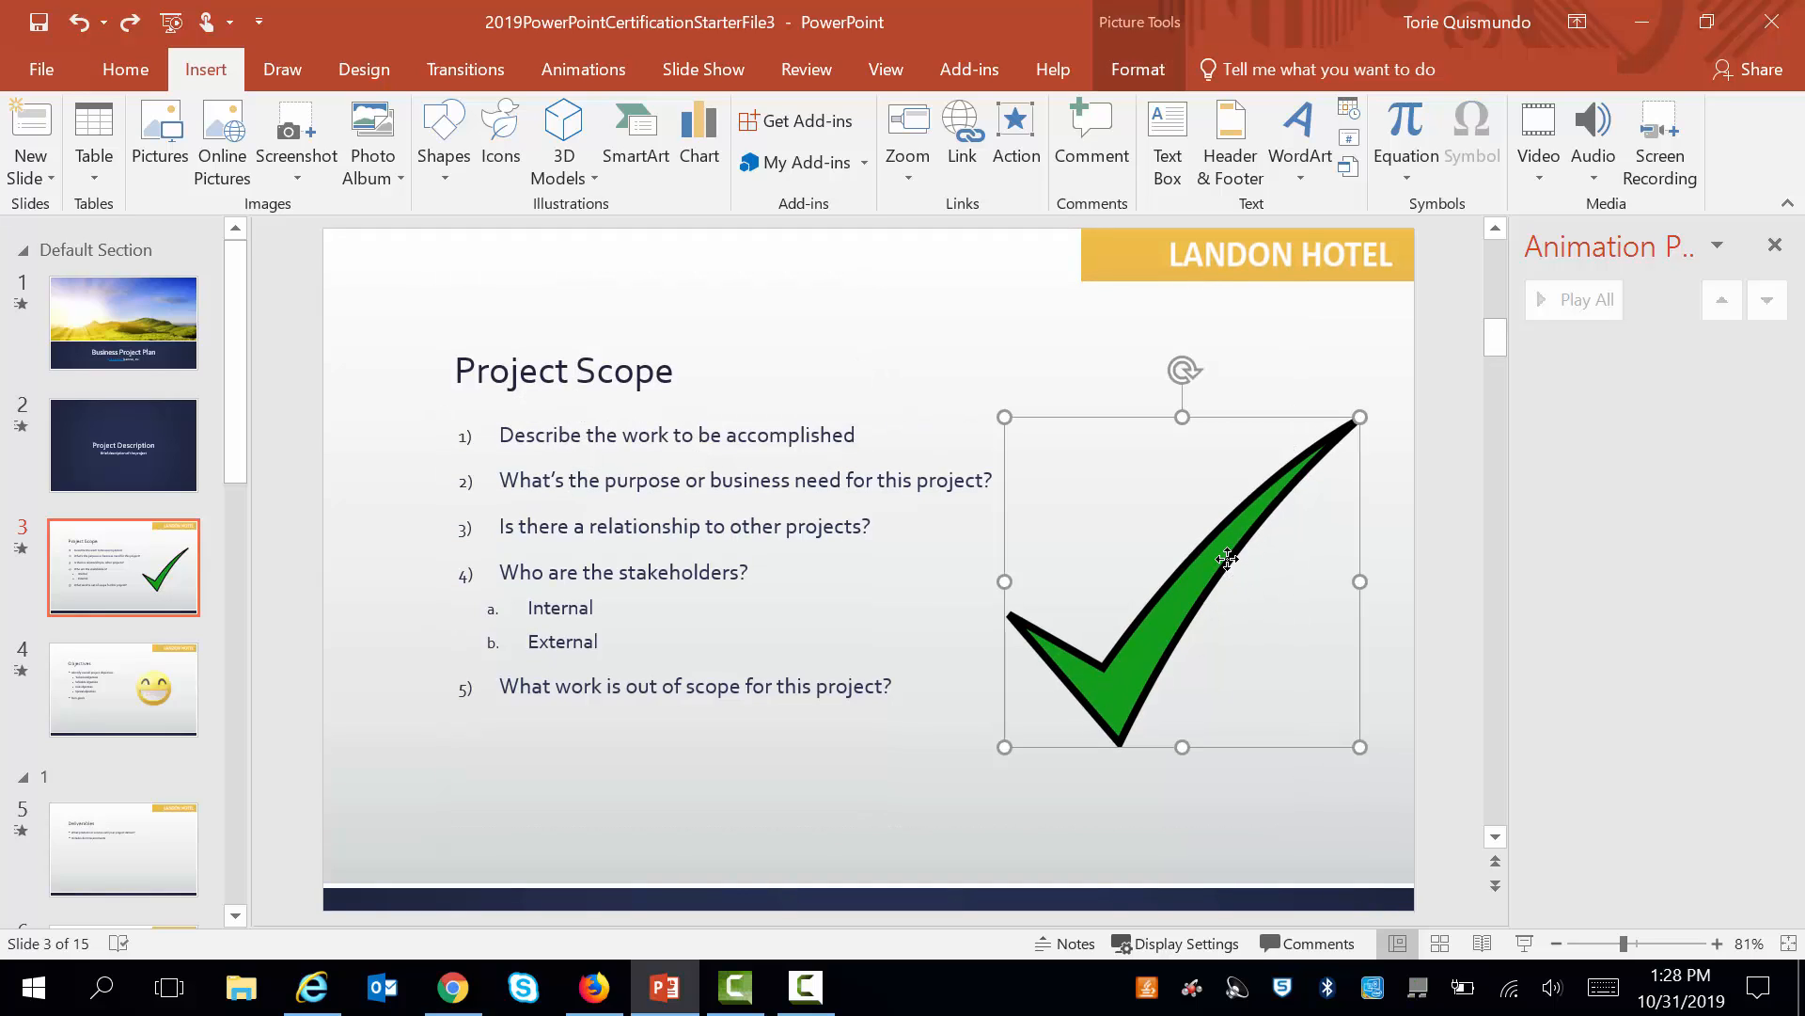
mouse_move(1229, 568)
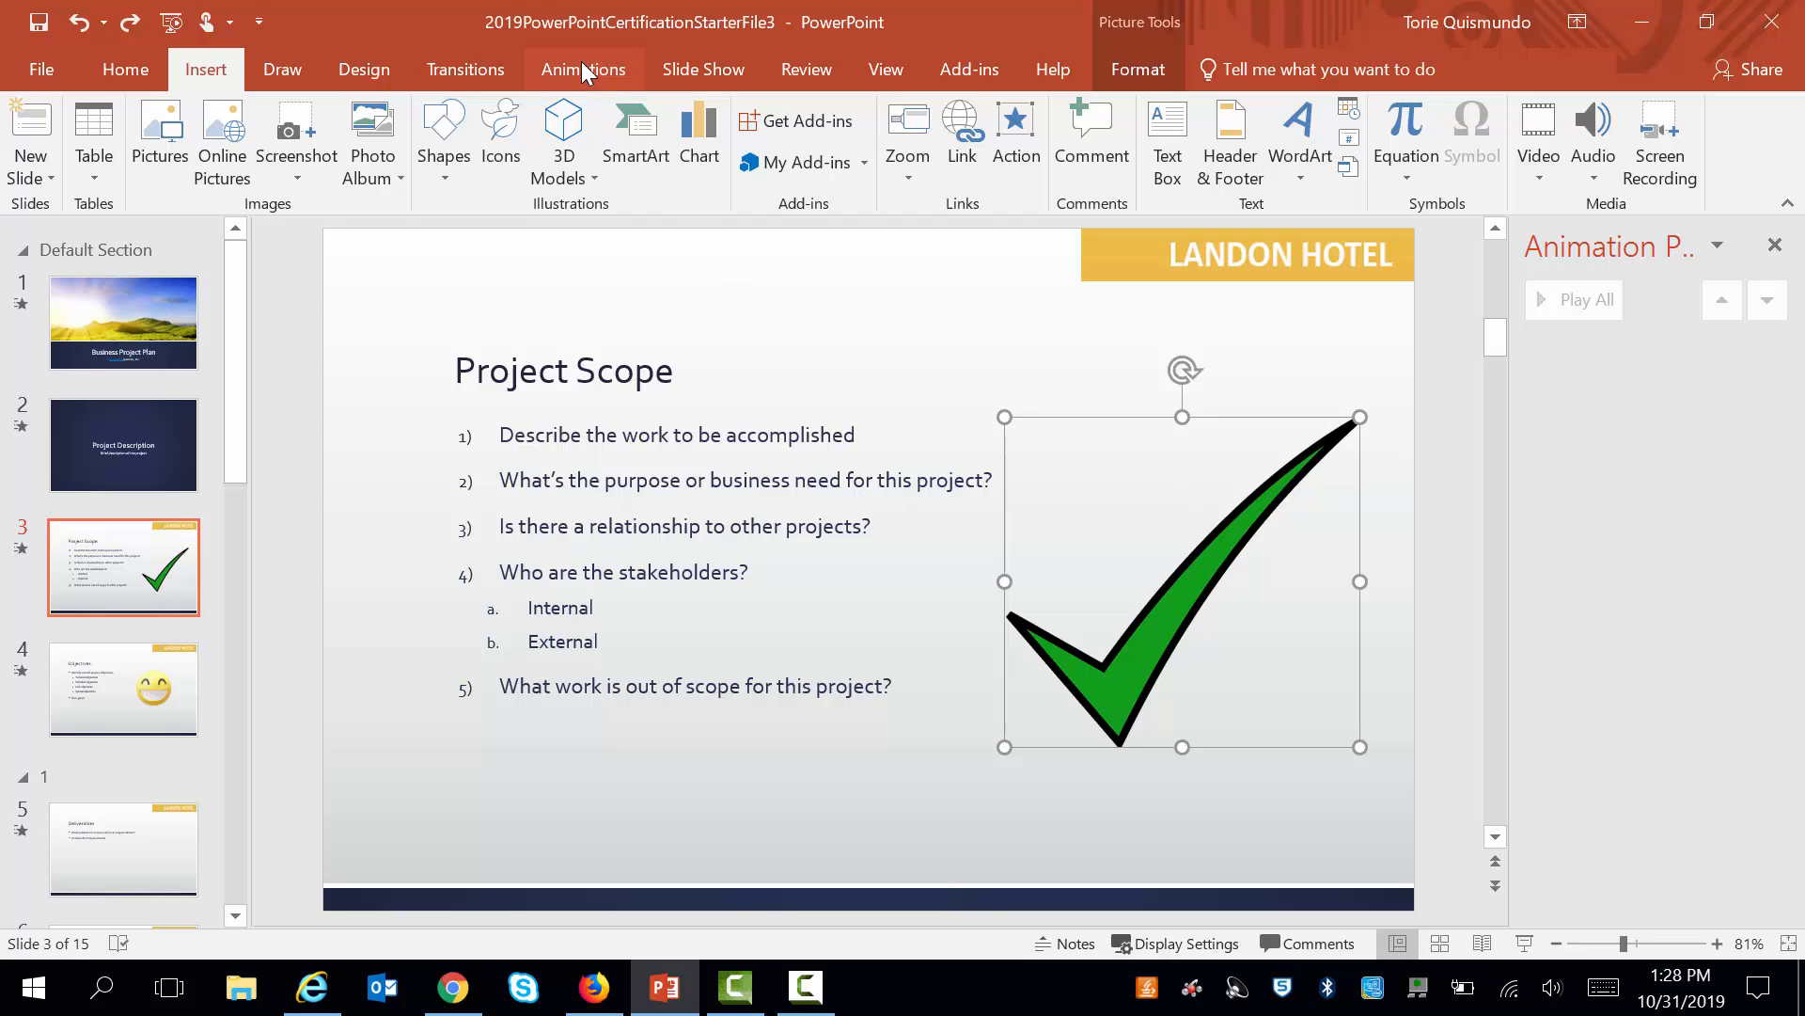
left_click(583, 69)
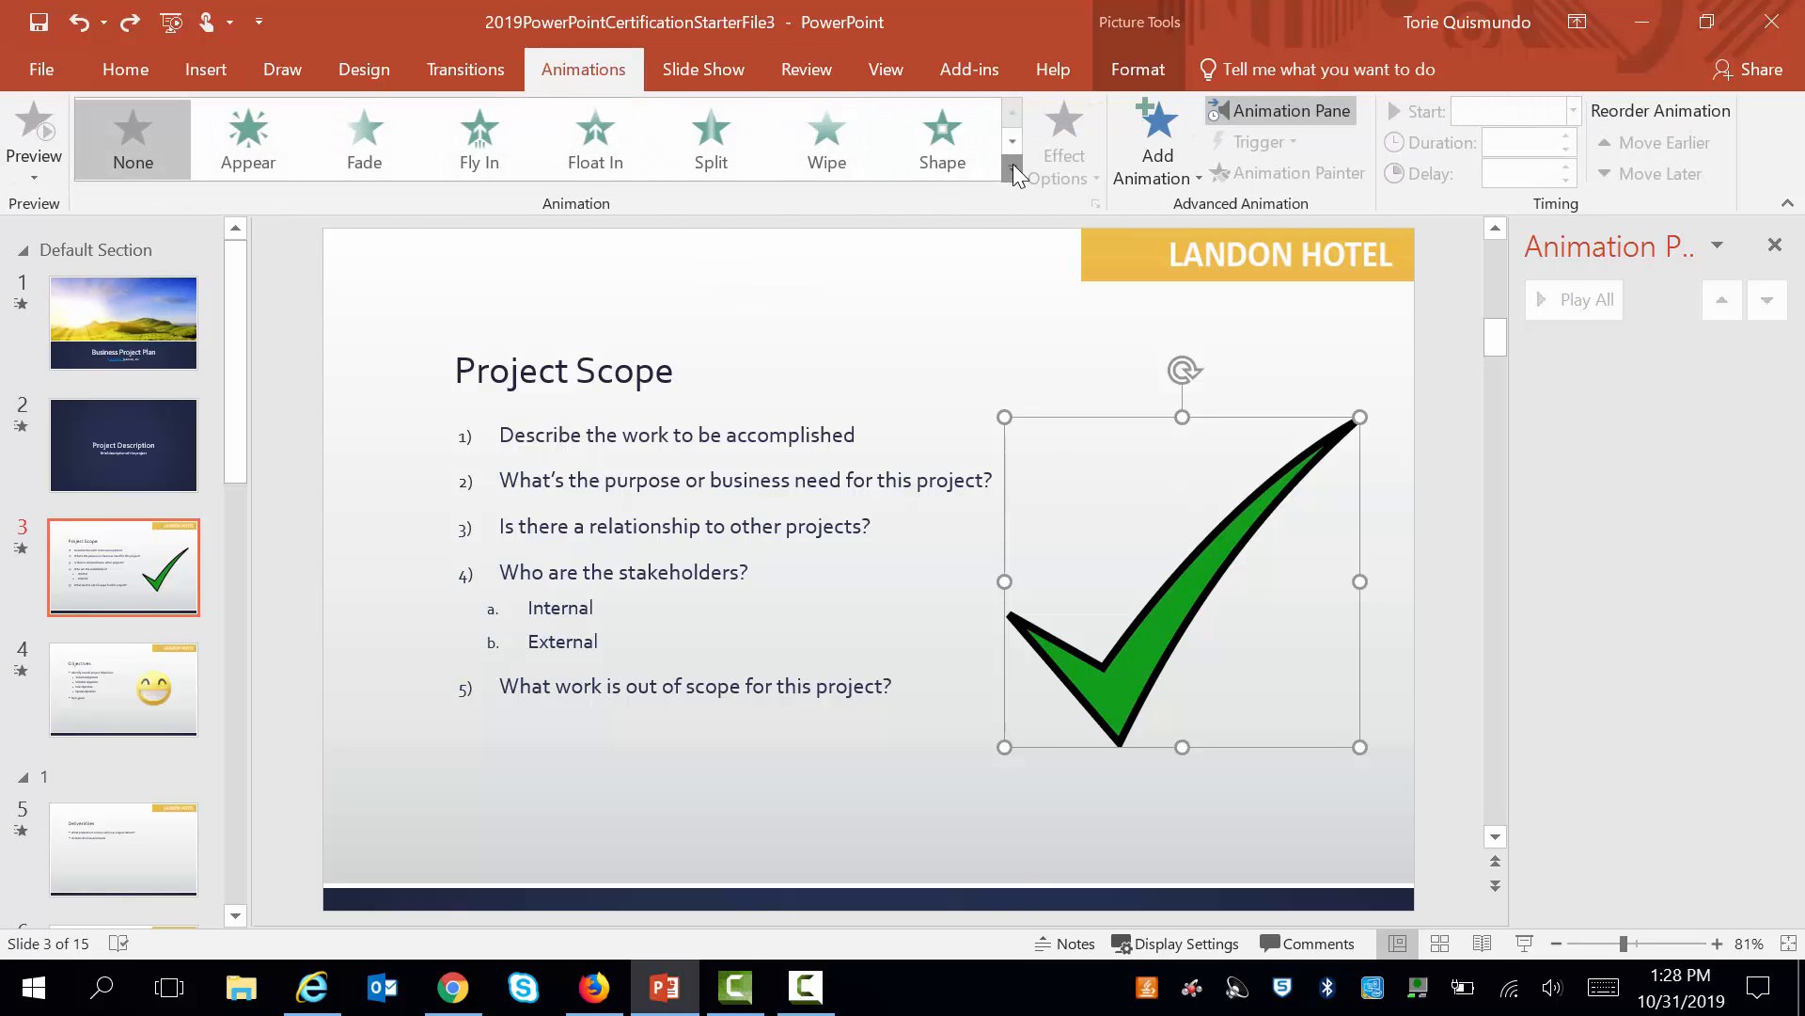
left_click(1012, 173)
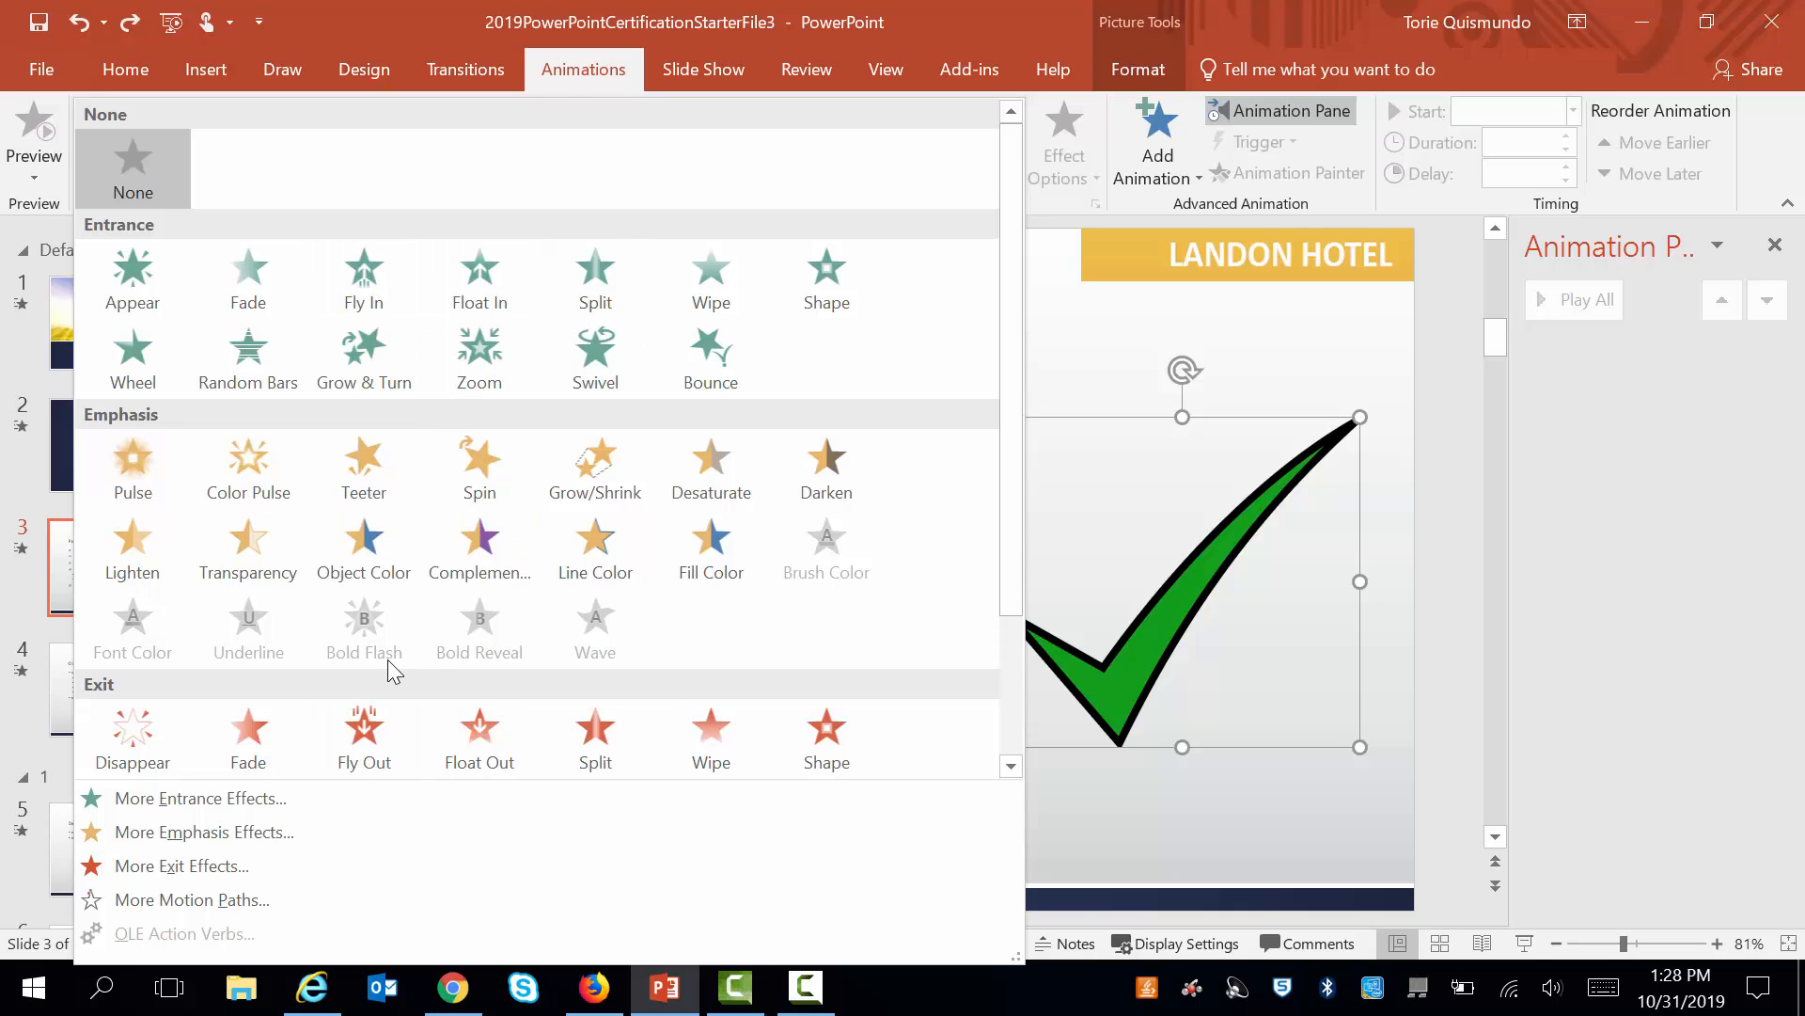
mouse_move(192, 899)
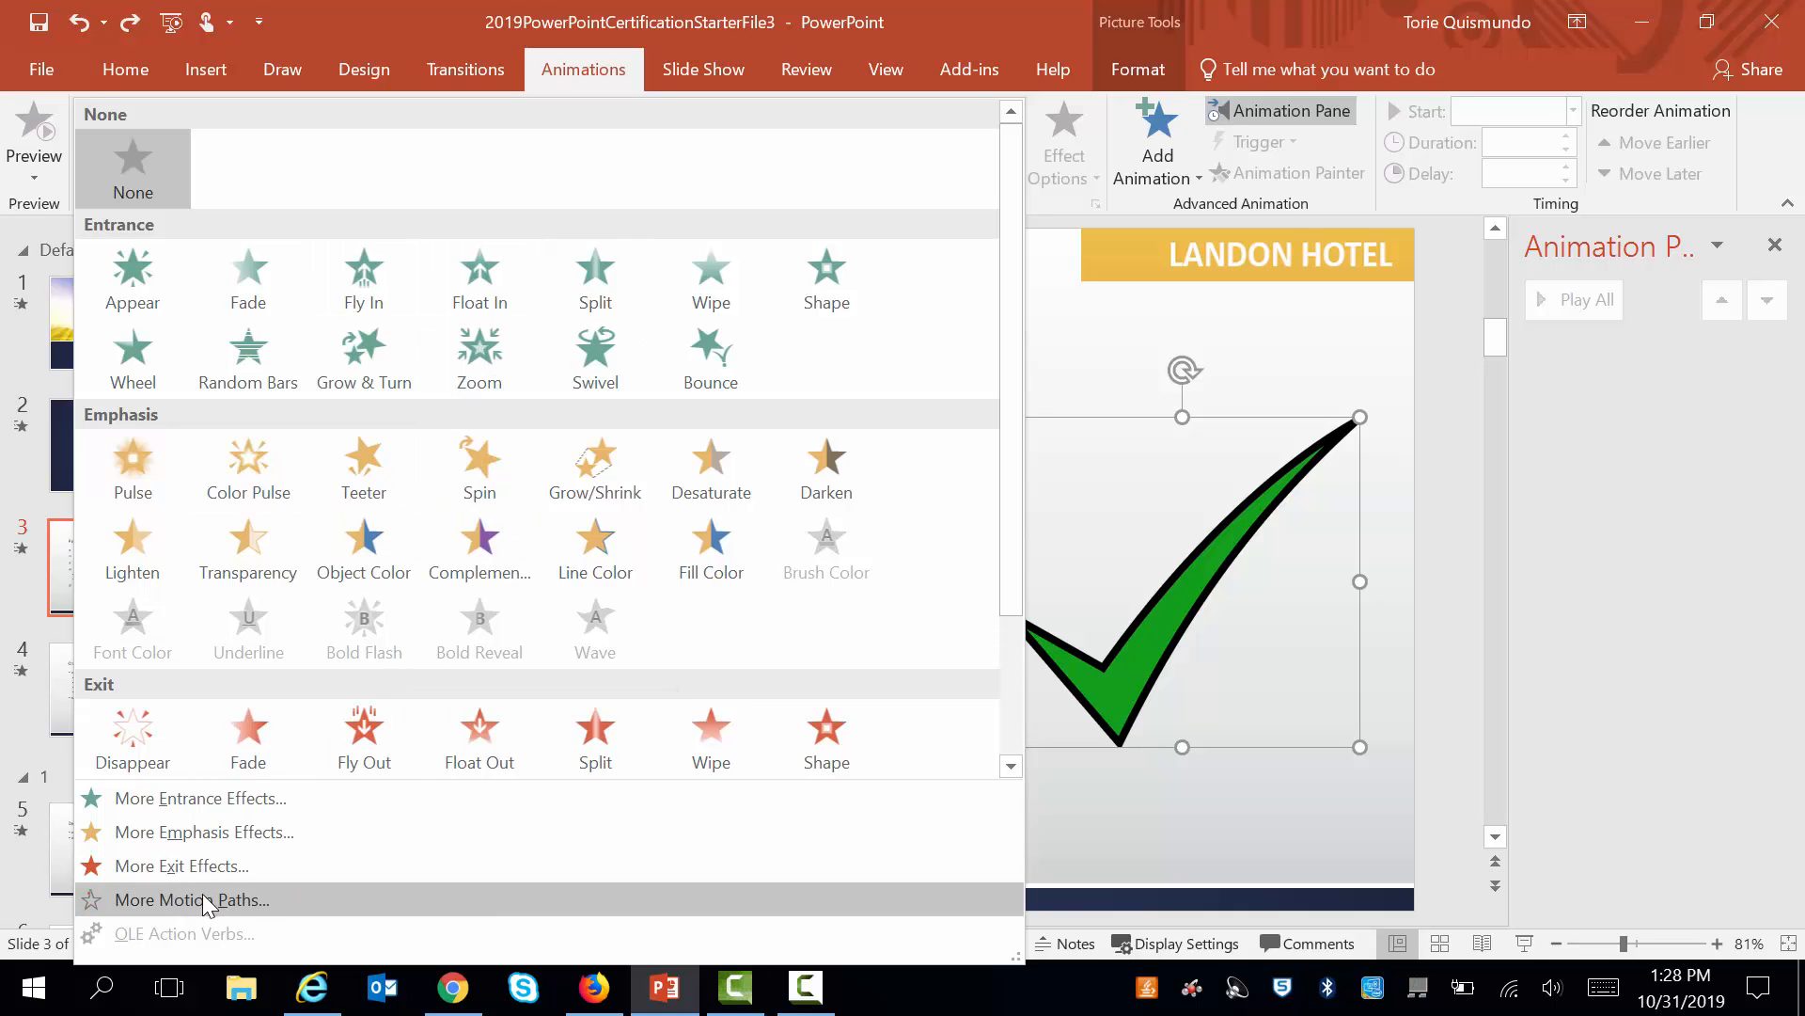
mouse_move(191, 899)
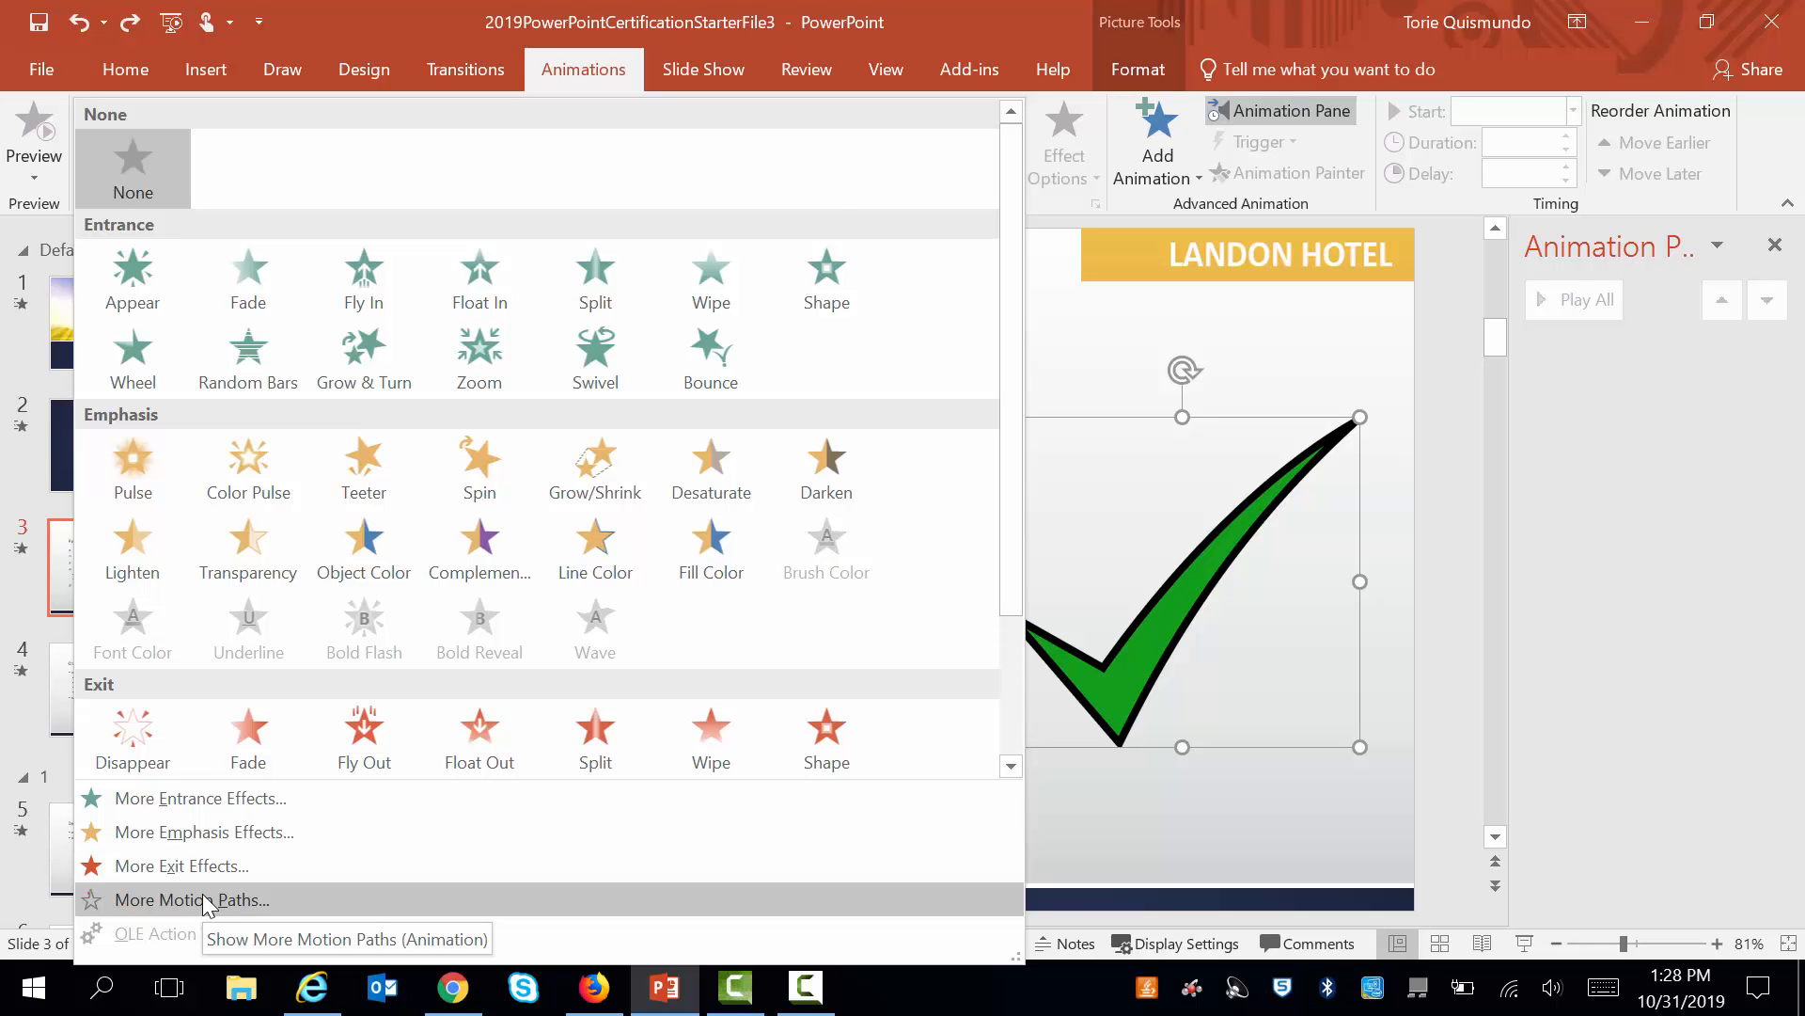
Apply the Diagonal Down Right motion path from More Motion Paths to the check mark.
left_click(209, 898)
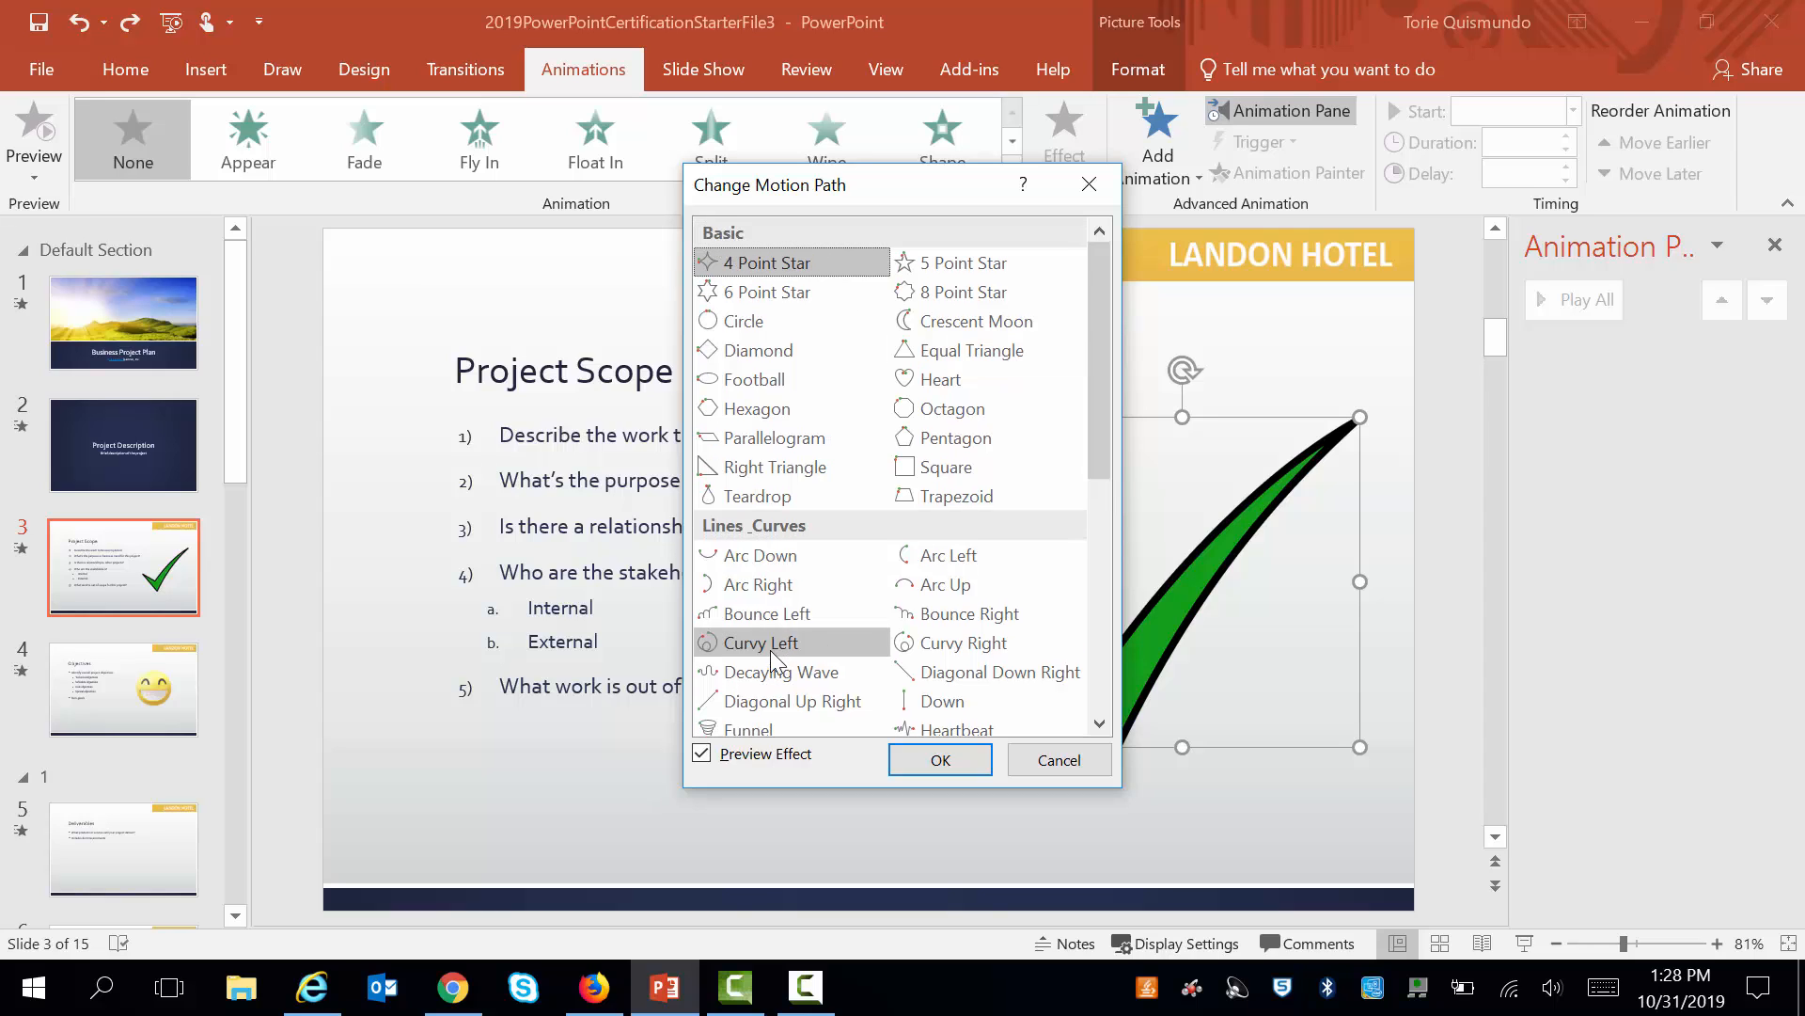
mouse_move(1096, 472)
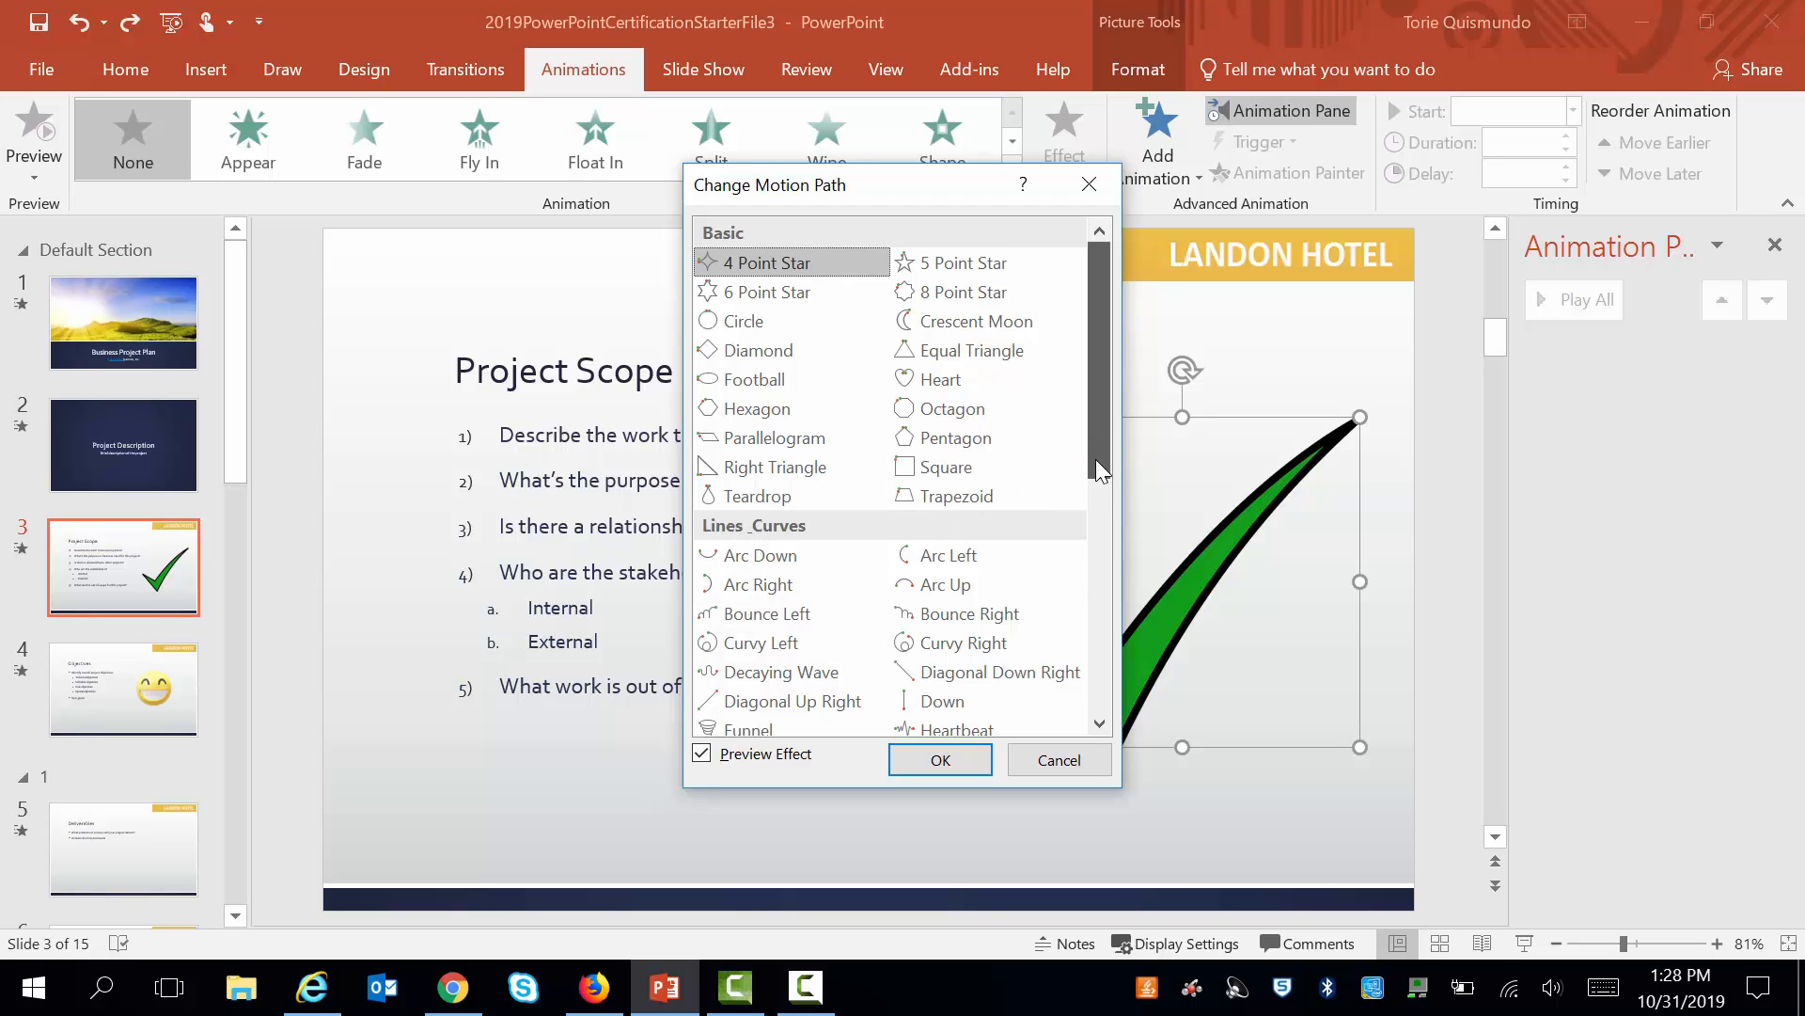
scroll("down", 3)
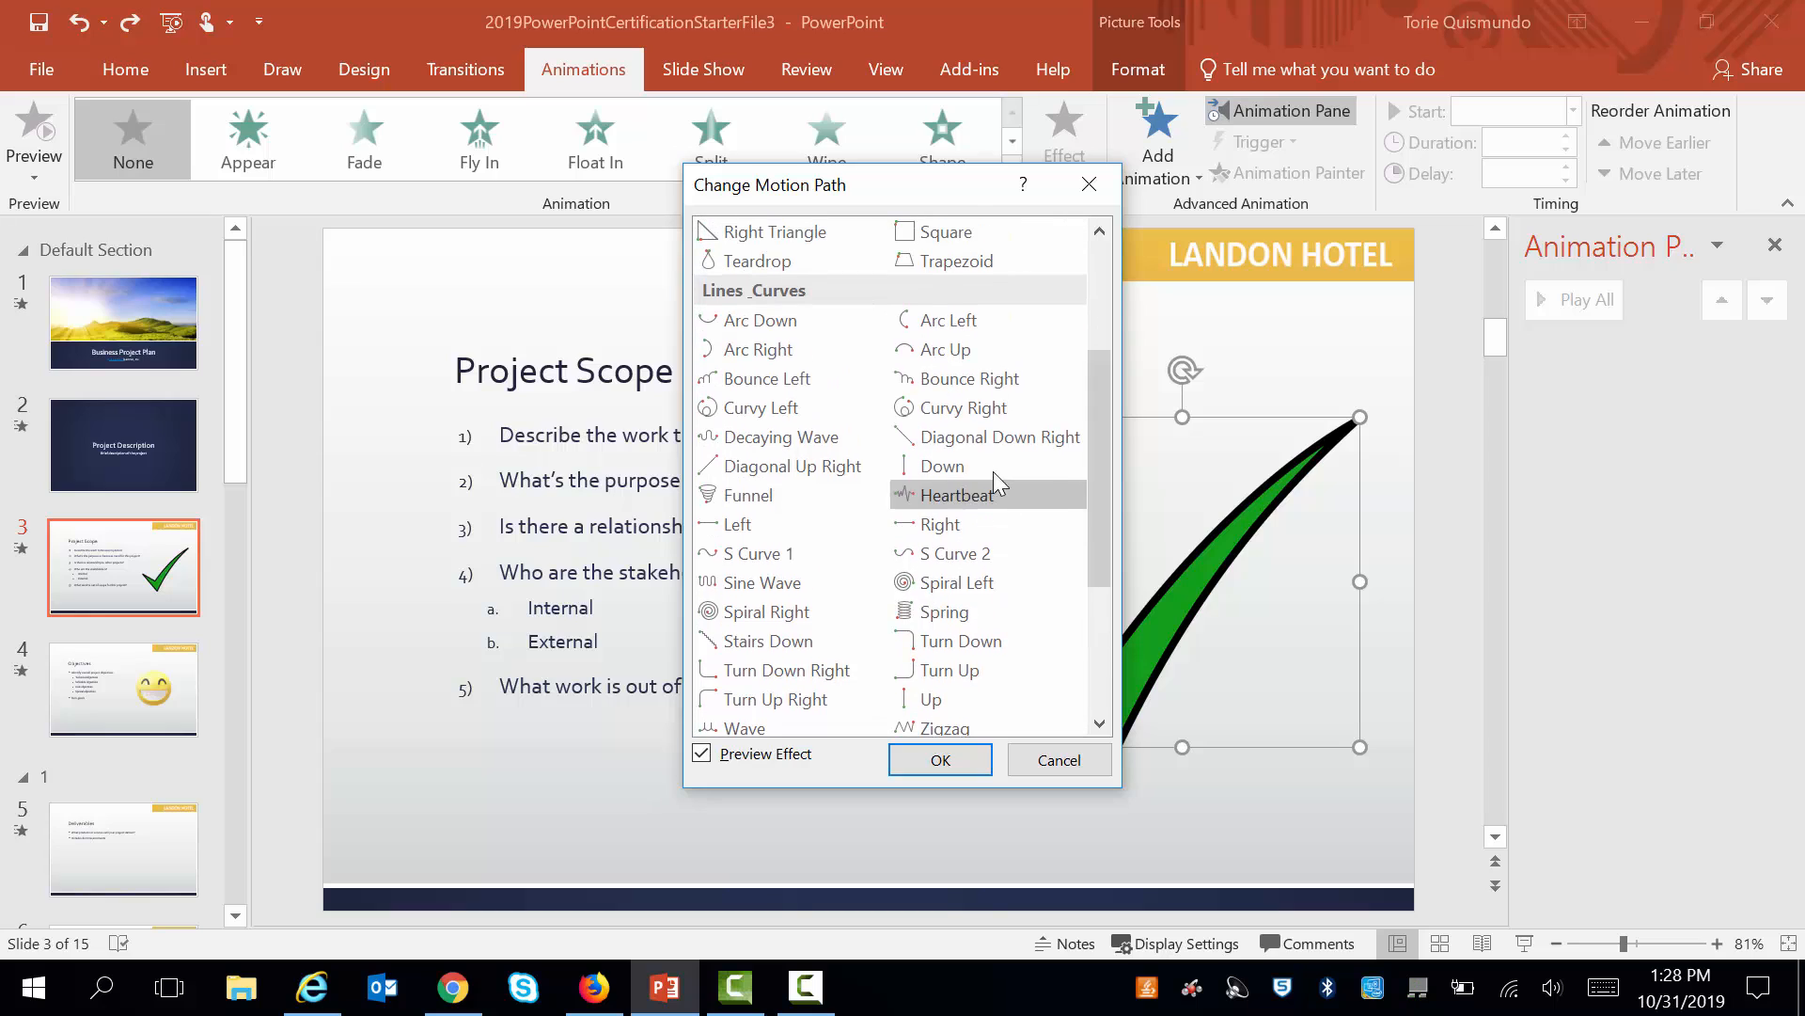
mouse_move(957, 444)
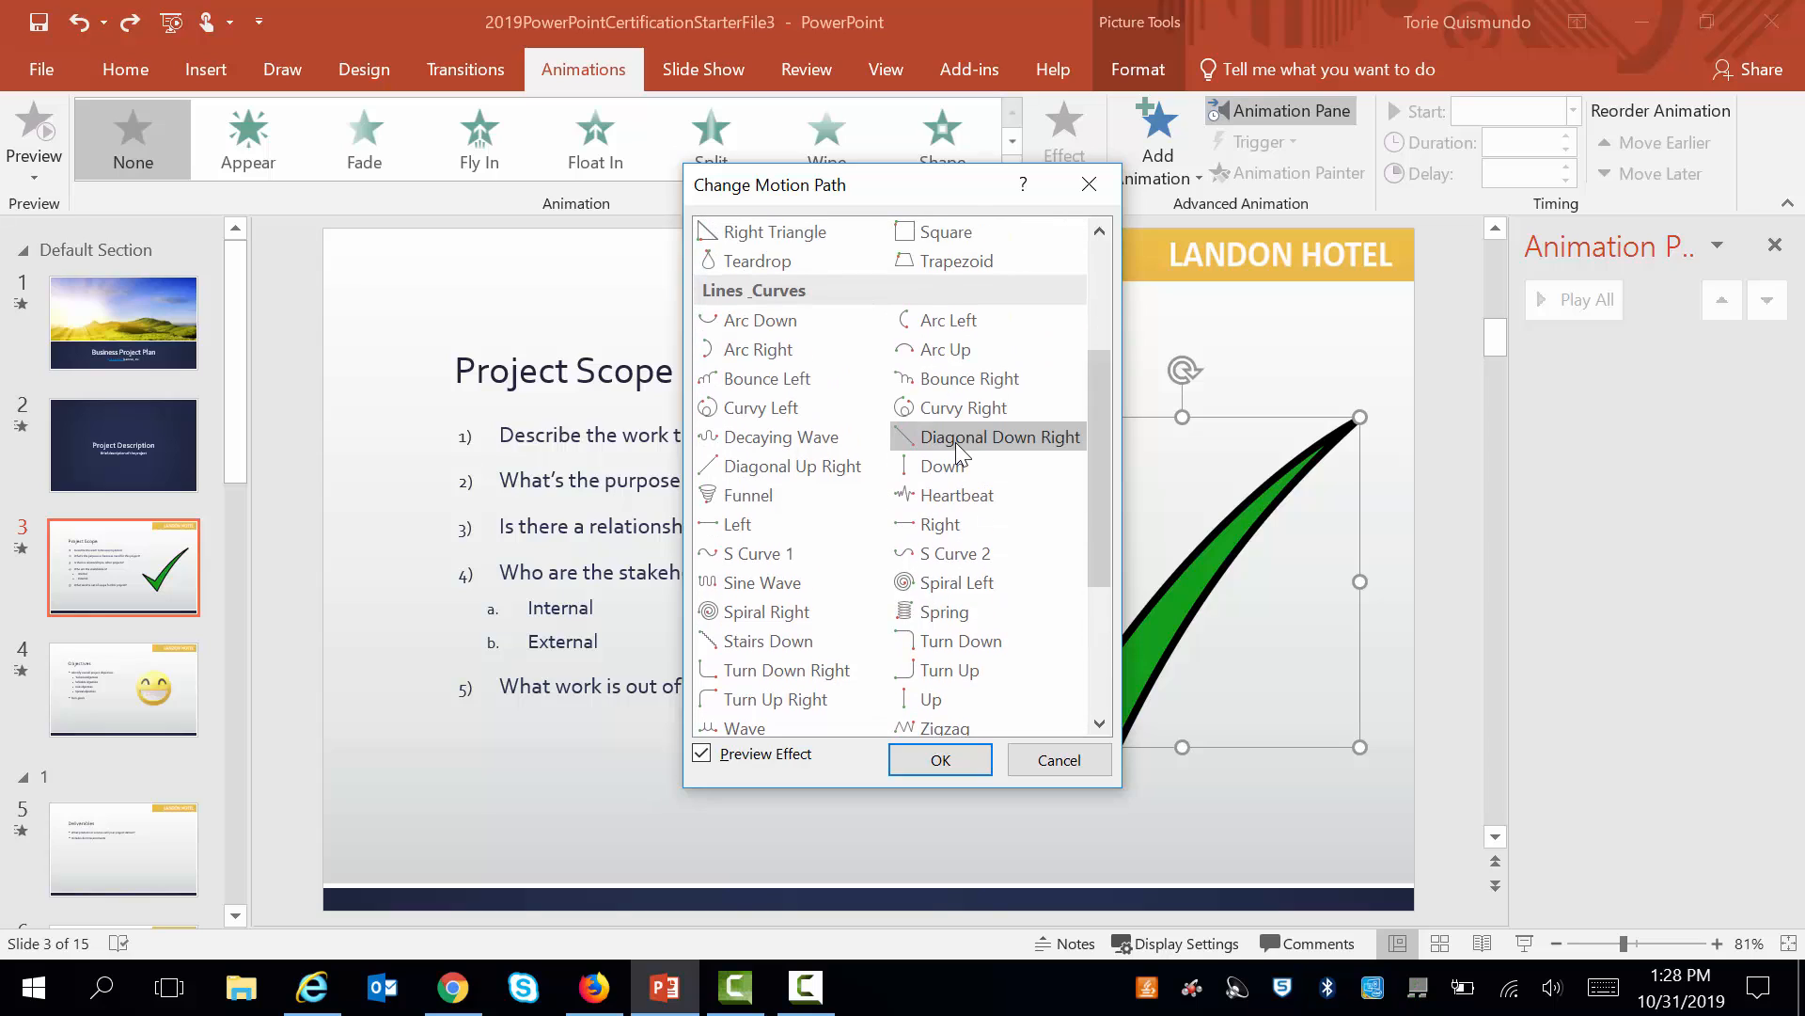
left_click(941, 760)
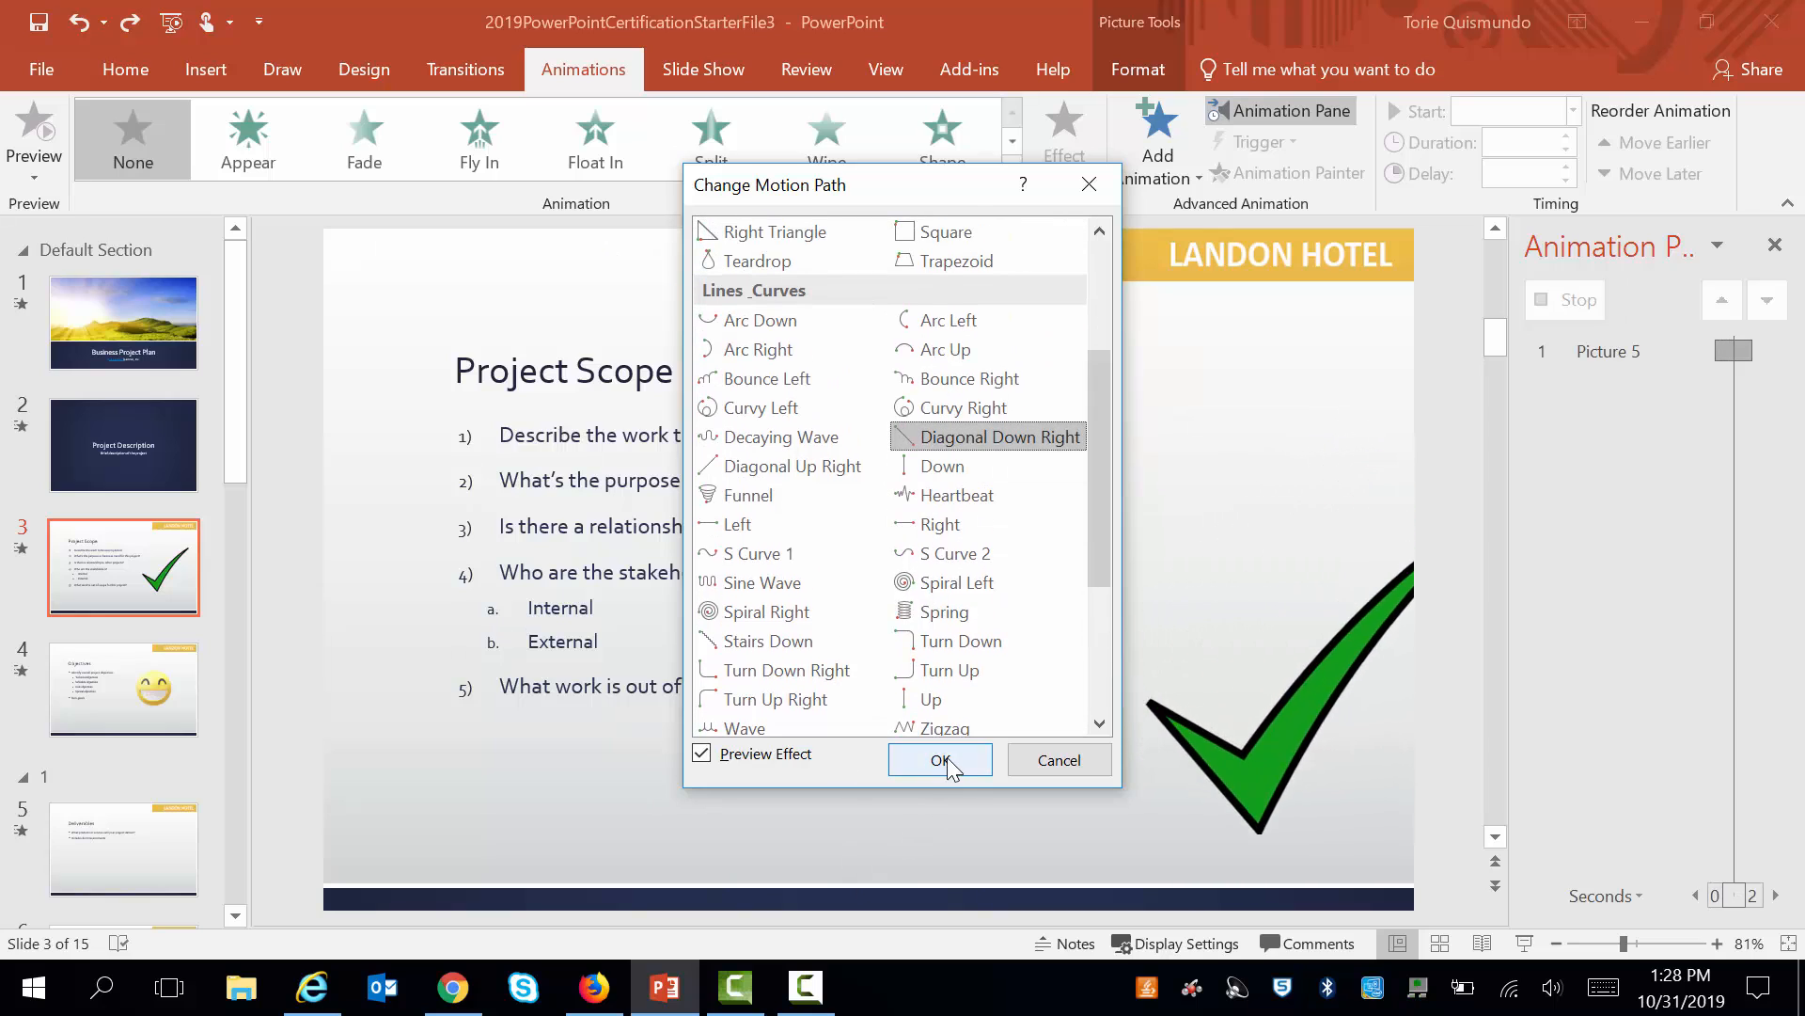
left_click(939, 760)
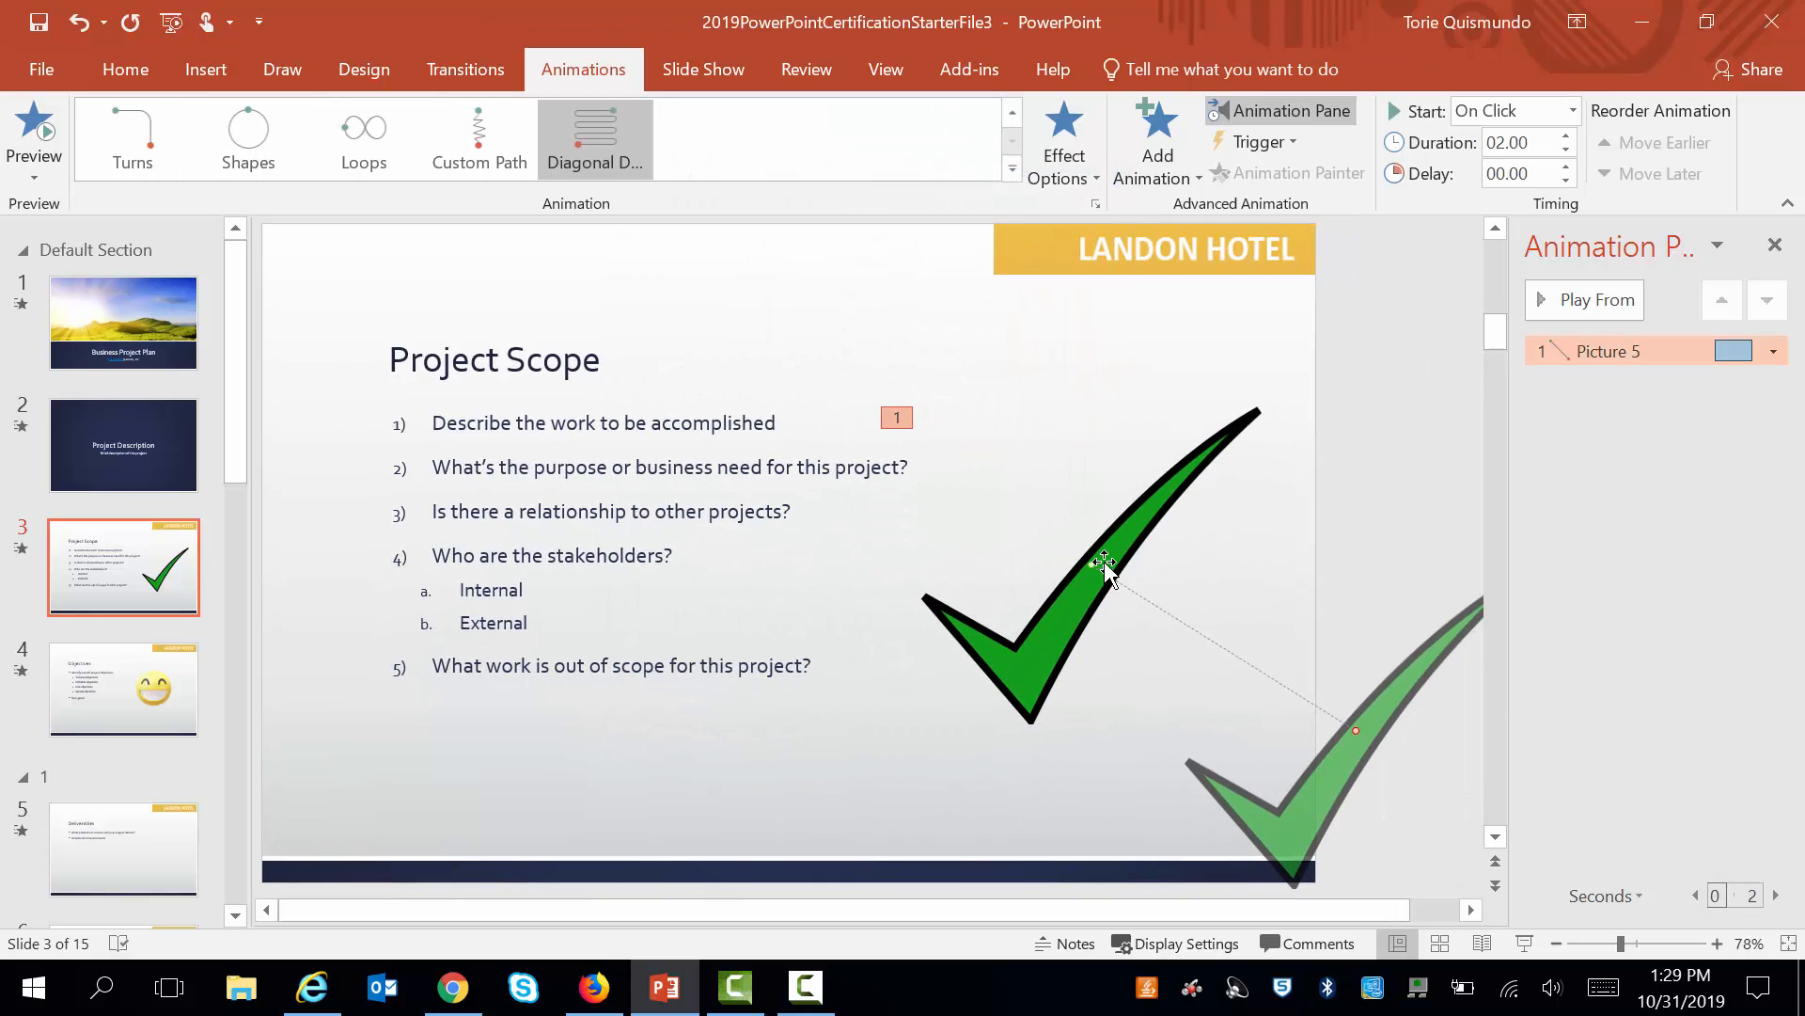
mouse_move(1330, 669)
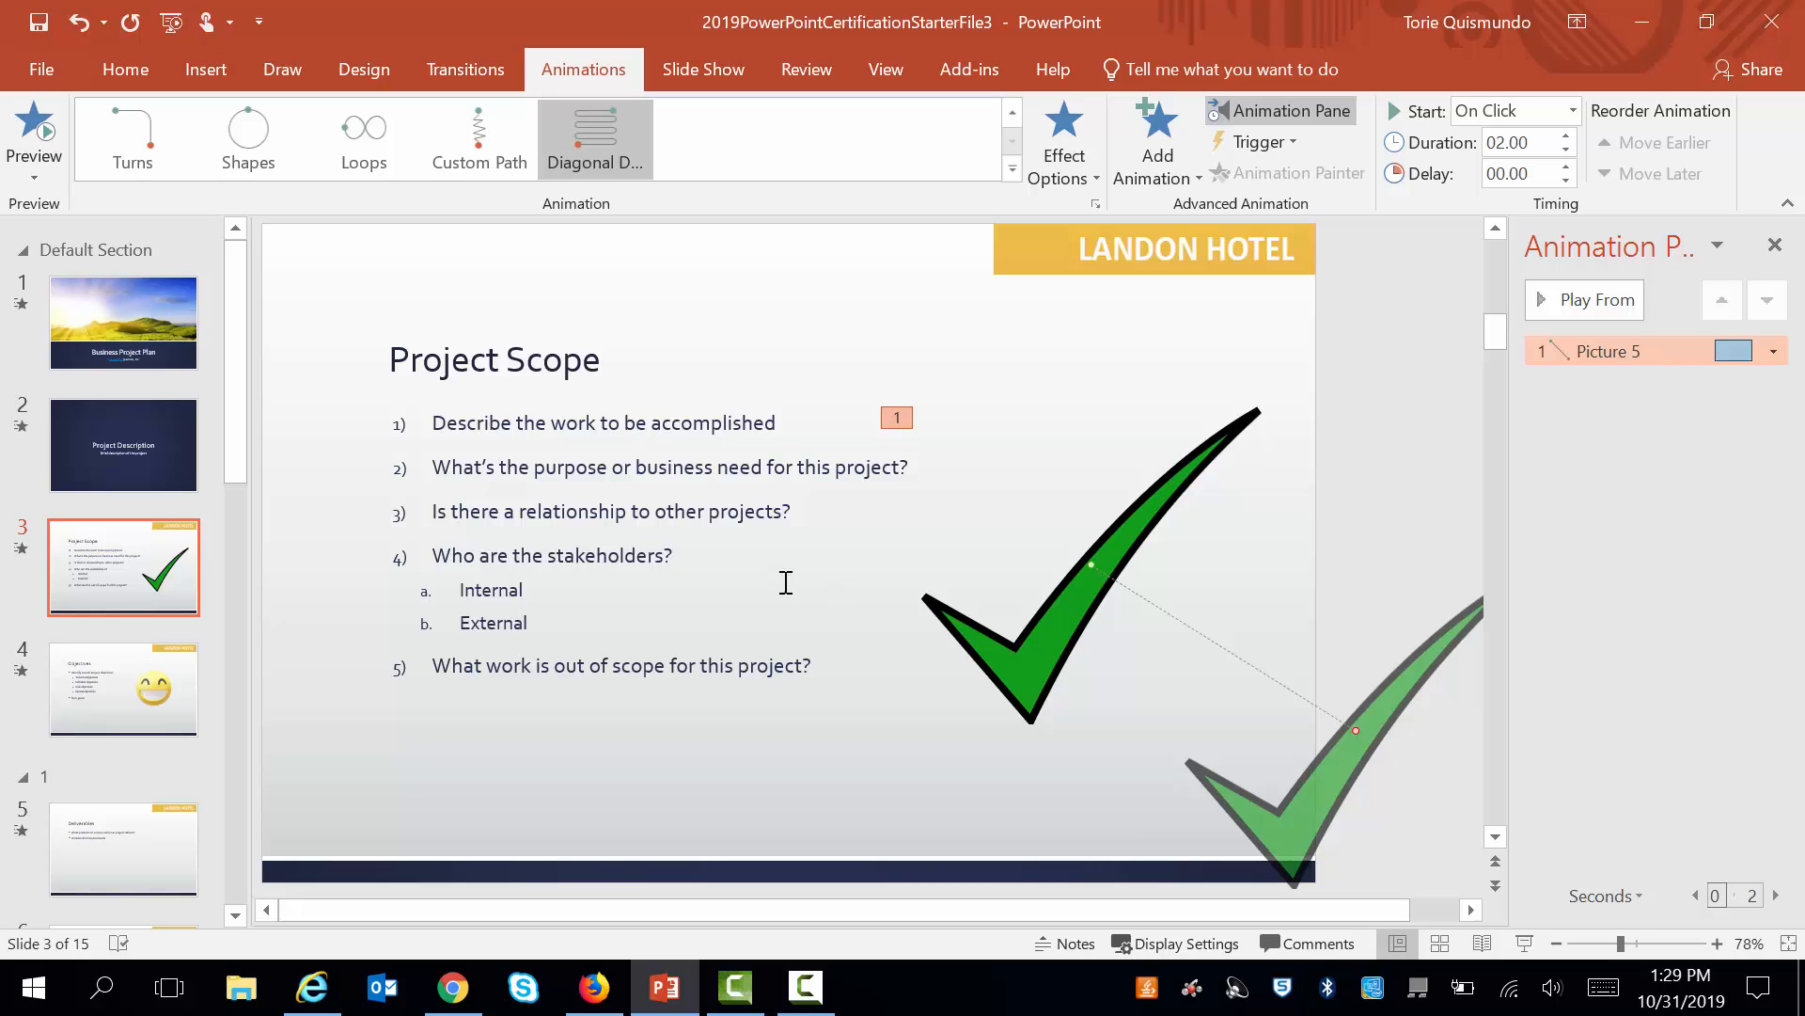
Go to slide 2, Project Description, and bring up the Header & Footer settings.
left_click(124, 446)
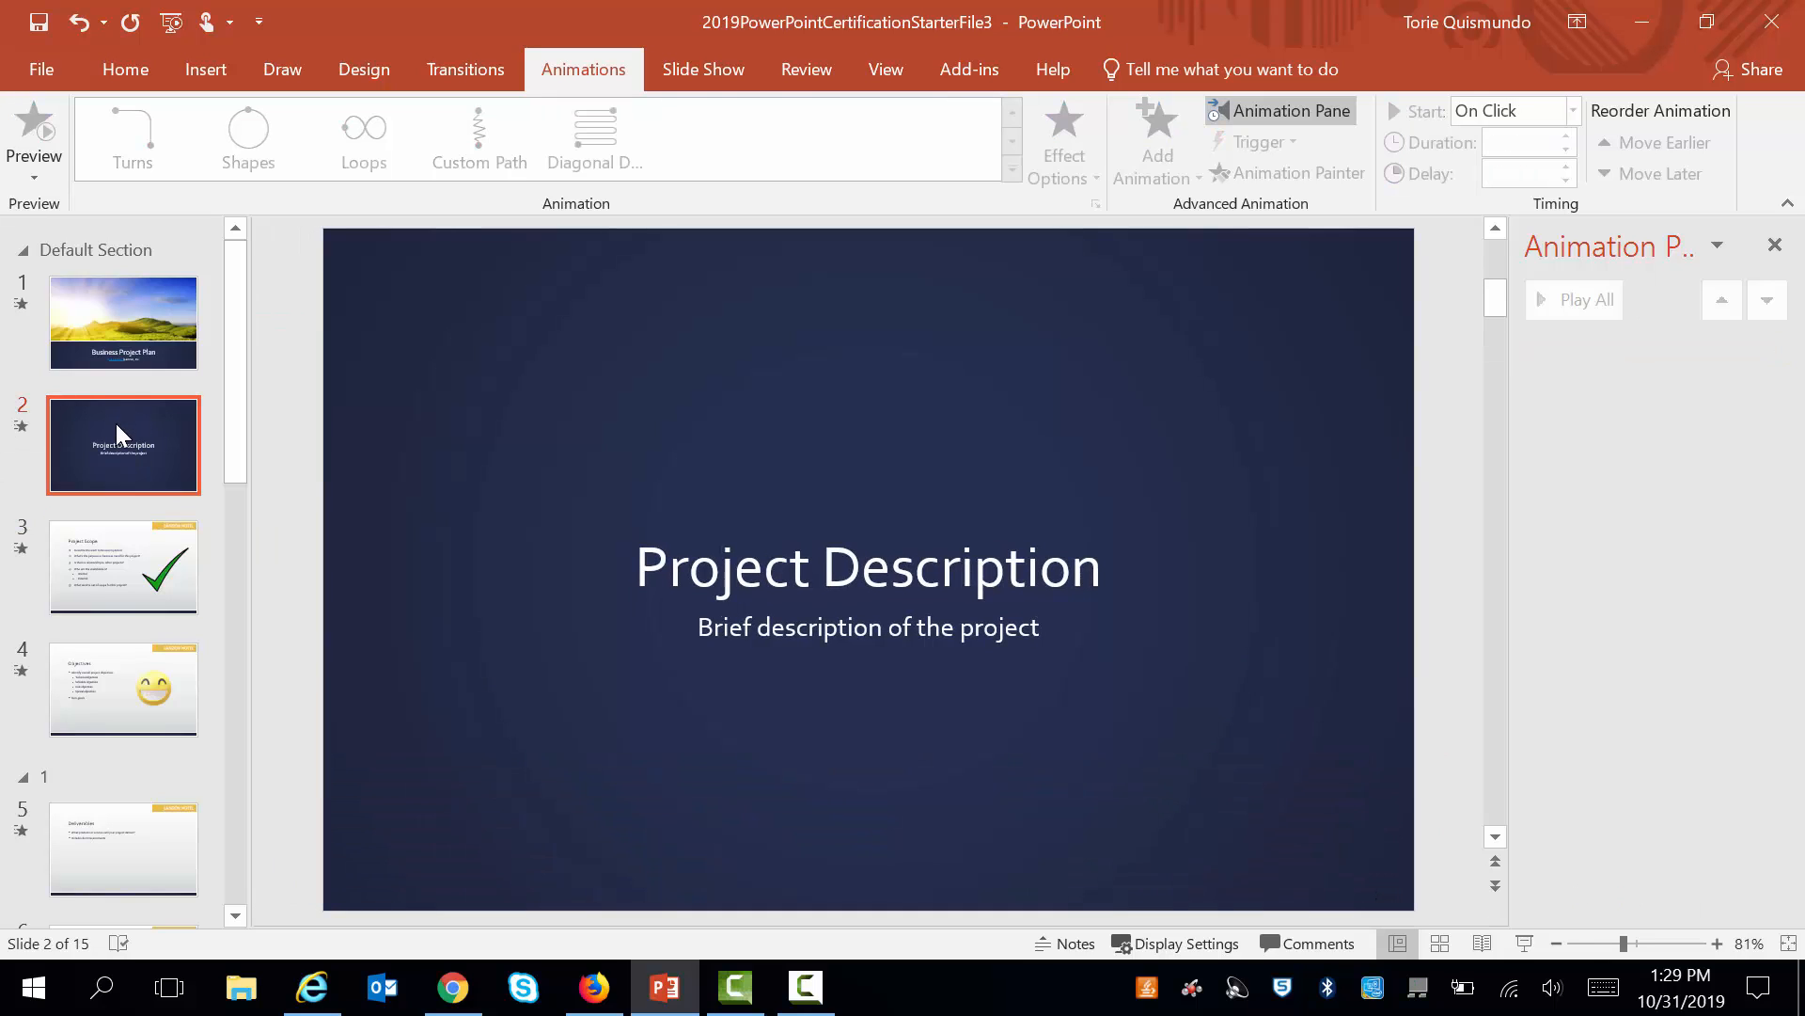
left_click(205, 69)
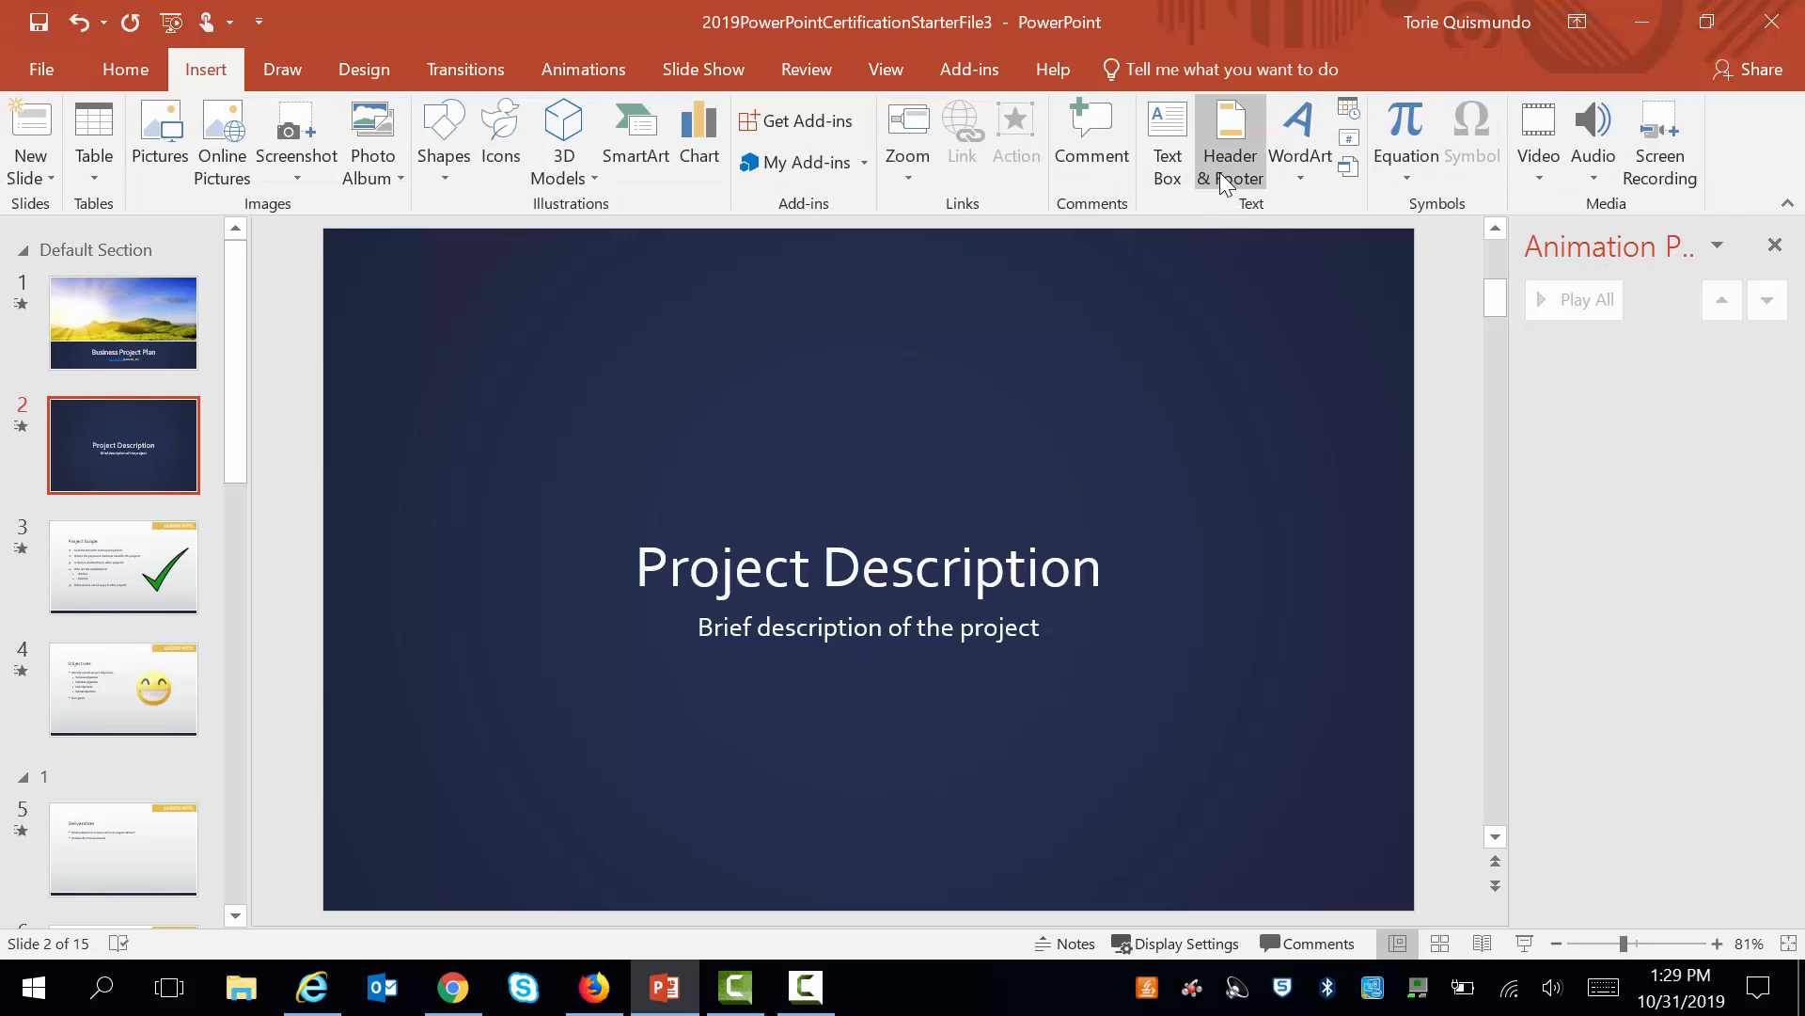
left_click(1230, 137)
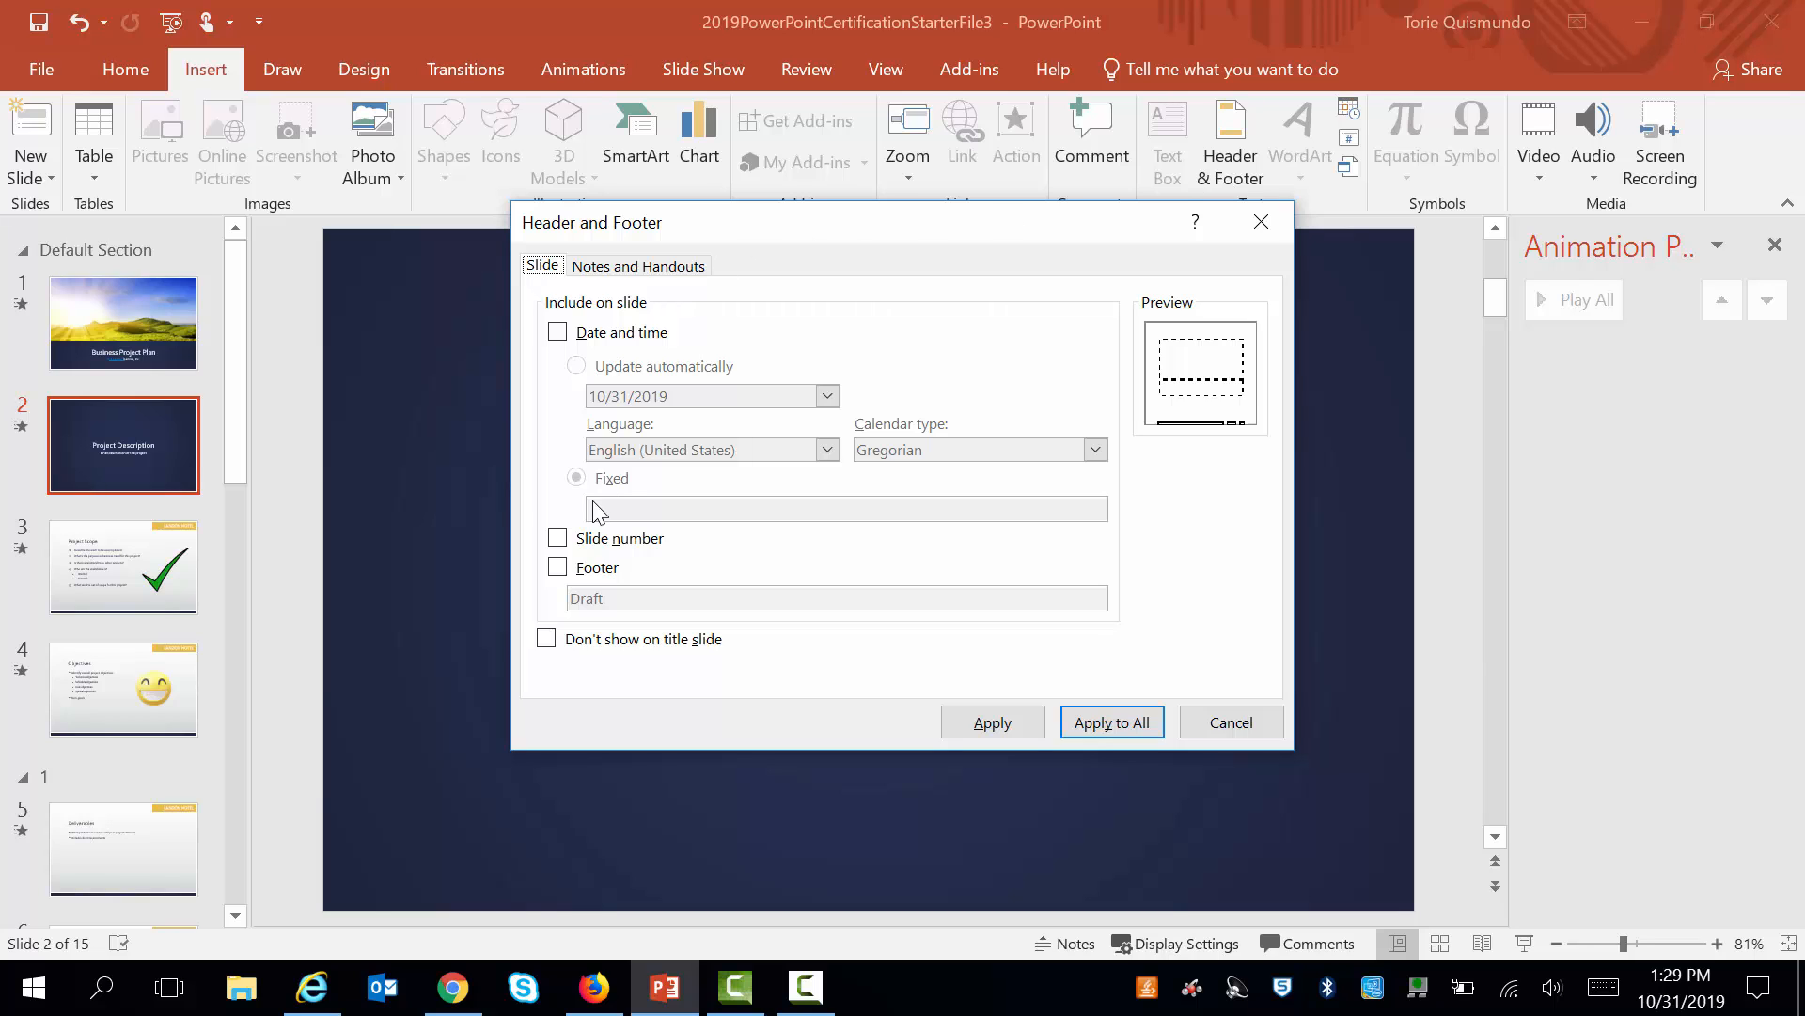
Turn on slide numbers and a 'hotels.com' footer, hidden on the title slide, applied to all.
left_click(556, 538)
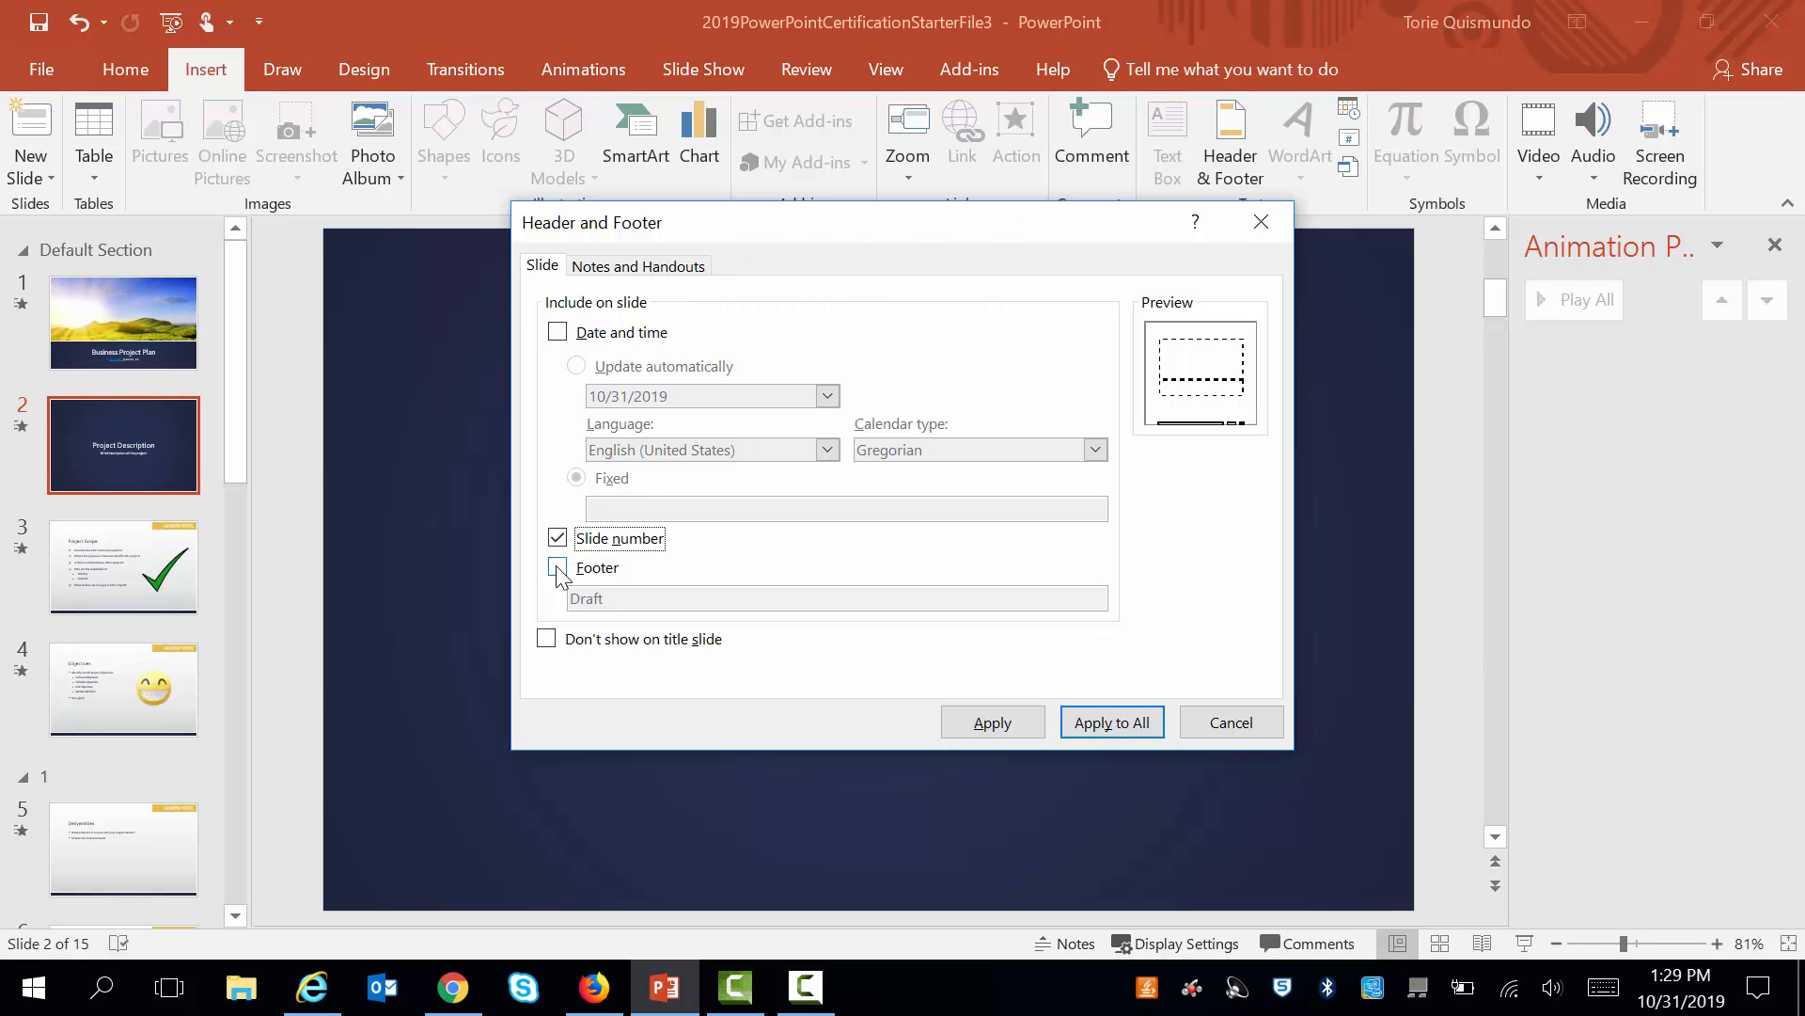
left_click(557, 566)
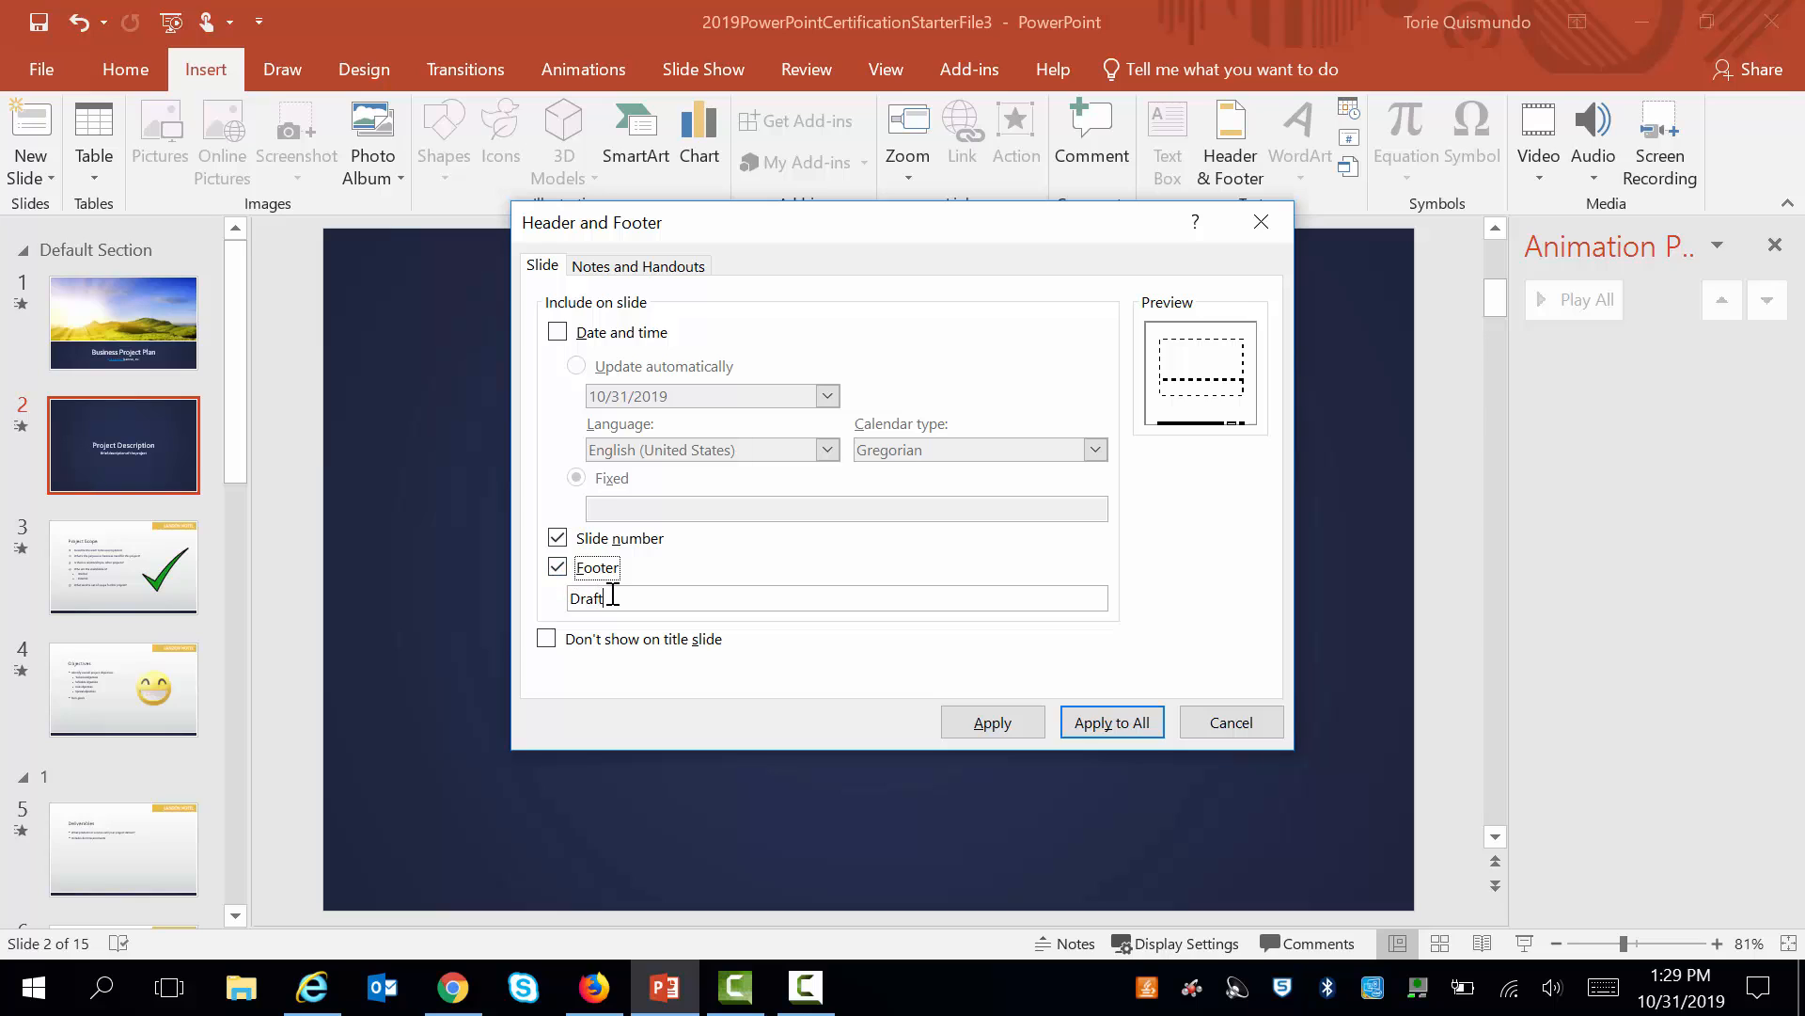
key("ctrl+a")
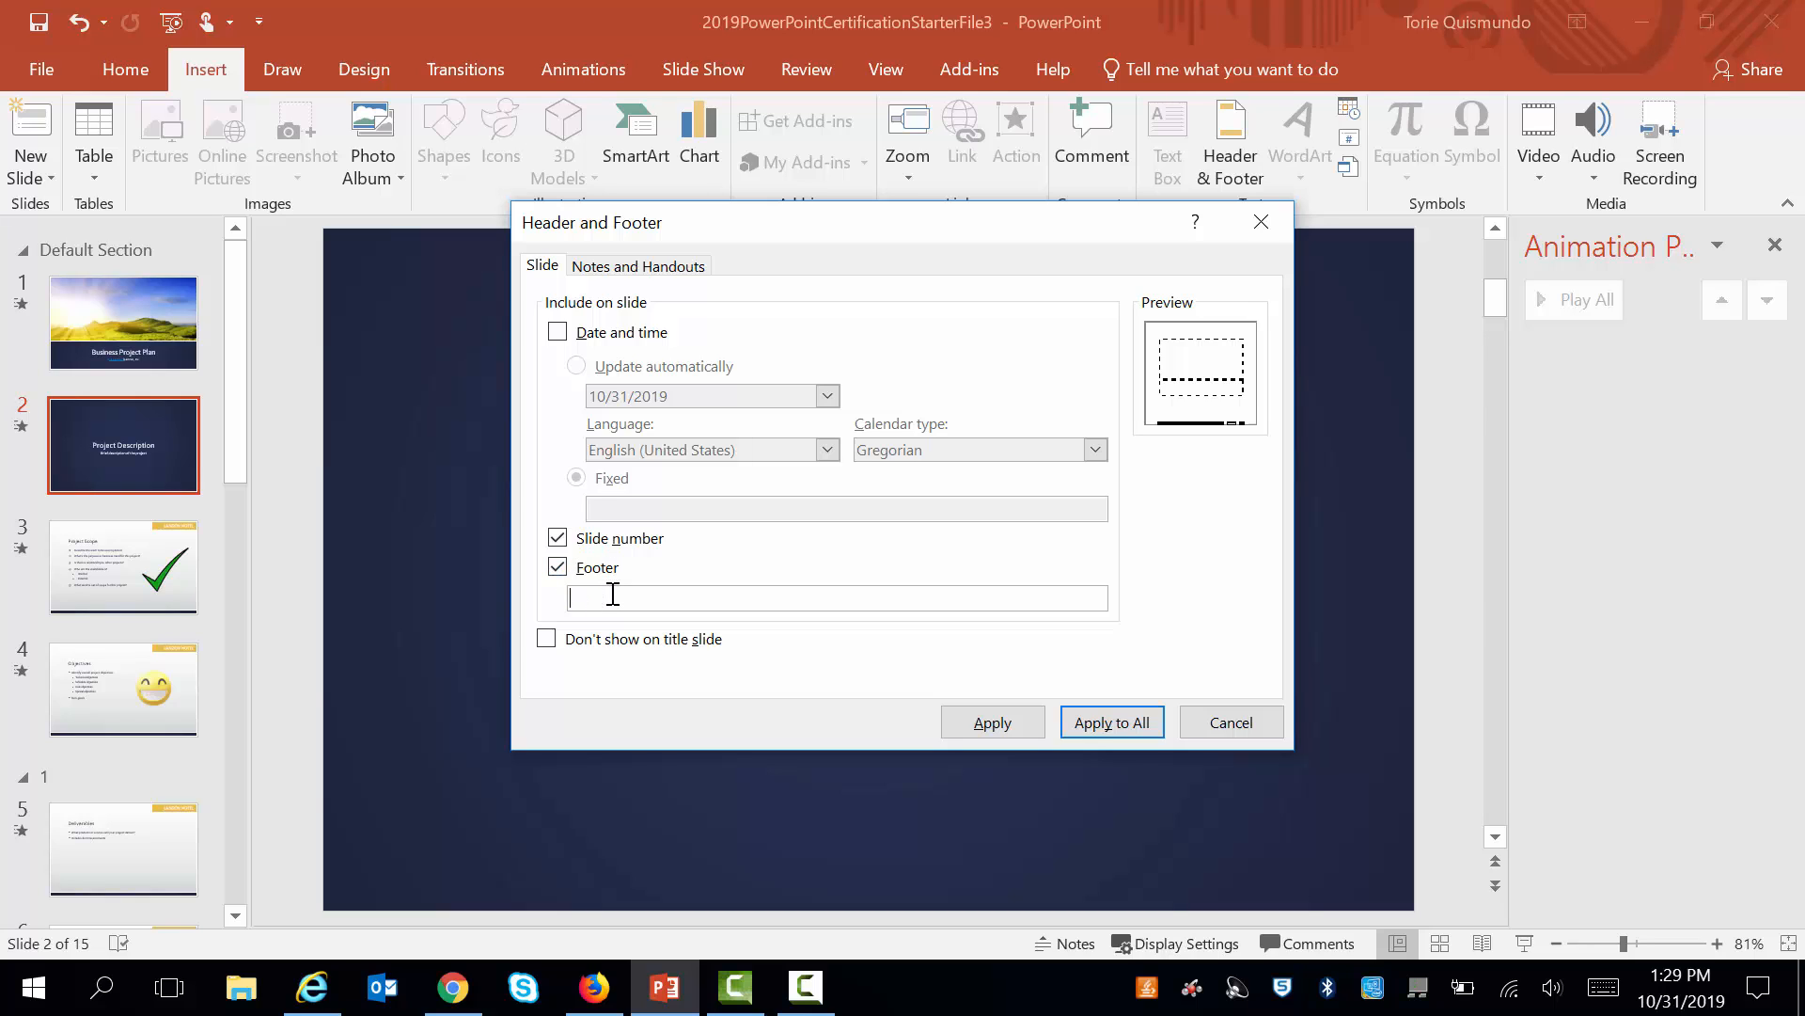
type("hotels,")
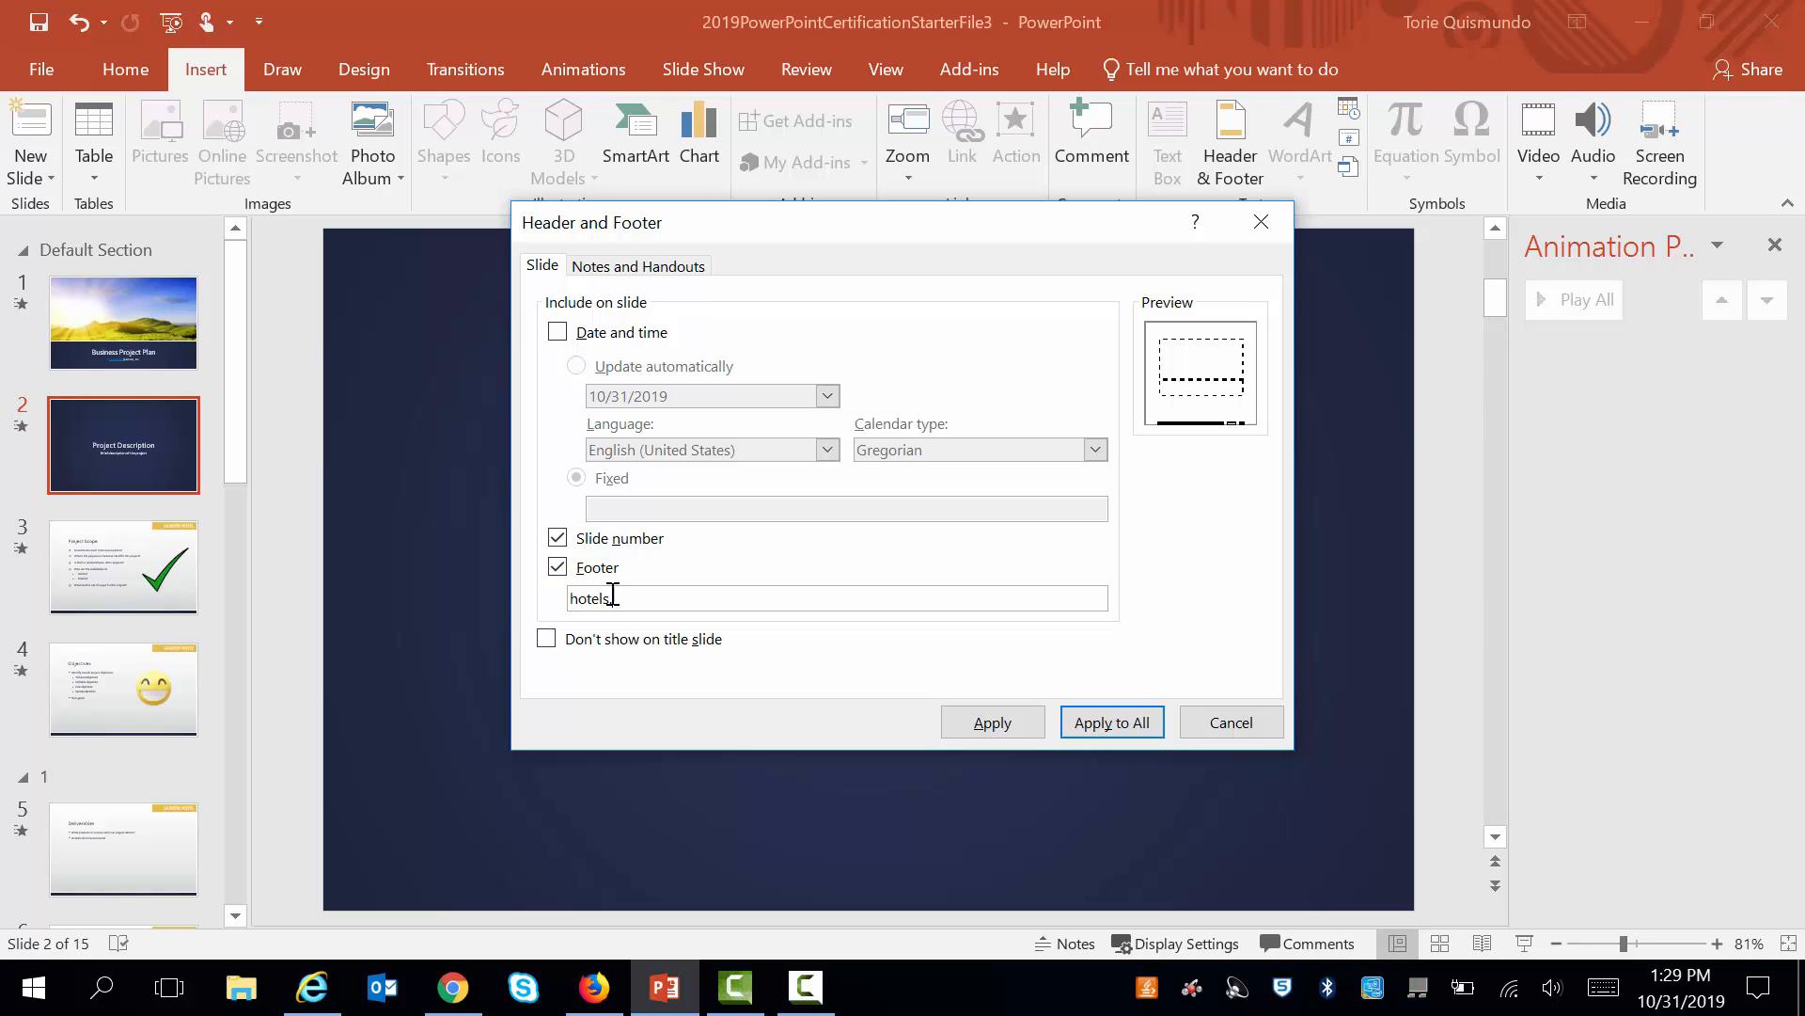
type(".com")
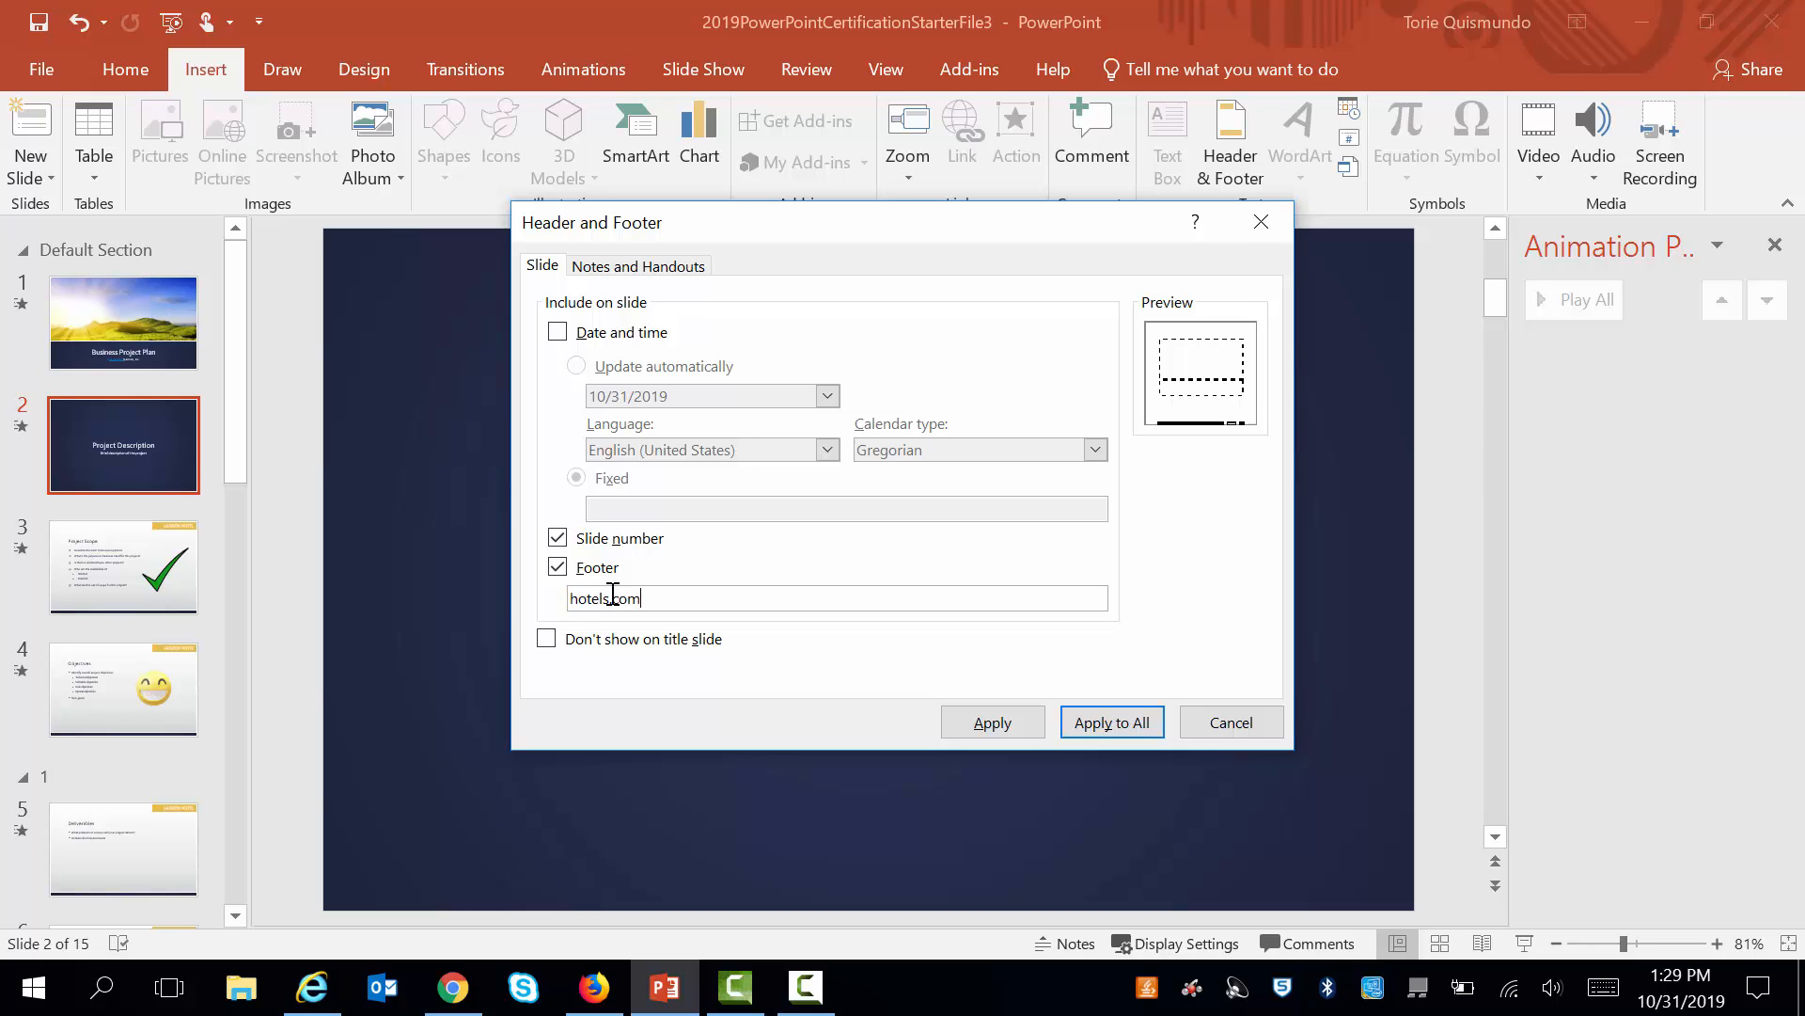
left_click(547, 639)
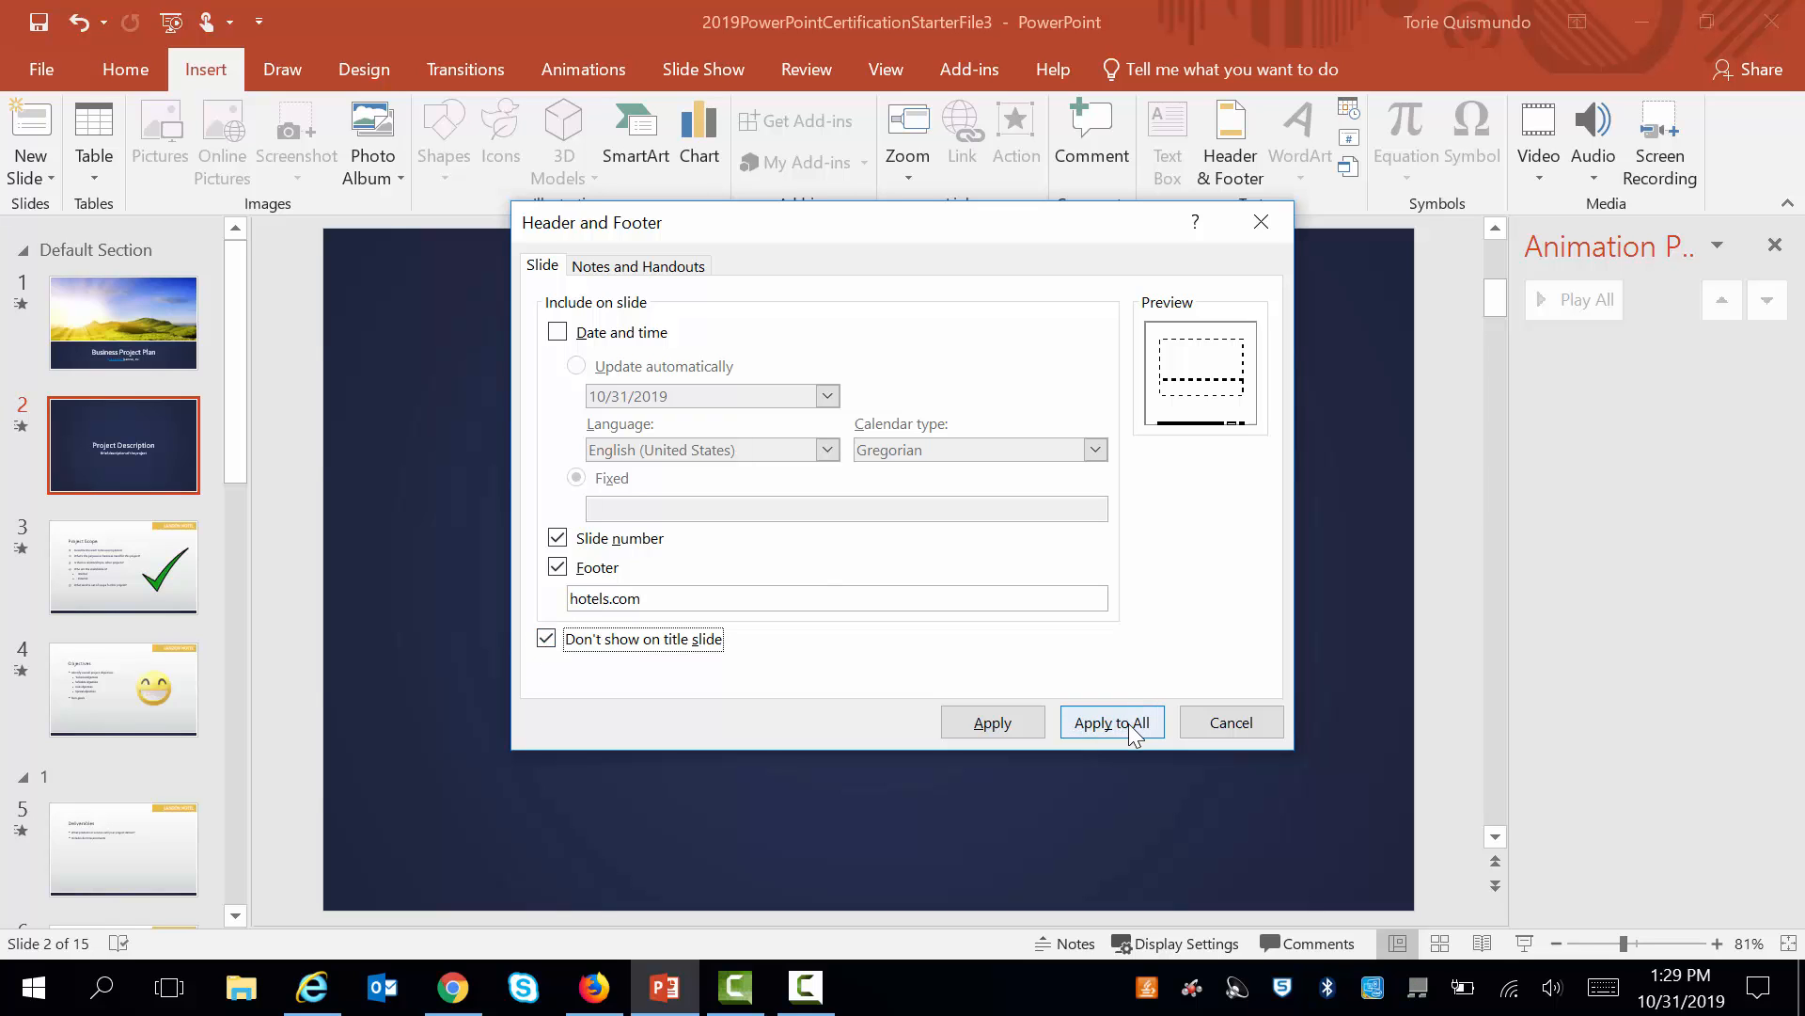
left_click(1109, 722)
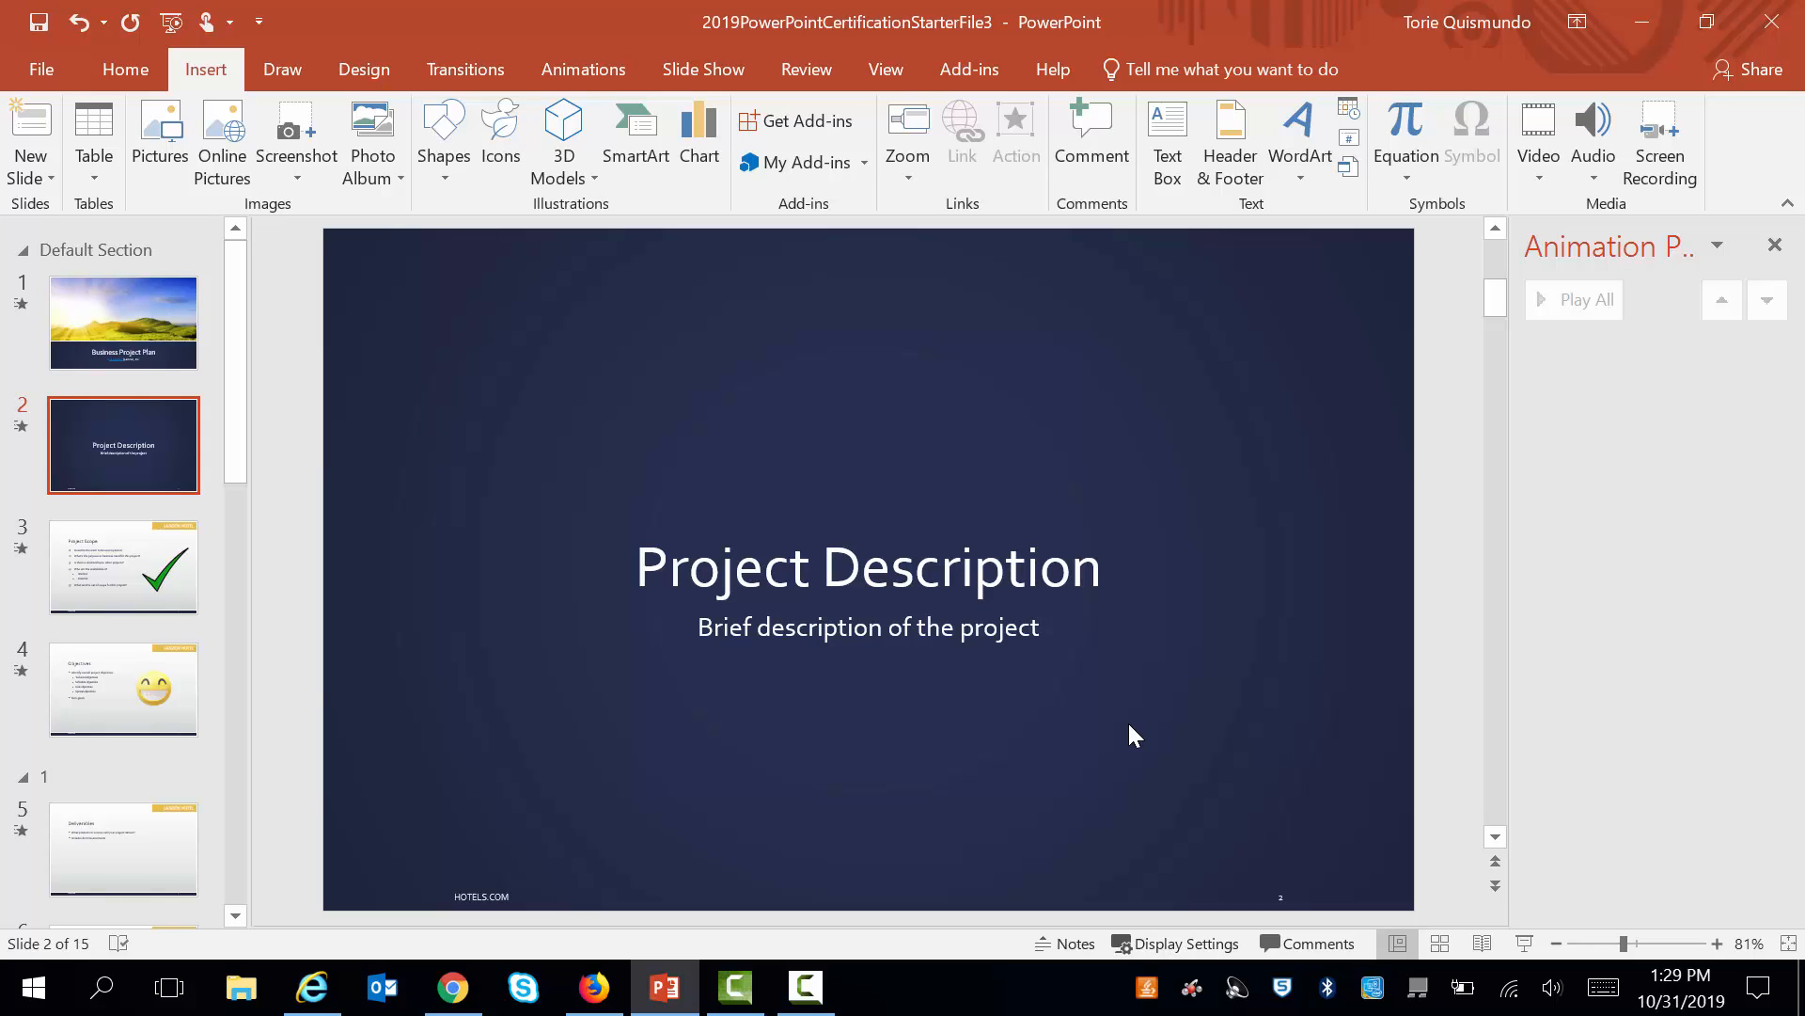
mouse_move(352, 875)
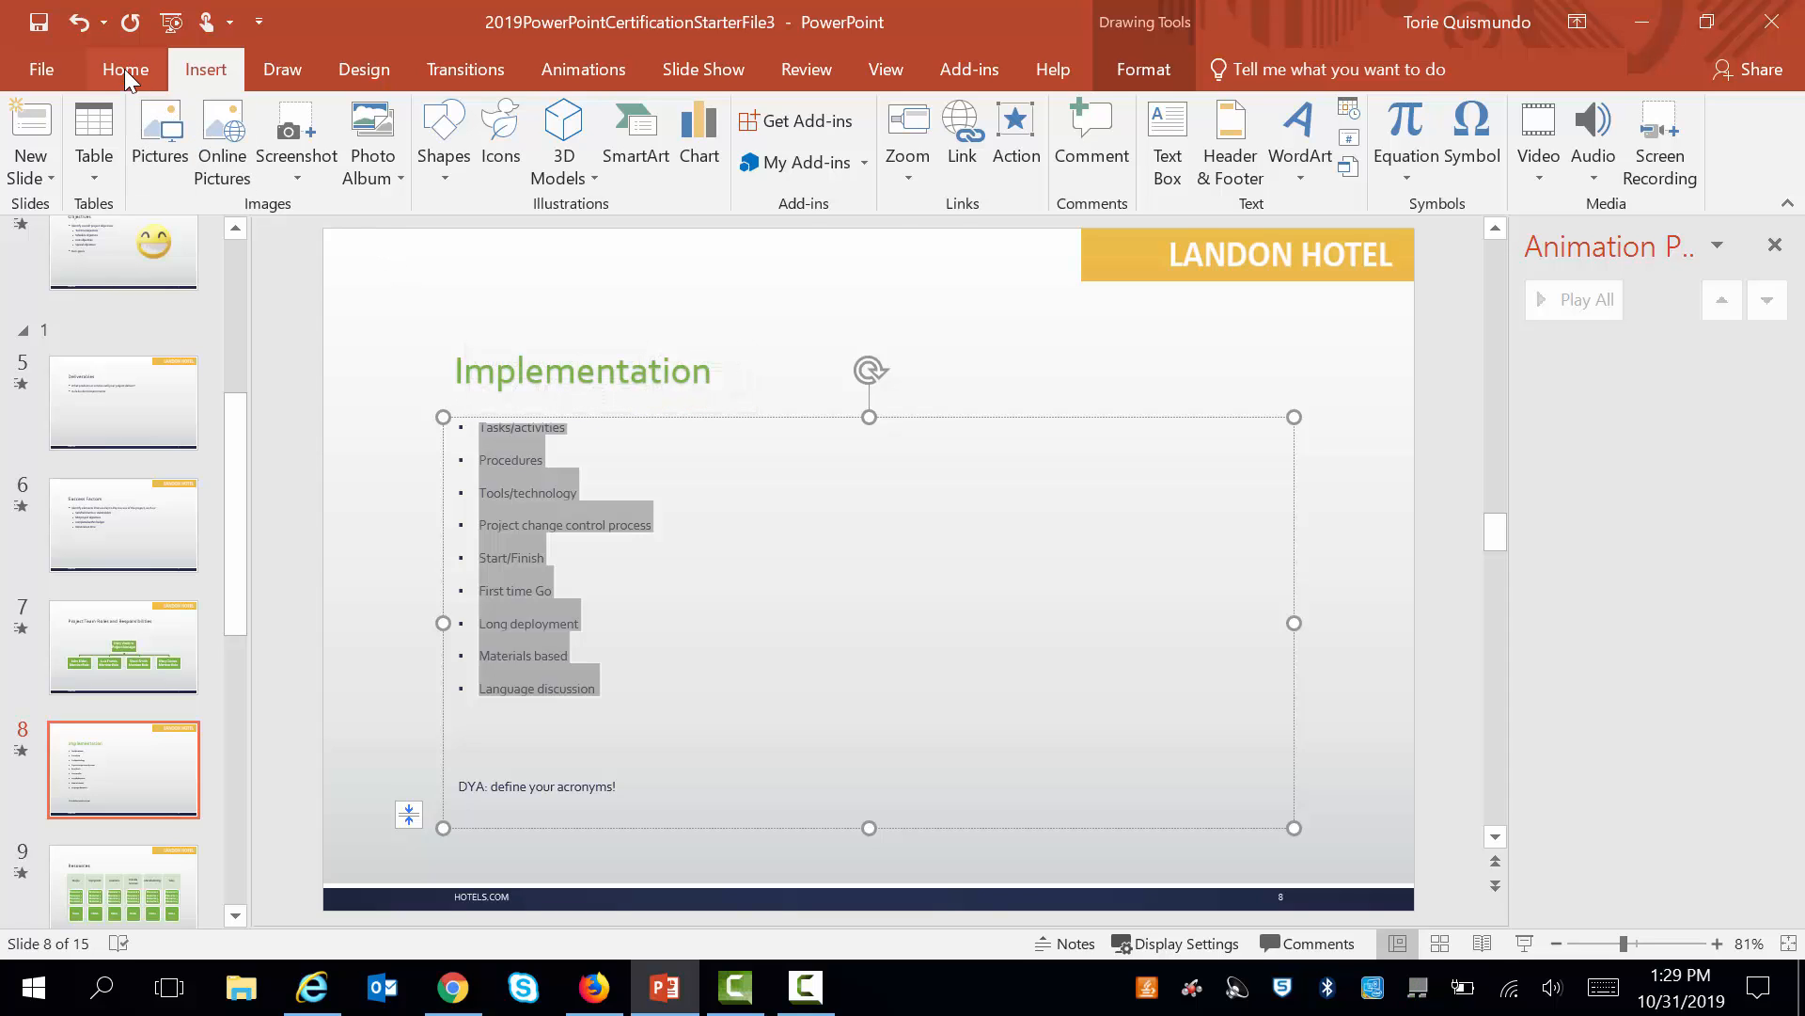
Show the Home formatting options for the Implementation slide's bullet list.
left_click(126, 70)
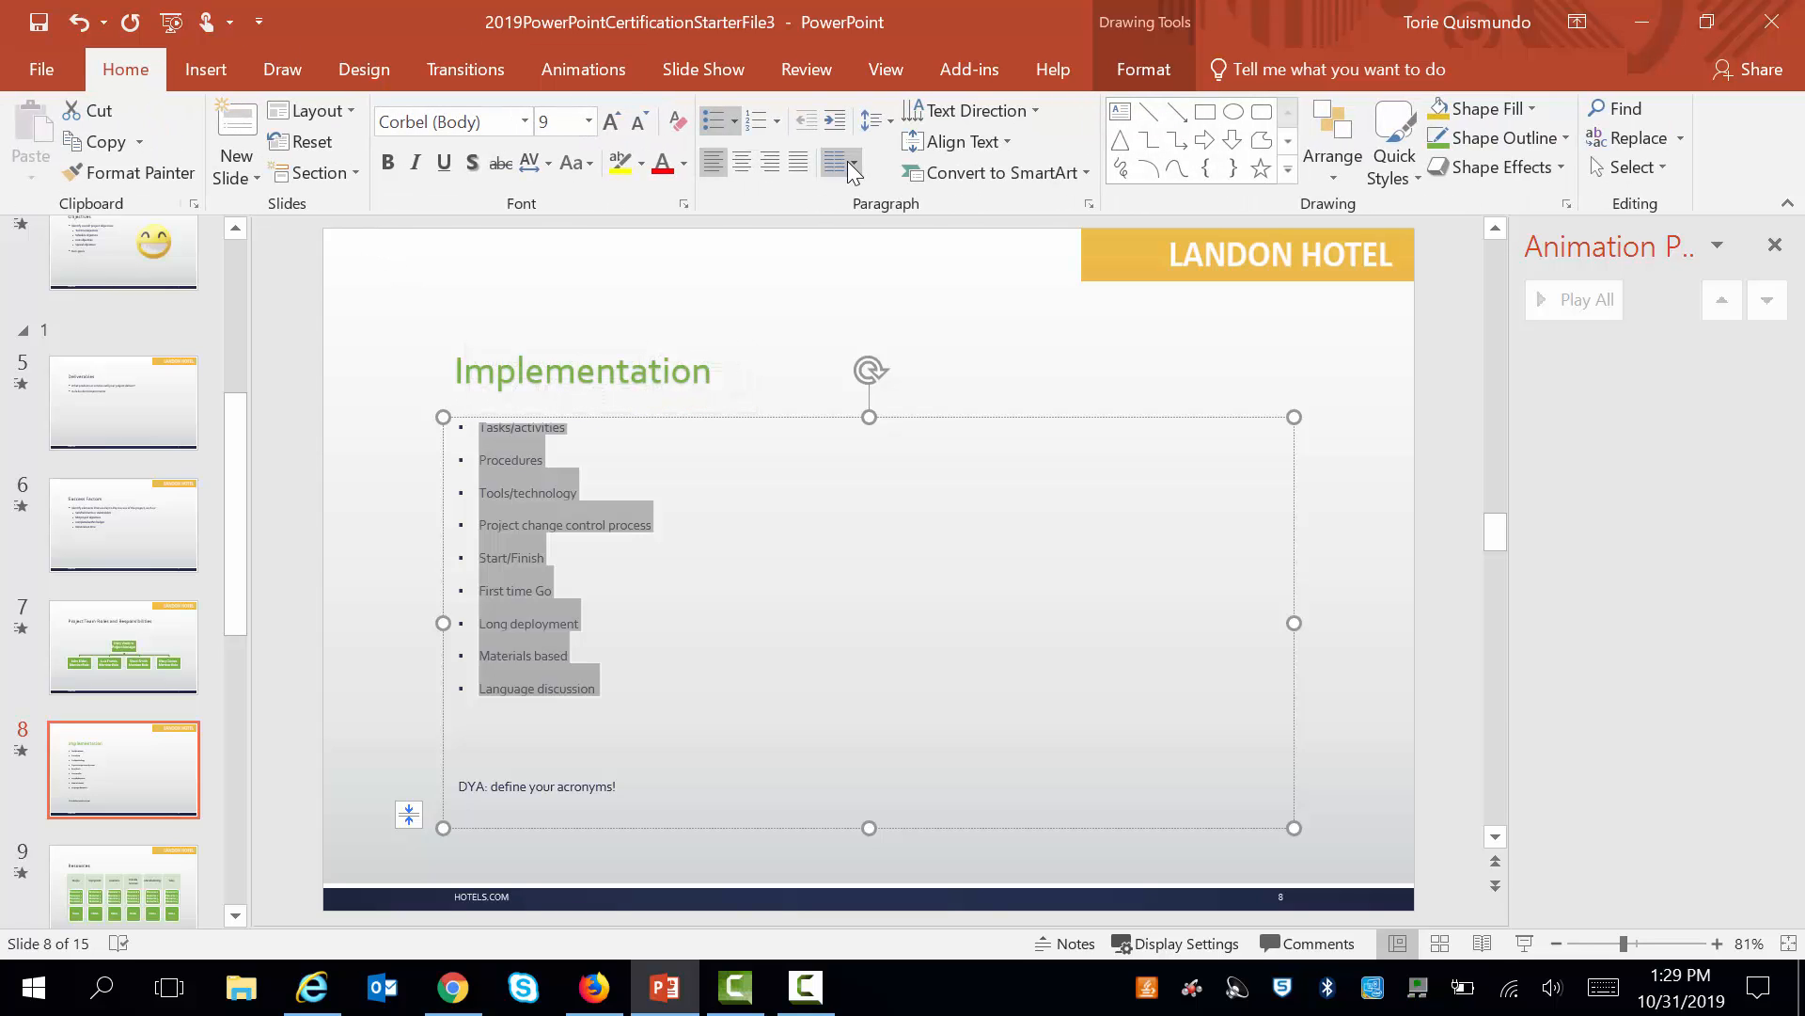
mouse_move(850, 171)
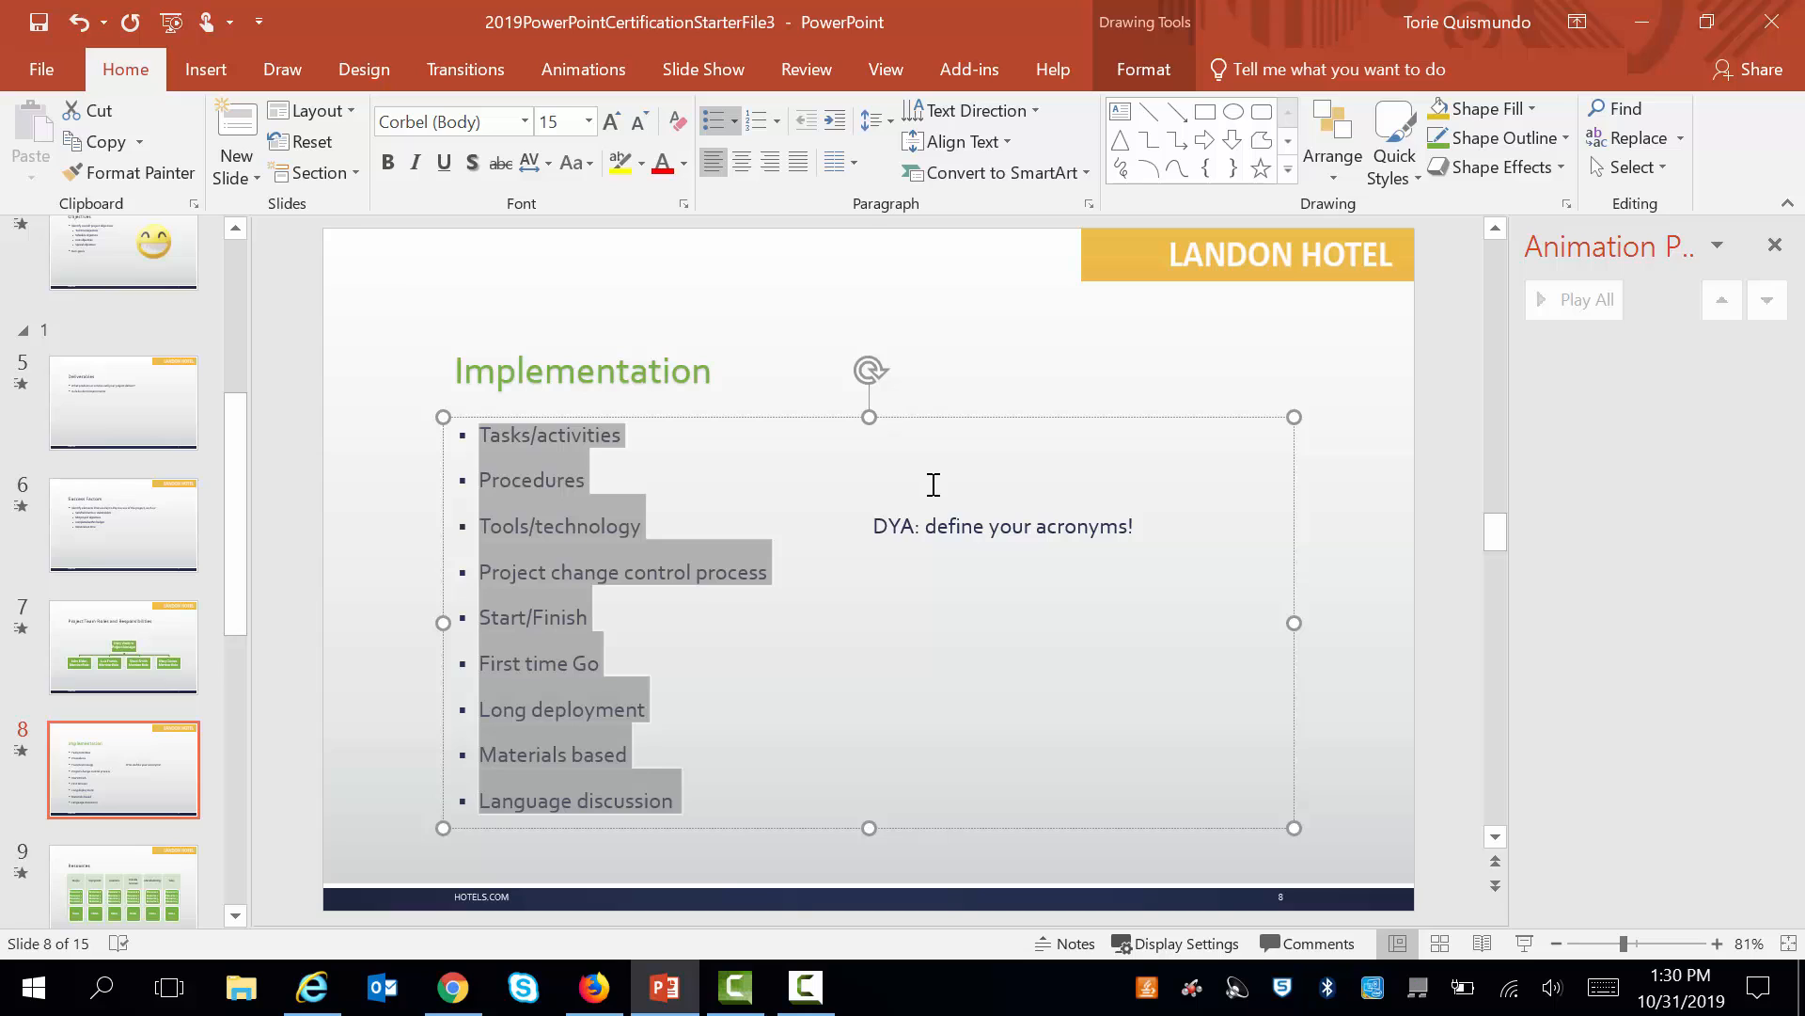
mouse_move(867, 418)
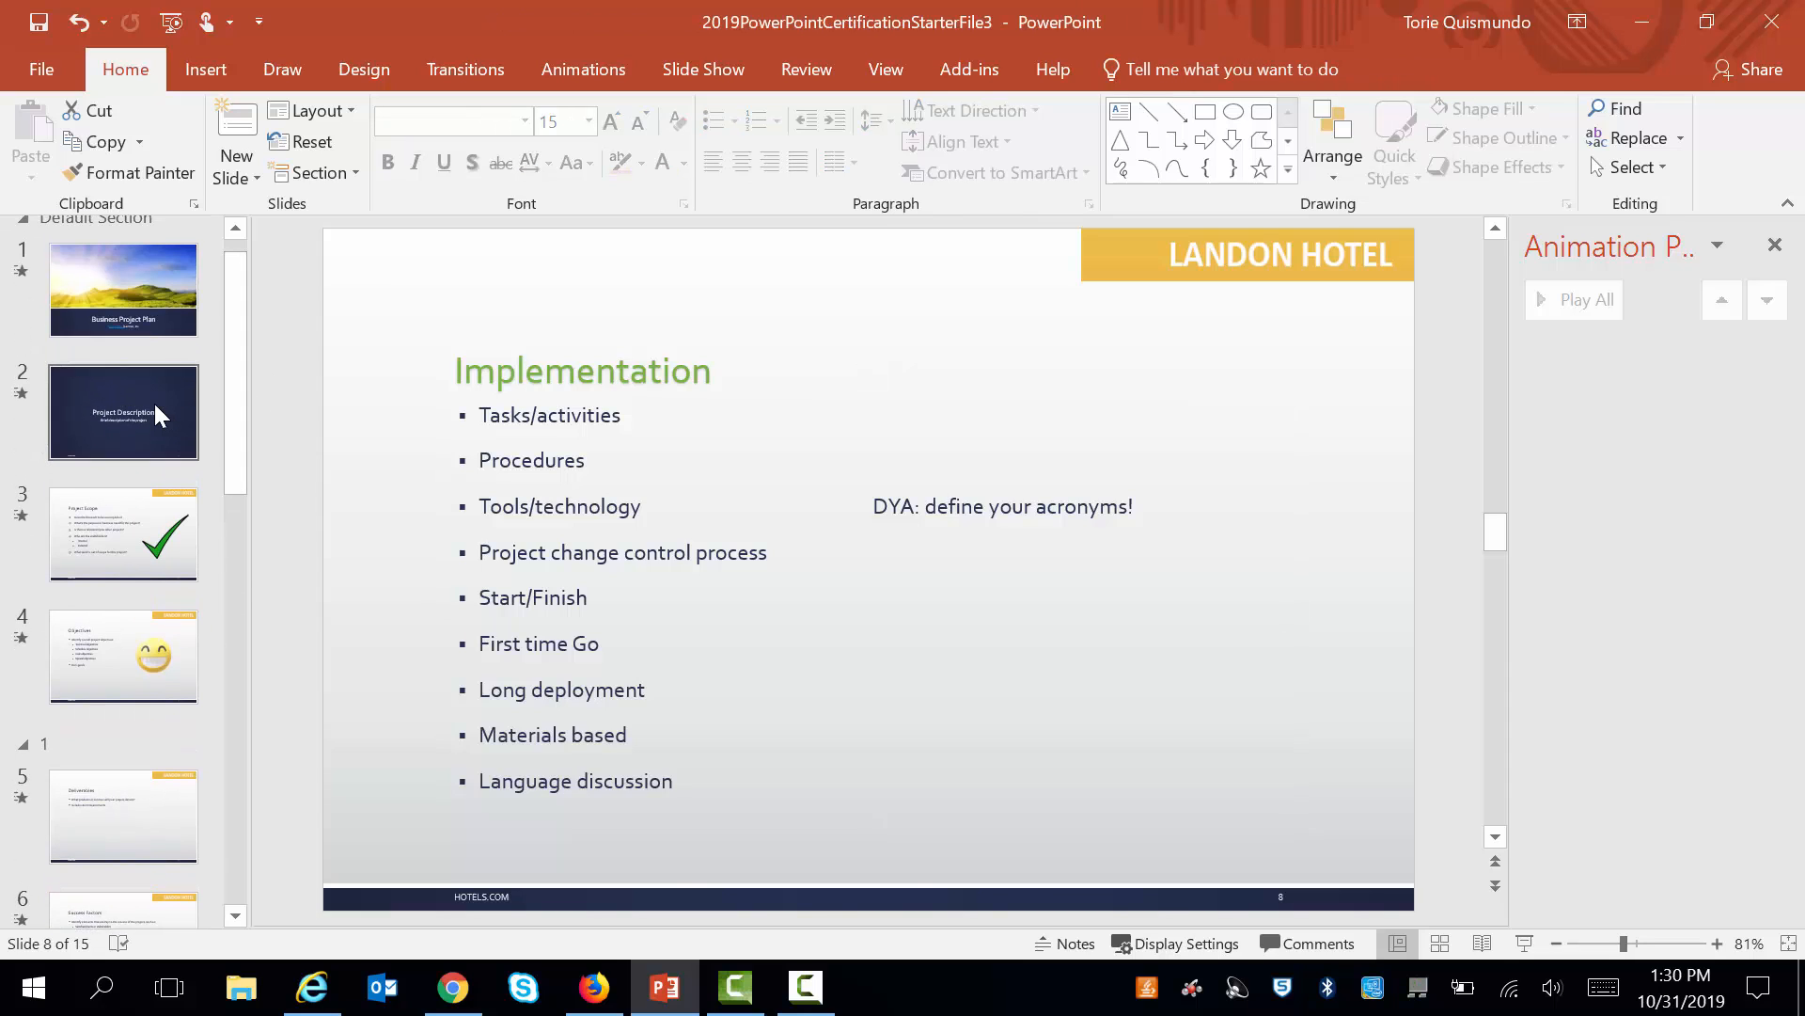
Insert a Slide Zoom to slide 8, Implementation, on the Project Description slide.
left_click(124, 411)
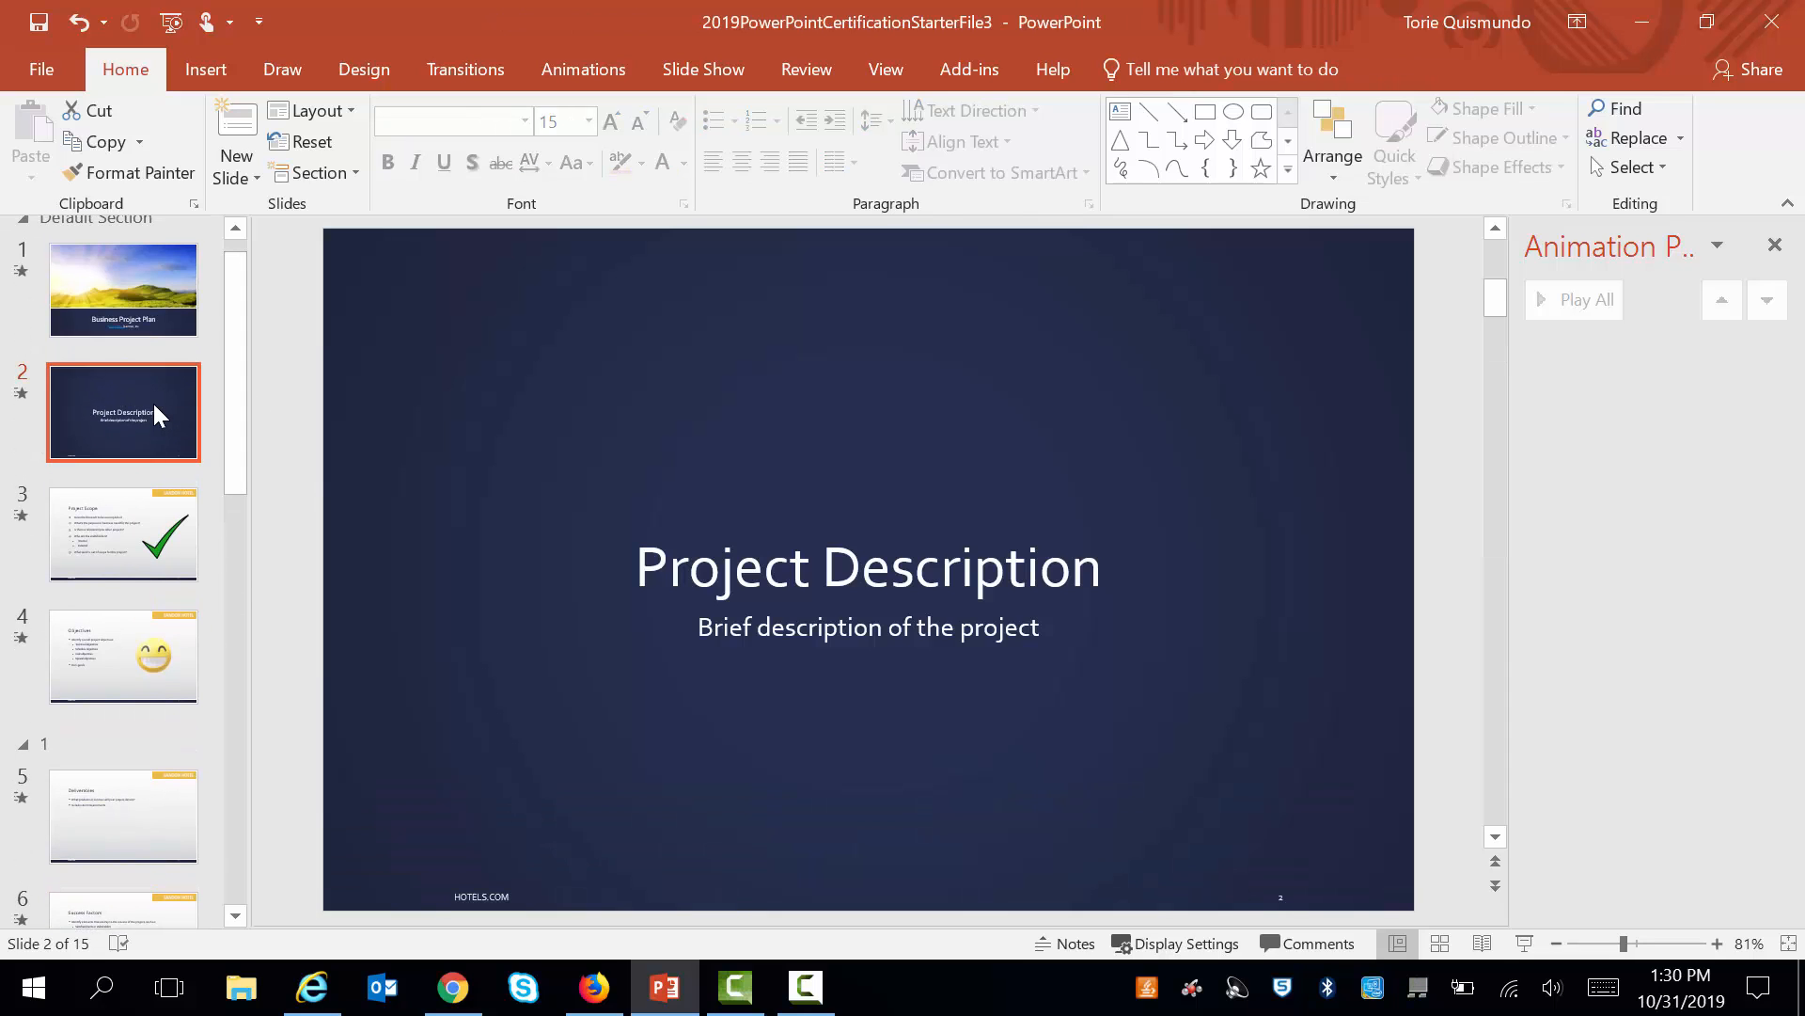
left_click(207, 70)
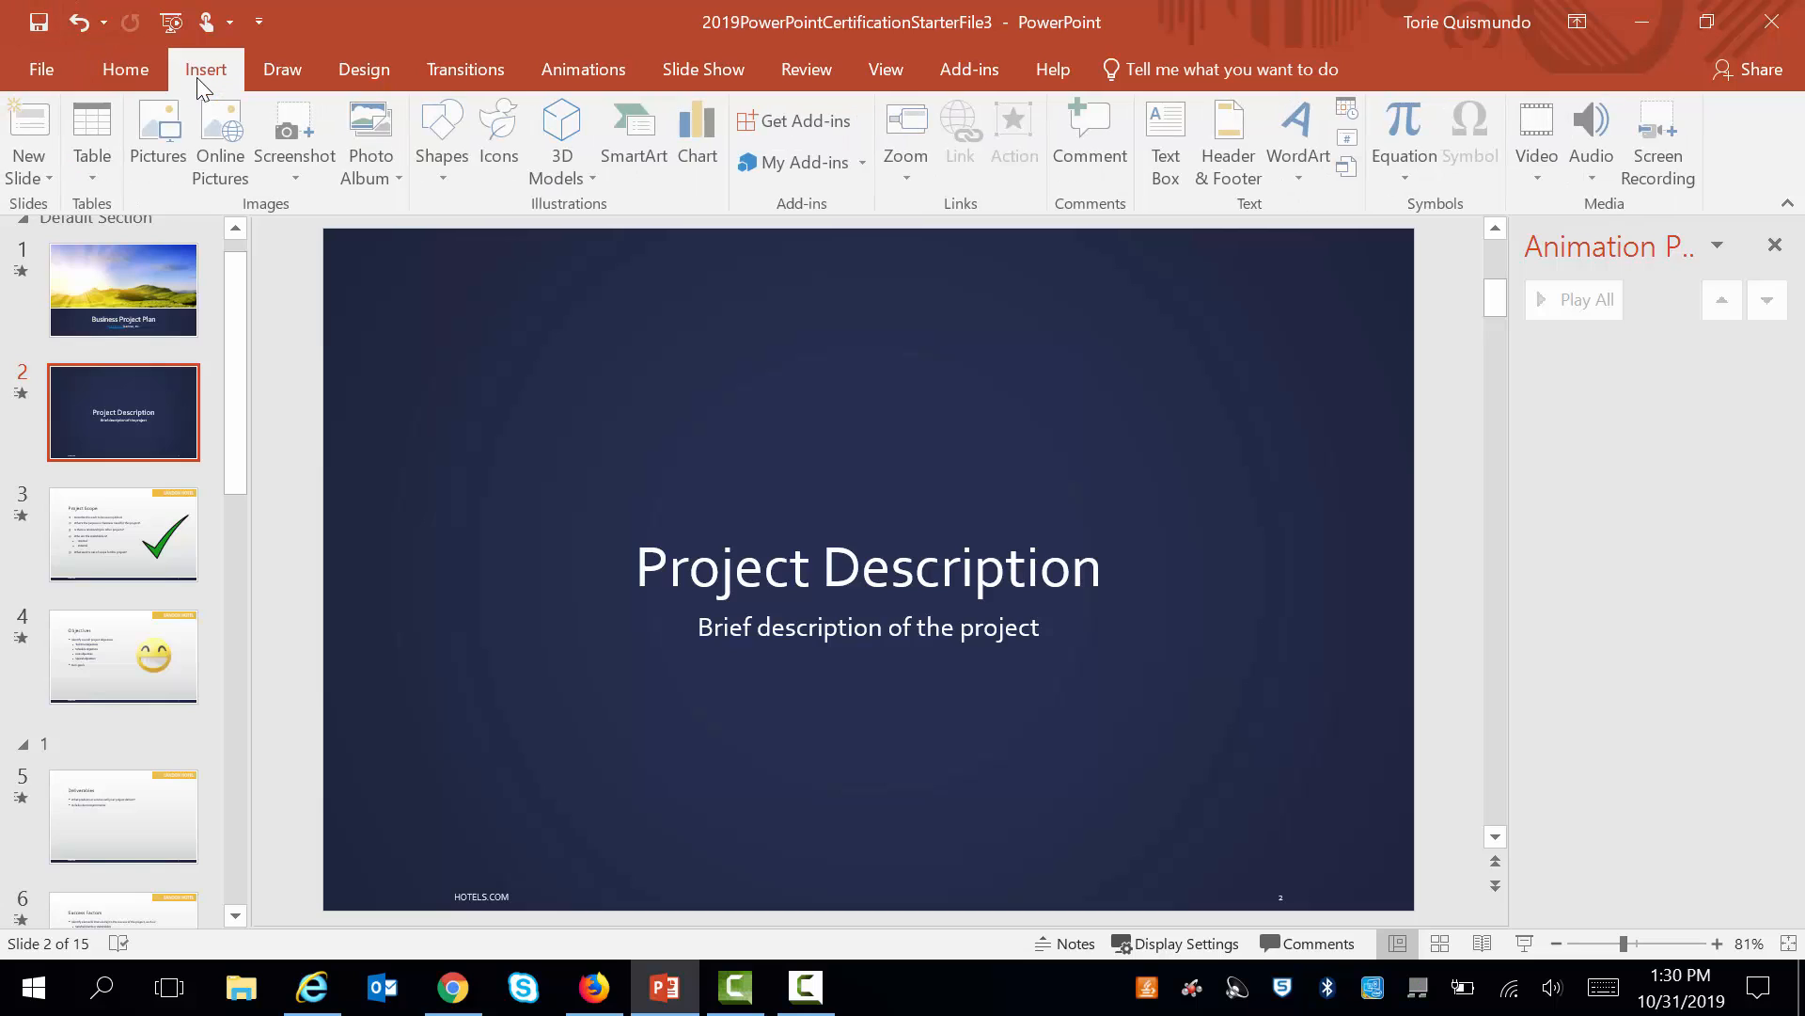
mouse_move(904, 137)
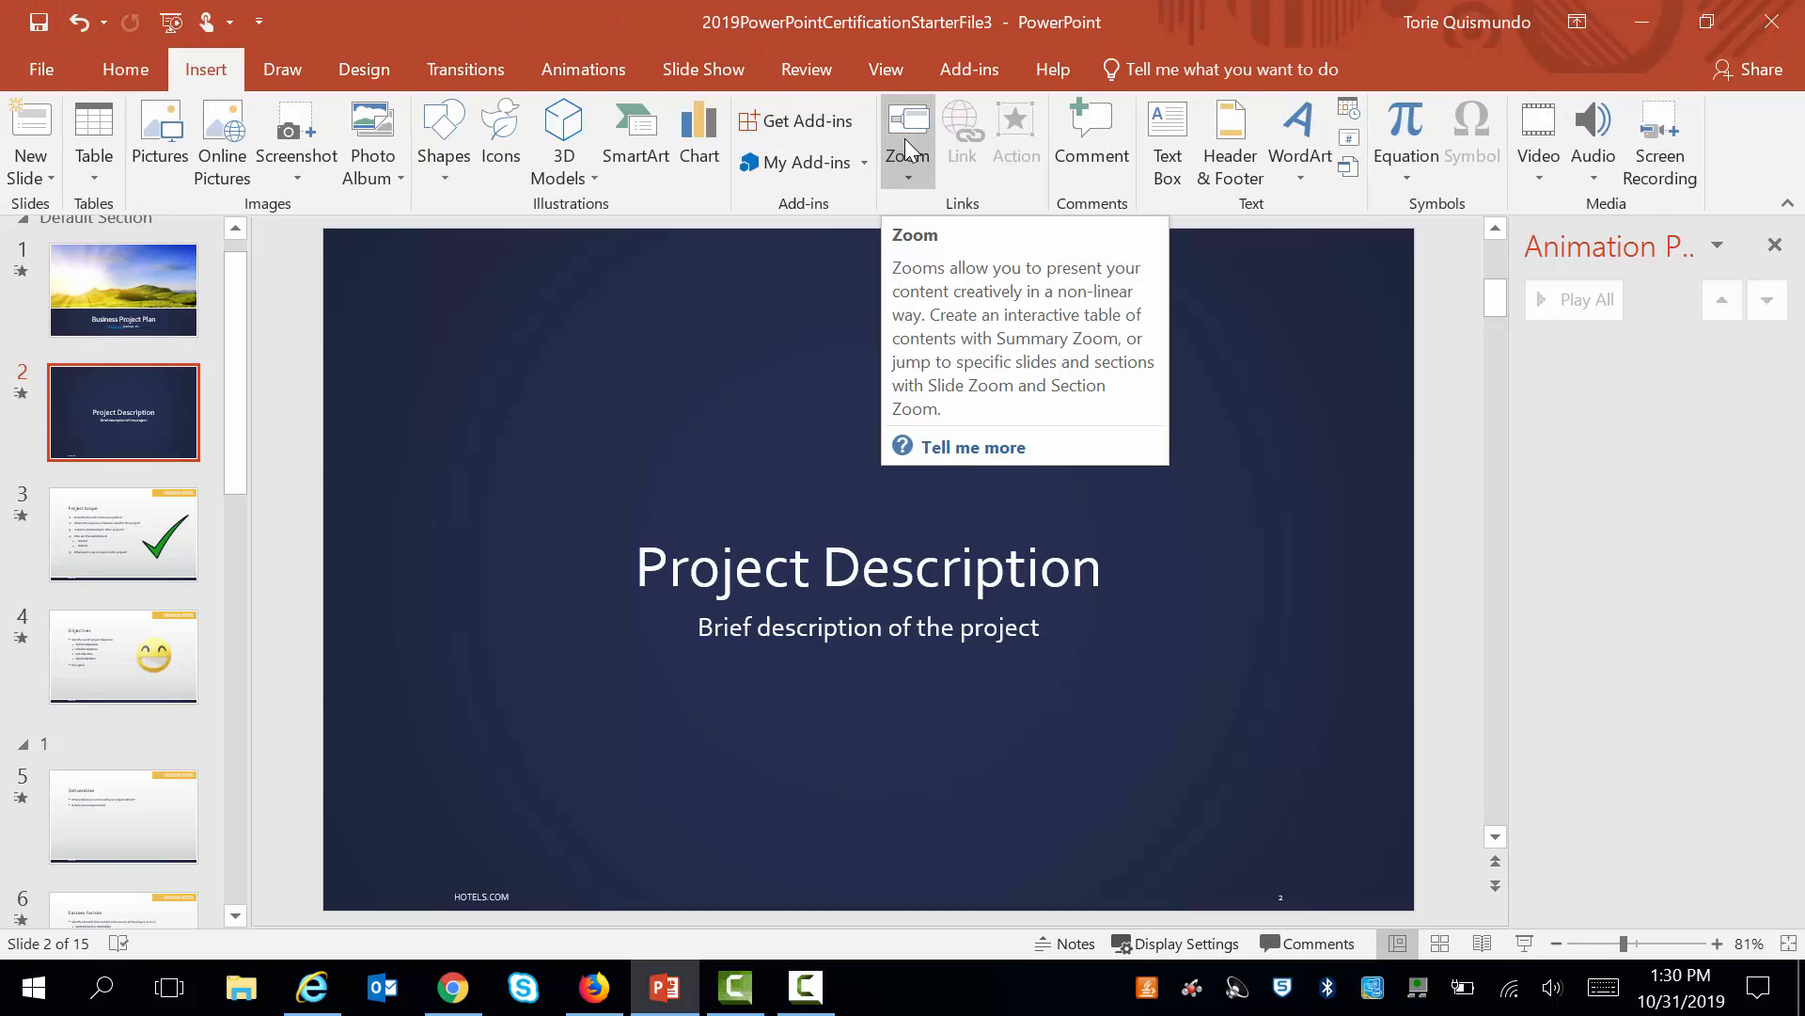
left_click(909, 145)
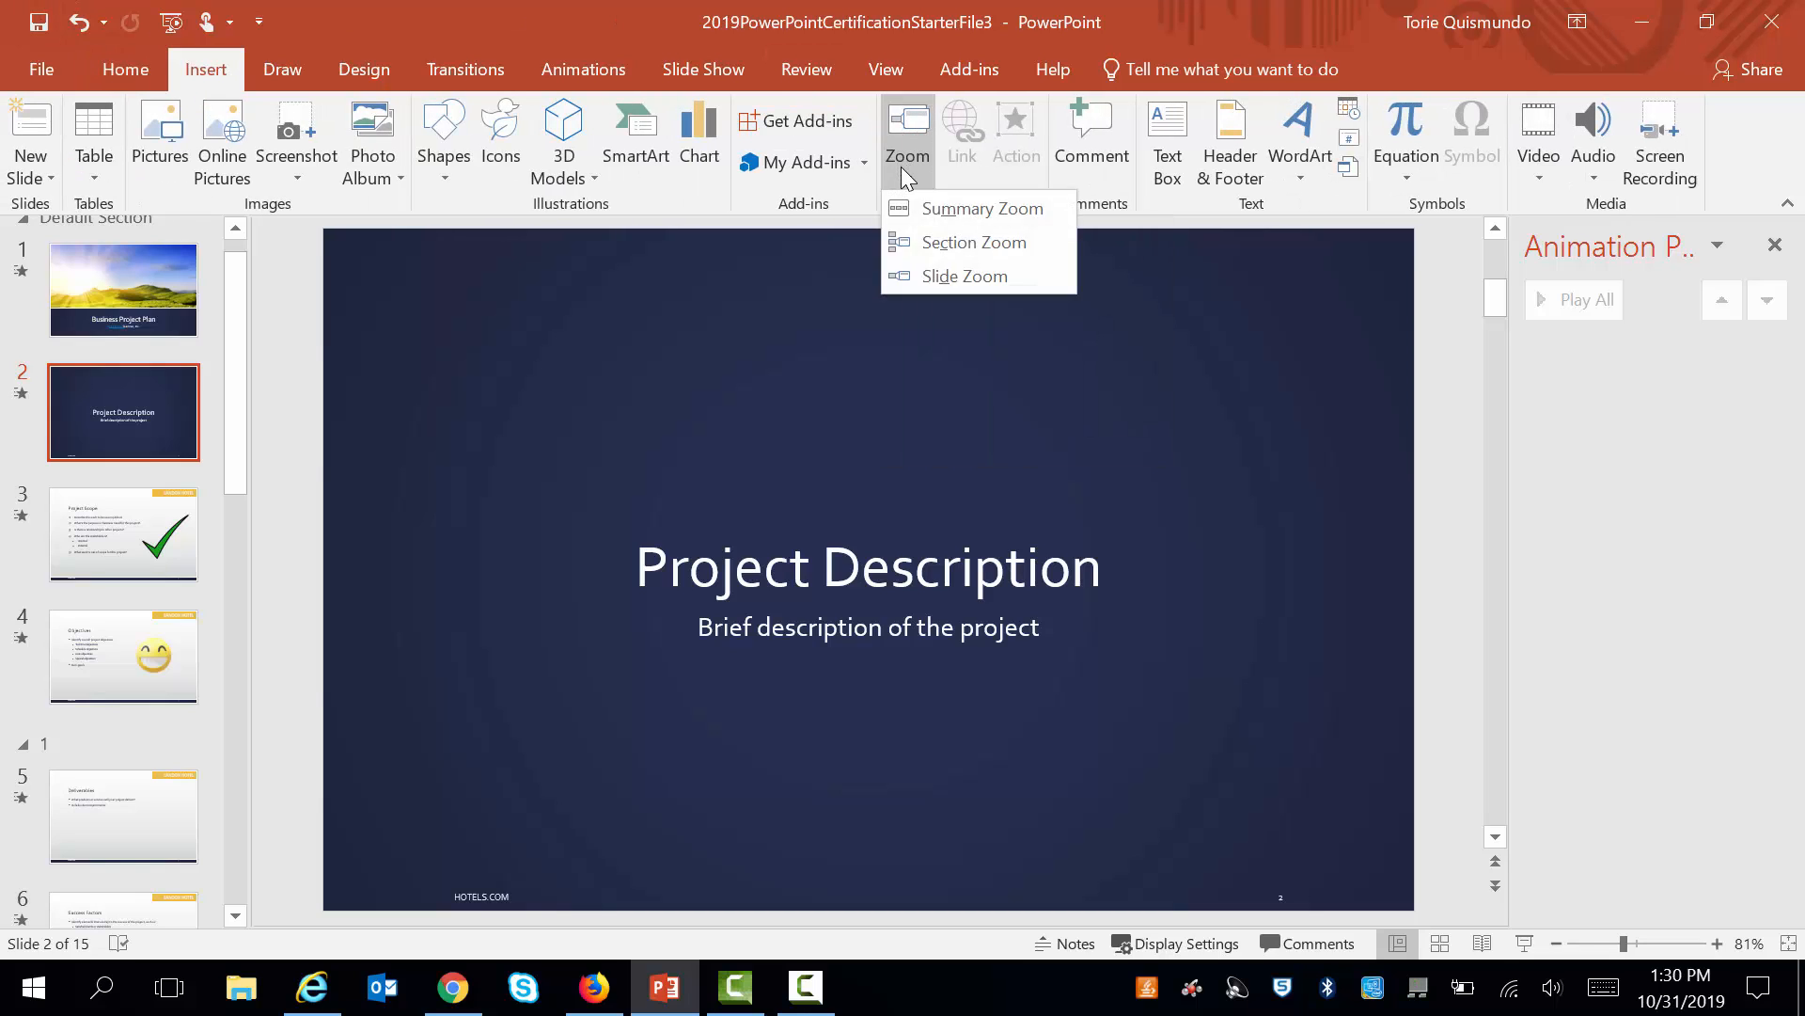
mouse_move(965, 277)
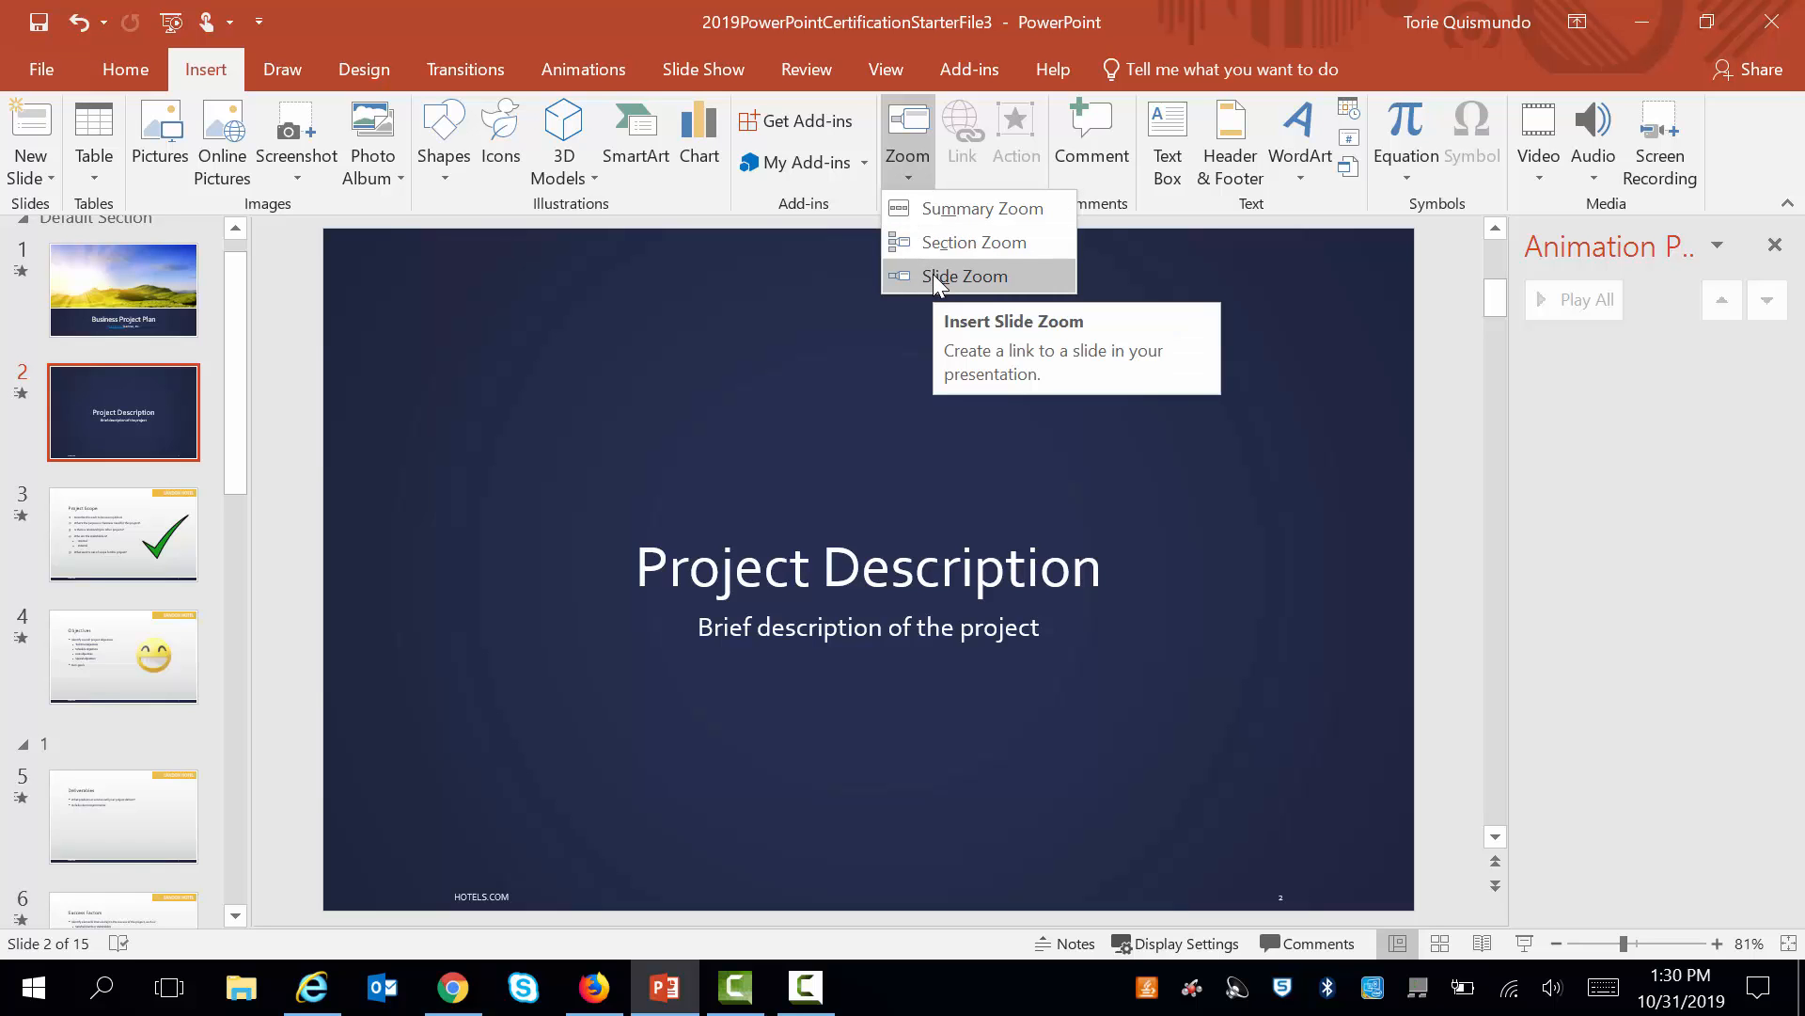
left_click(962, 276)
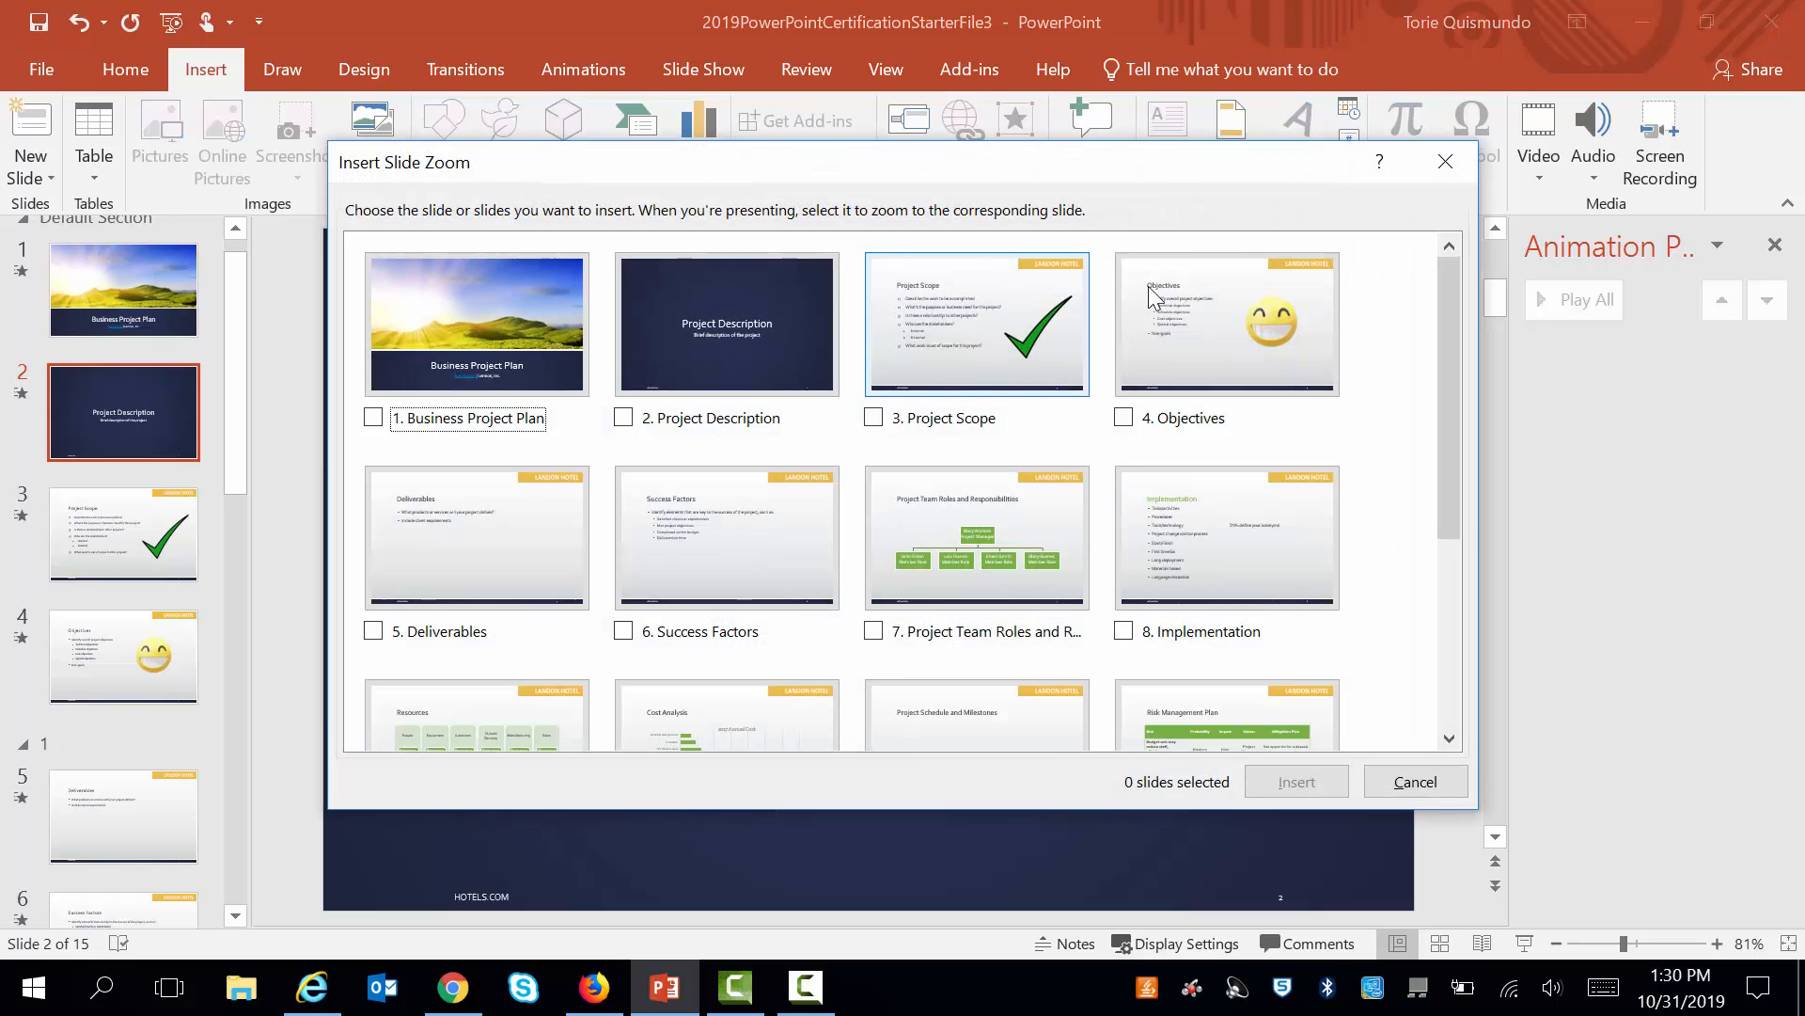
left_click(1123, 632)
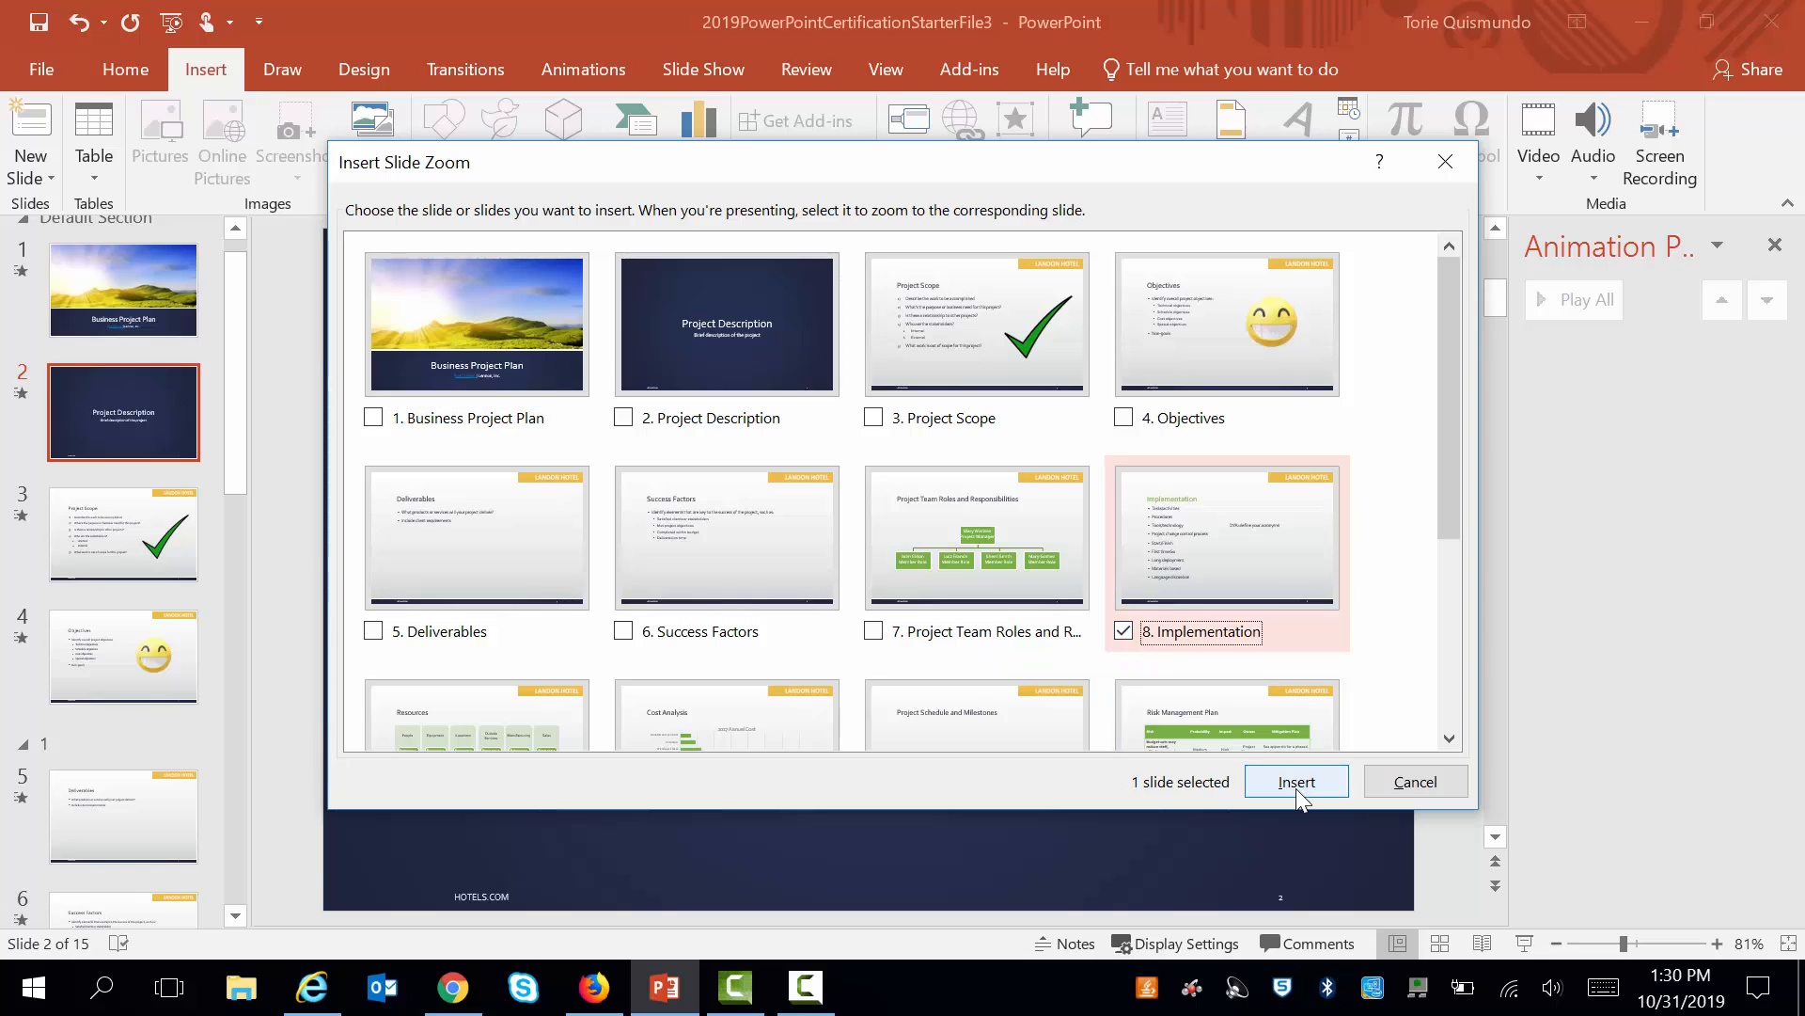
left_click(1296, 781)
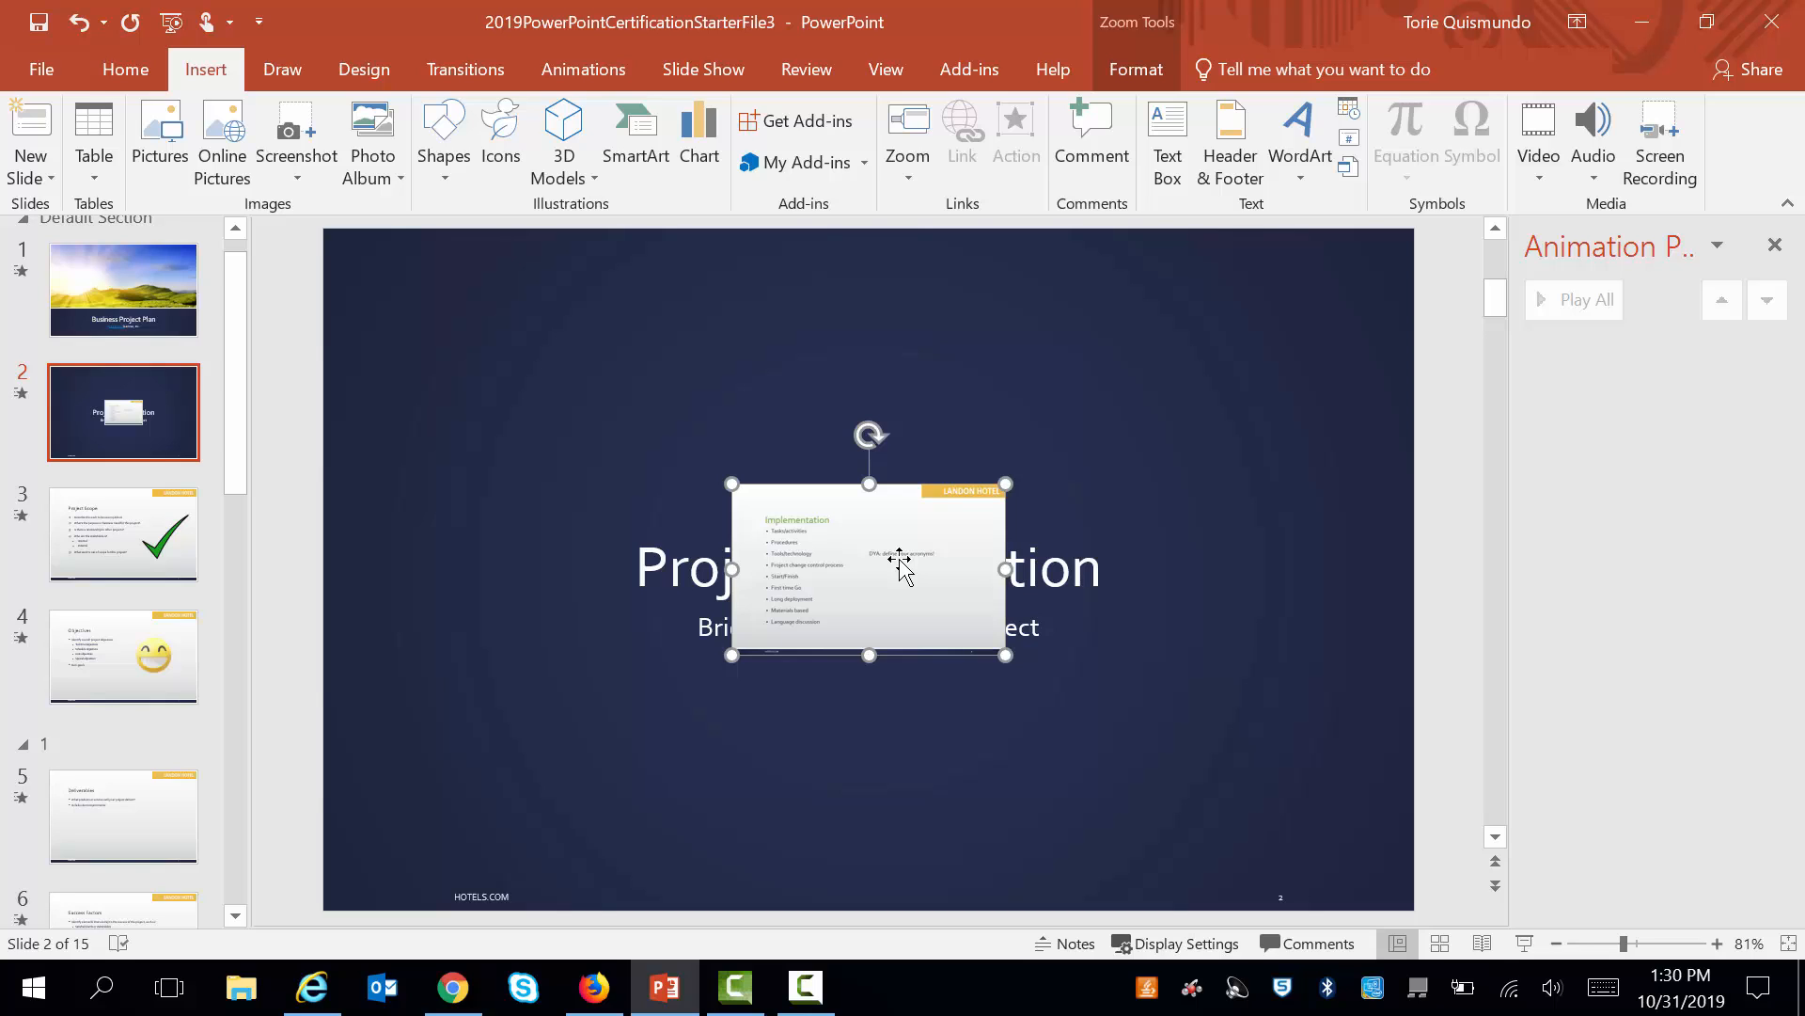
Set the 3D emoji on slide 4, Objectives, to the Left preset view.
left_click(124, 656)
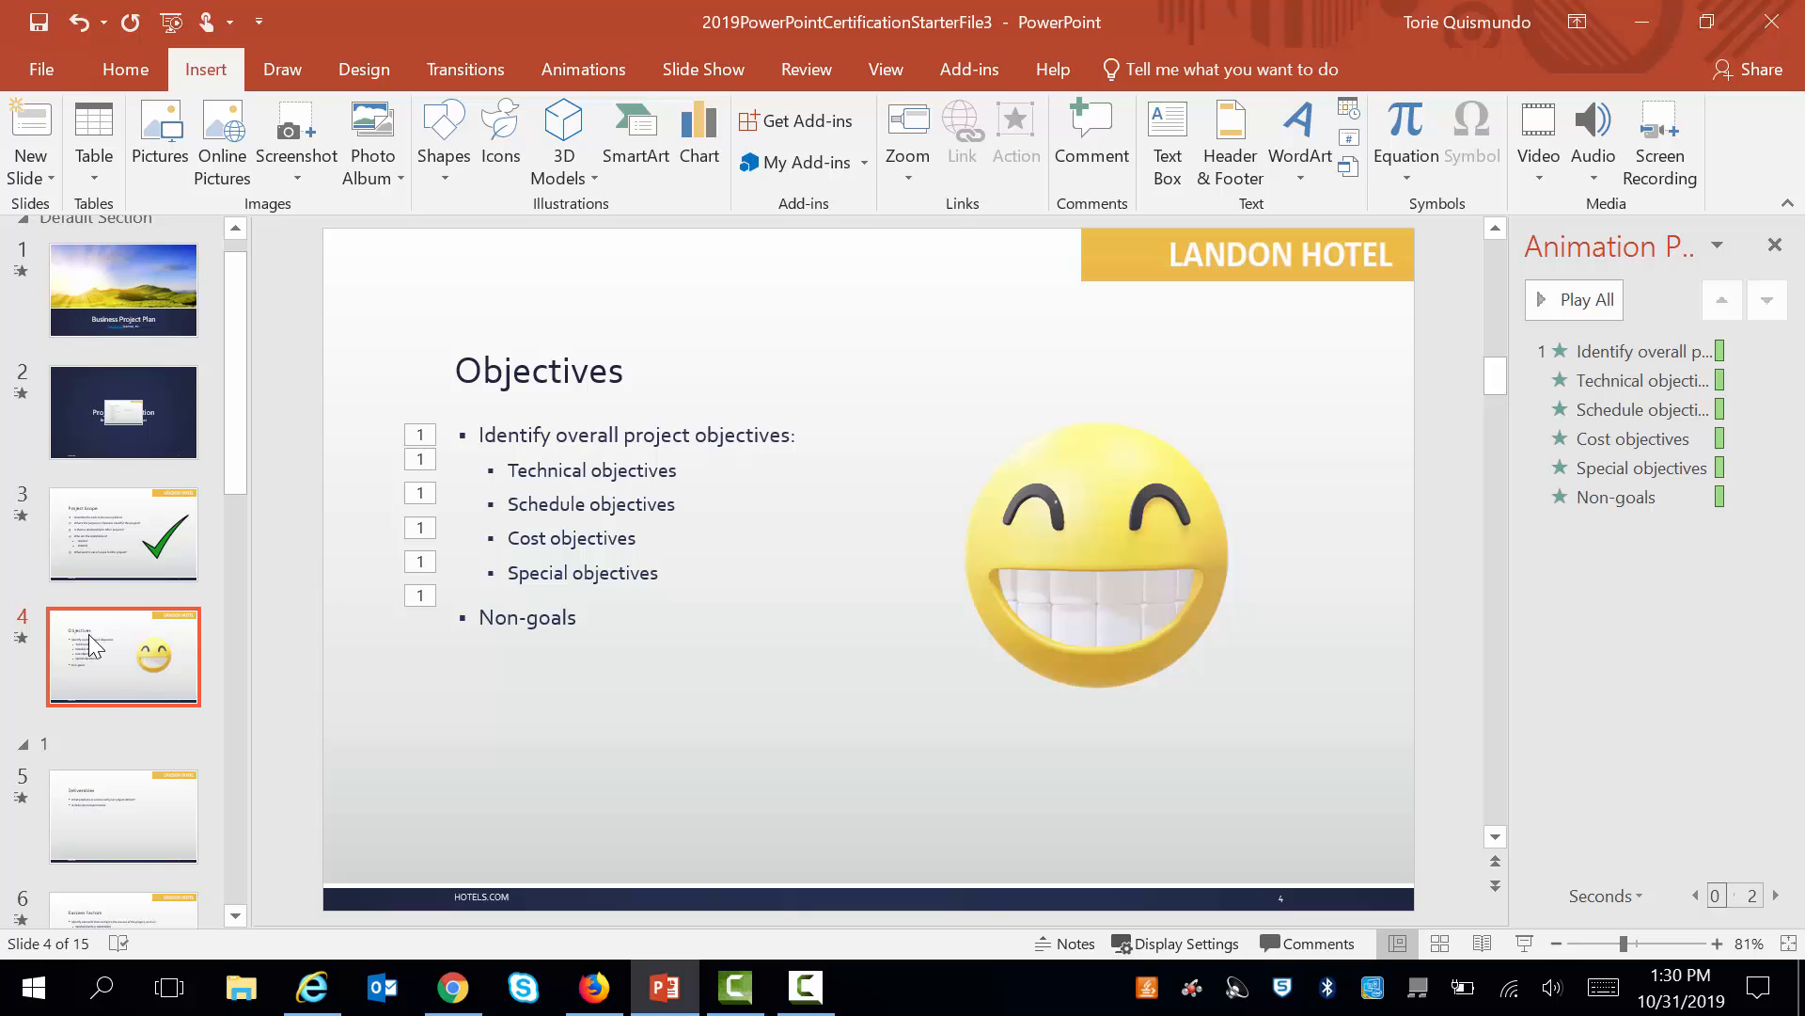
mouse_move(852, 675)
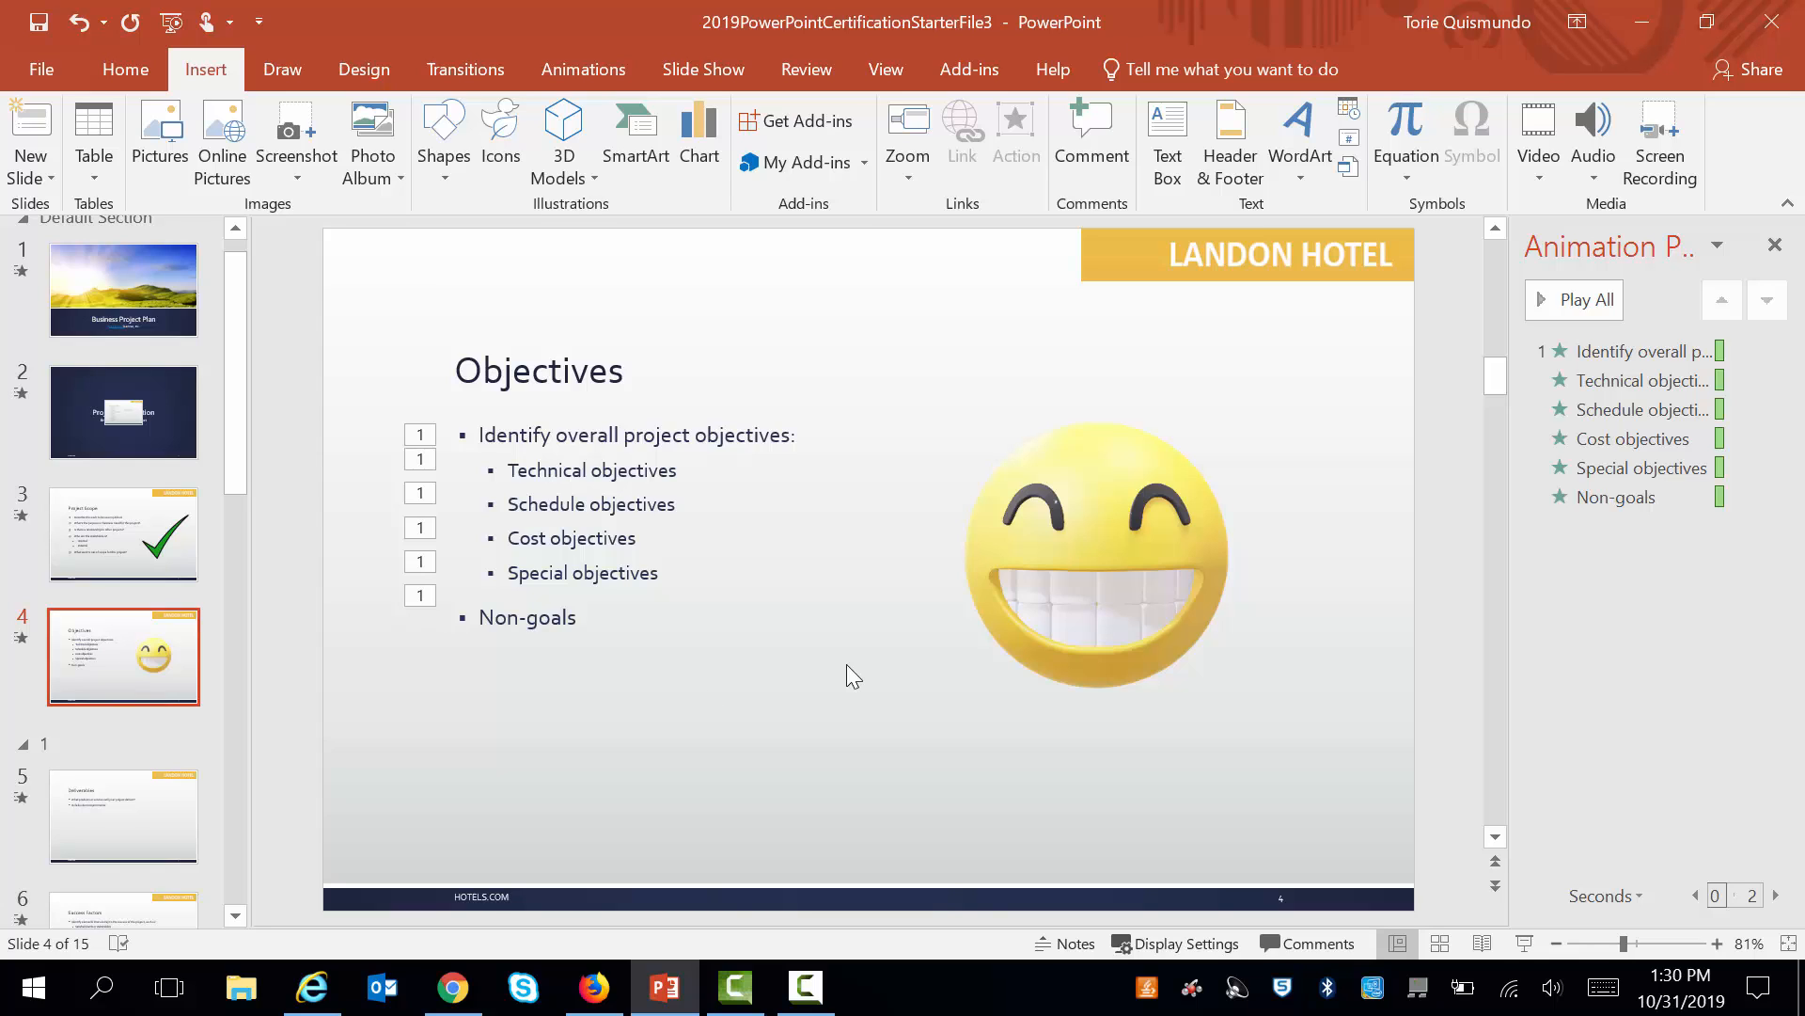
left_click(1094, 553)
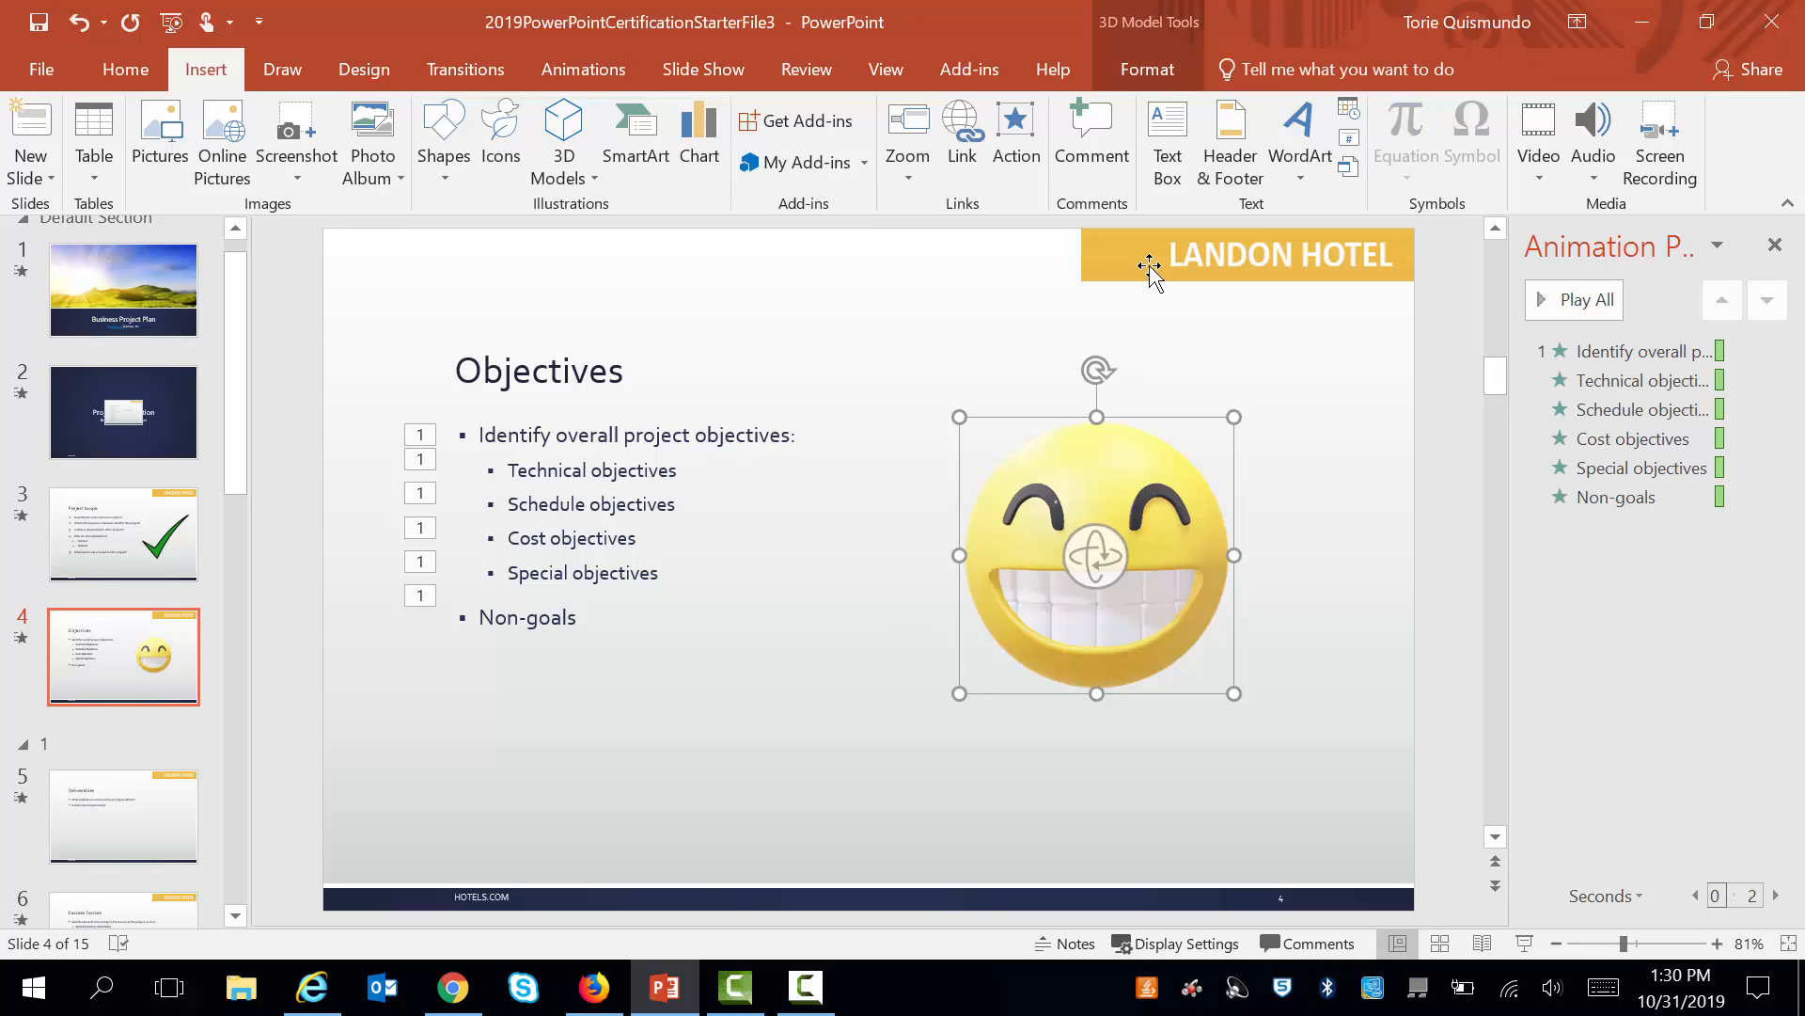
left_click(1147, 69)
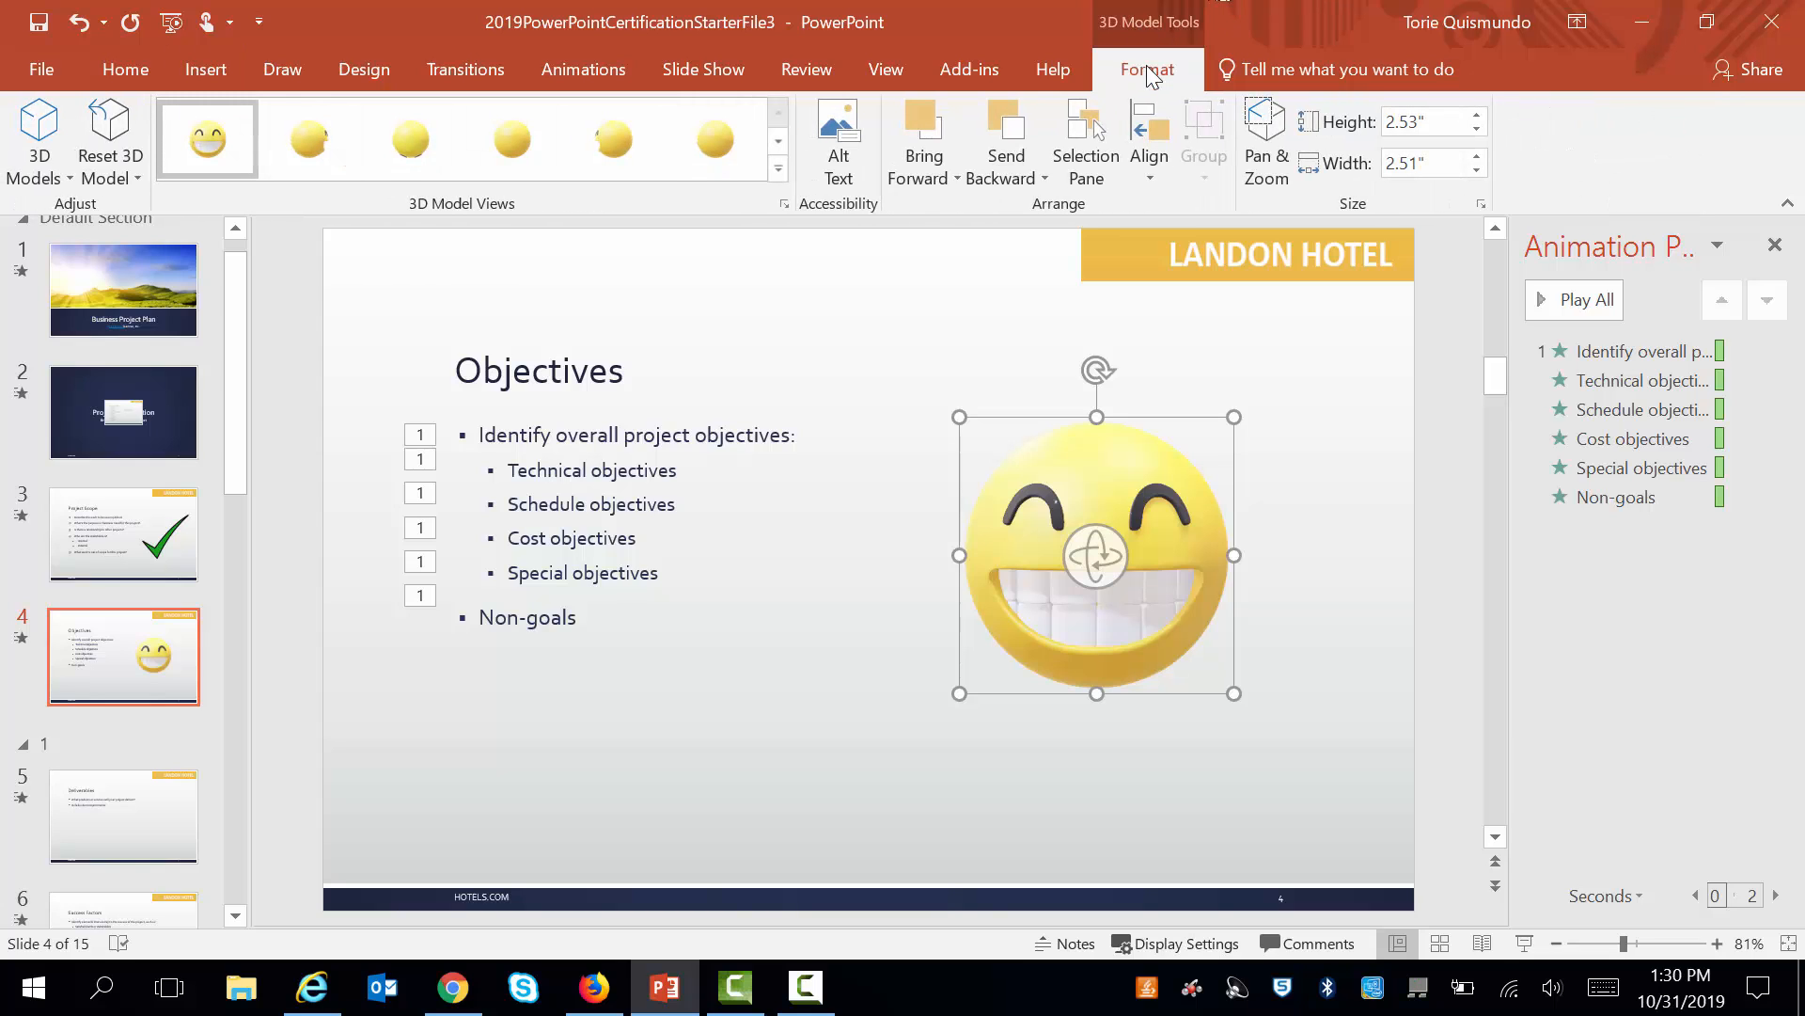
left_click(306, 139)
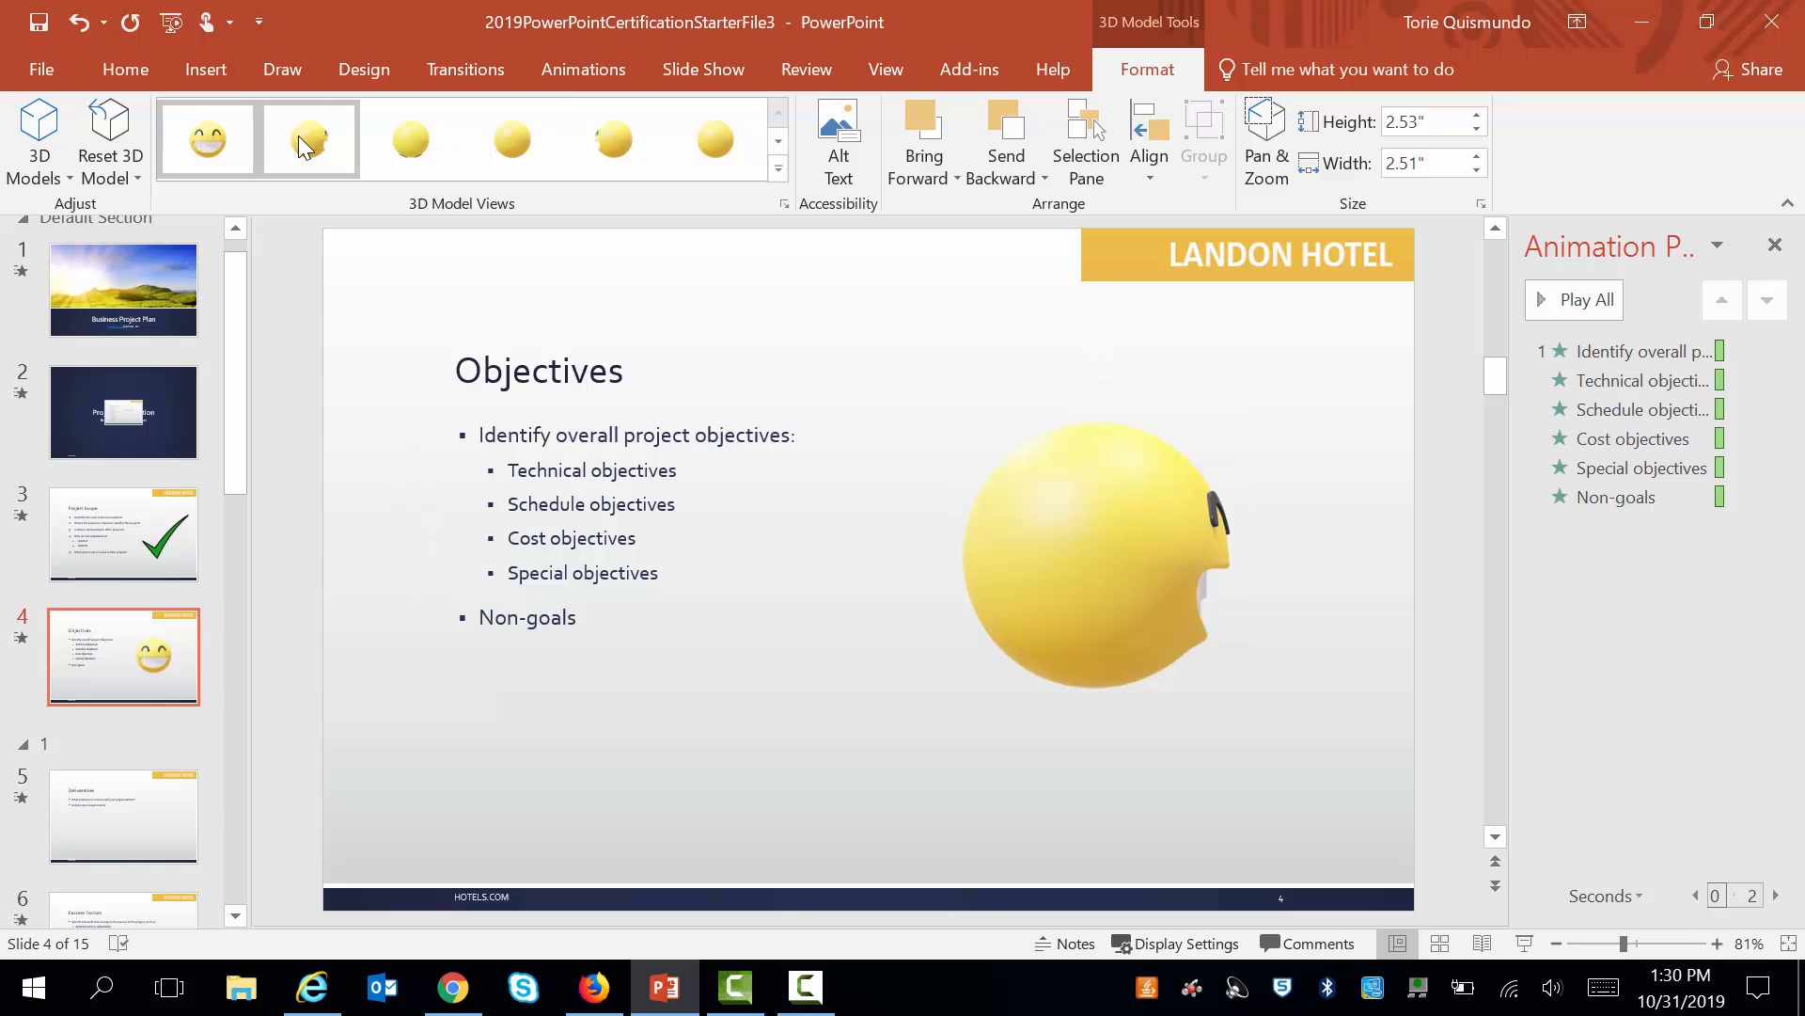
left_click(309, 137)
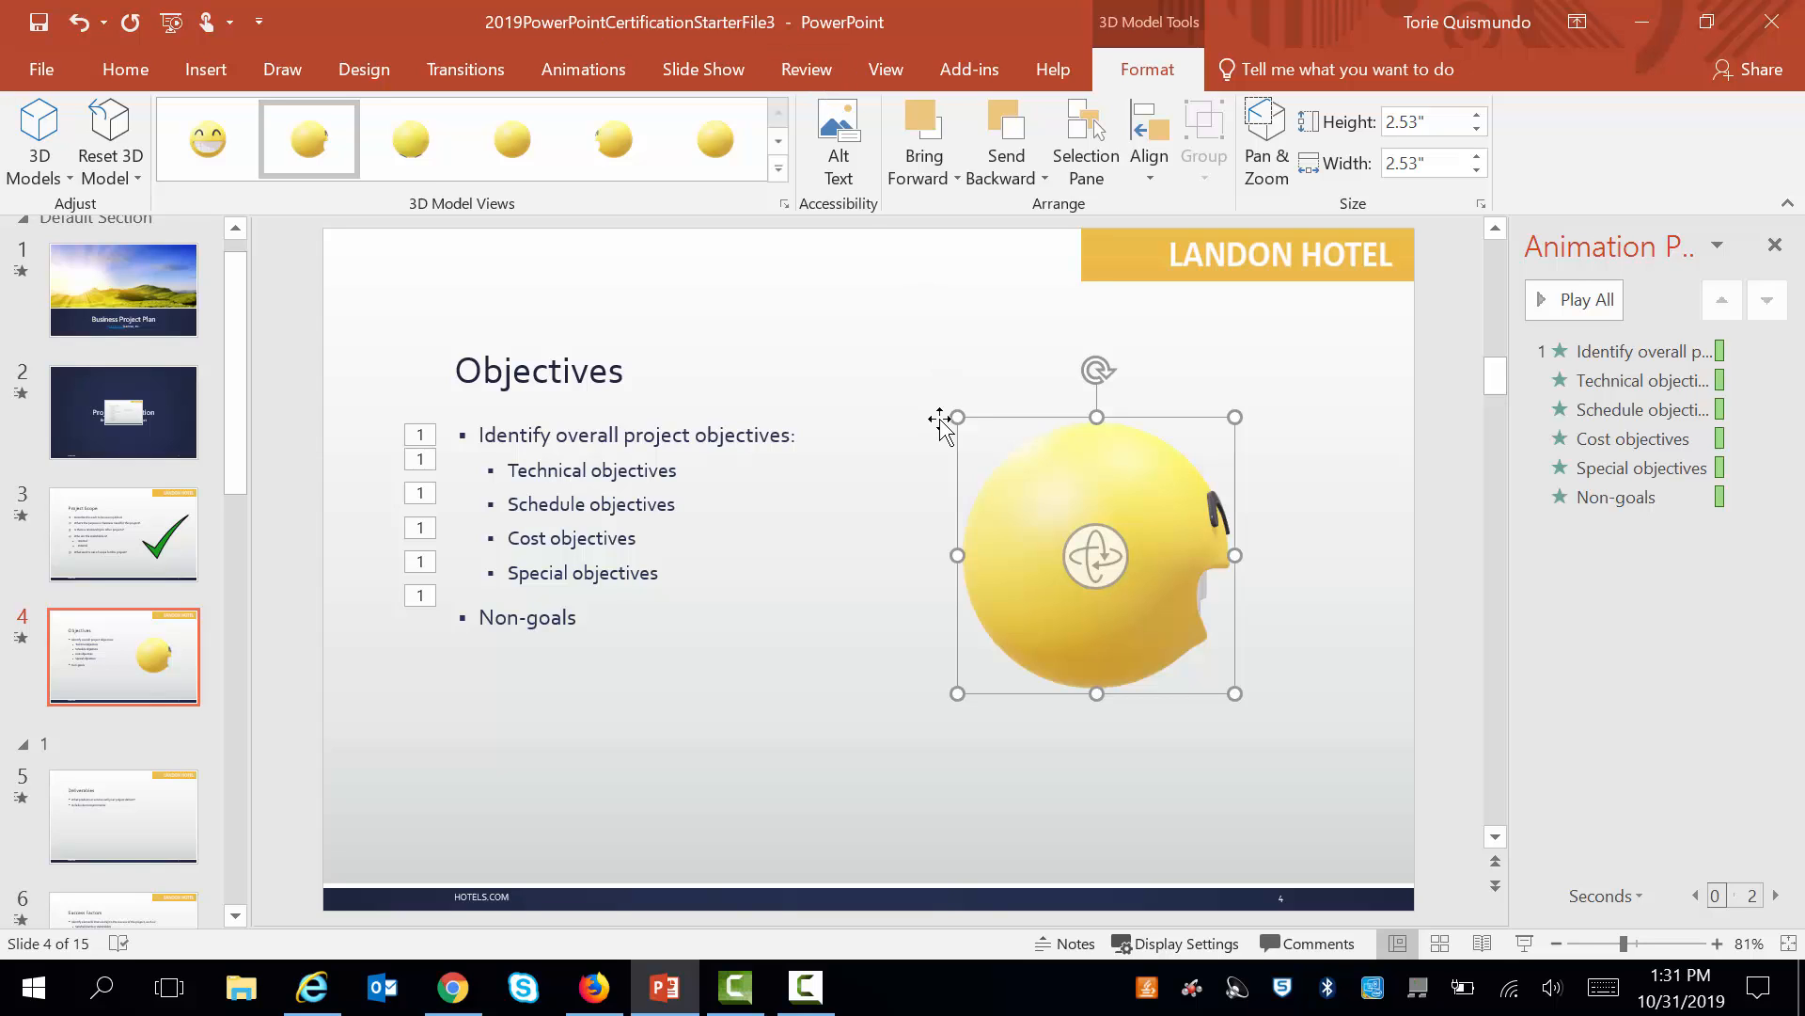
Apply the Jump & Turn animation to the 3D emoji on the Objectives slide.
left_click(124, 70)
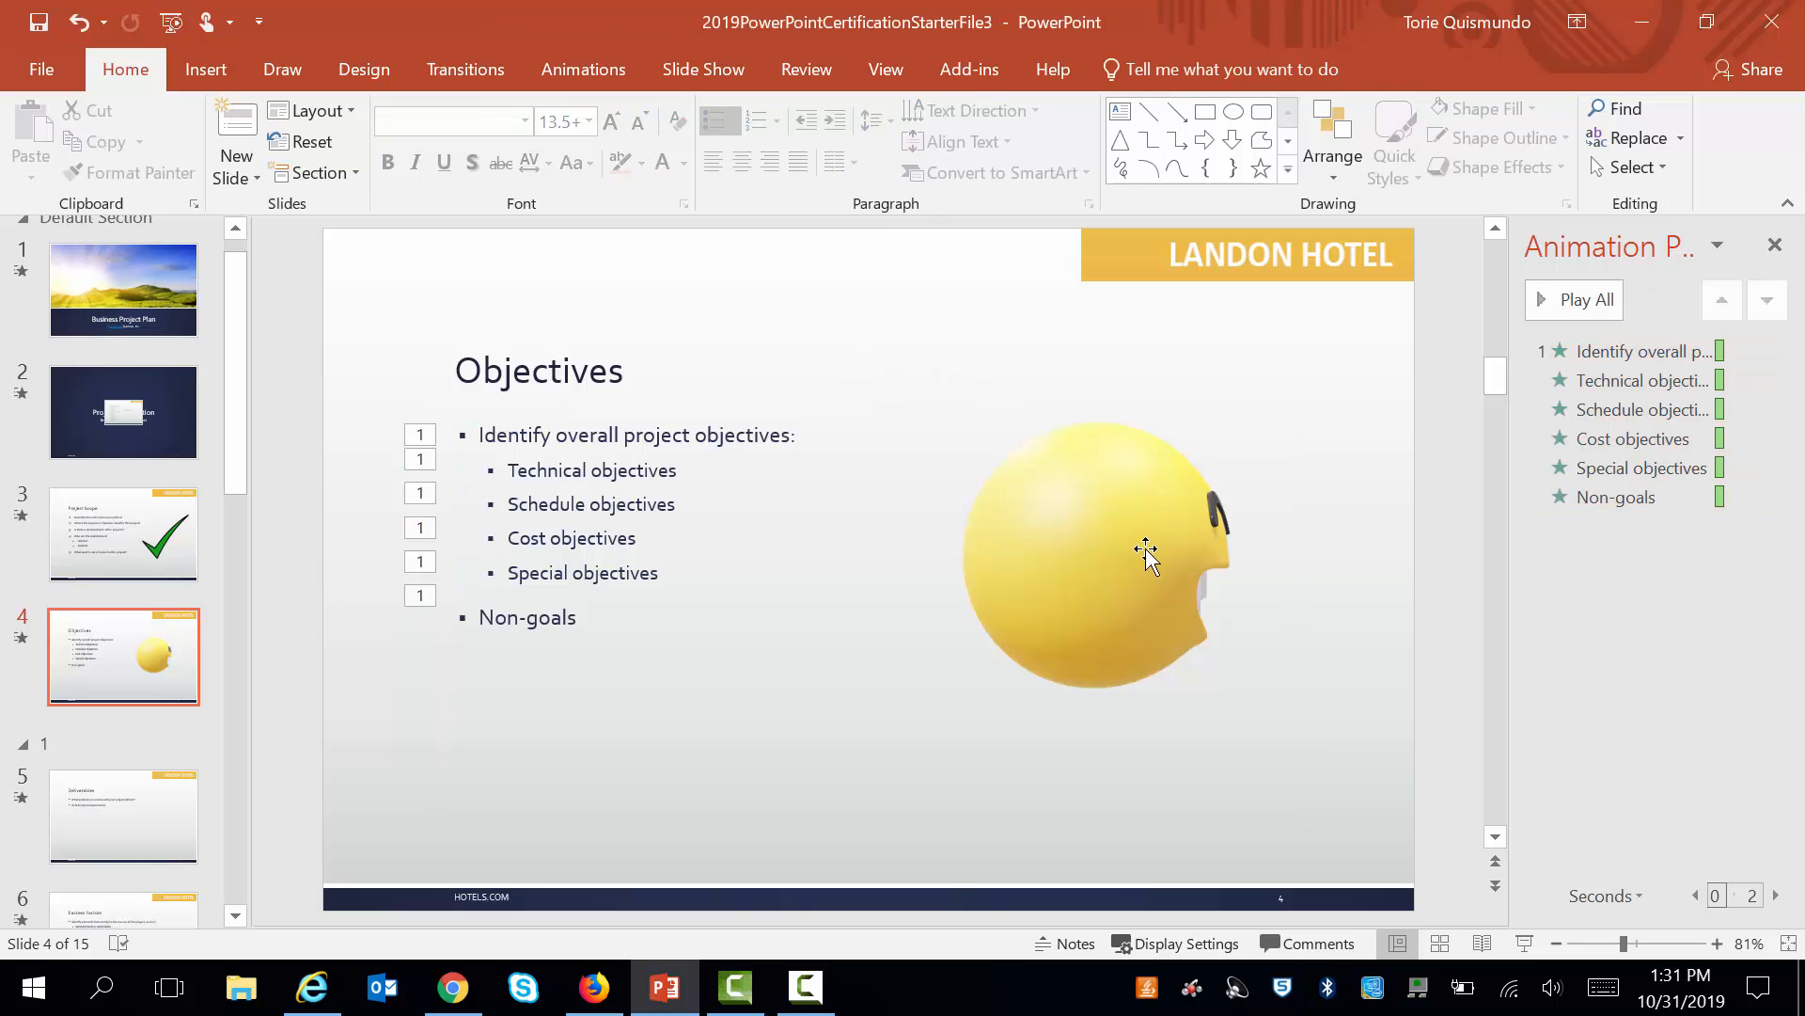
left_click(1095, 553)
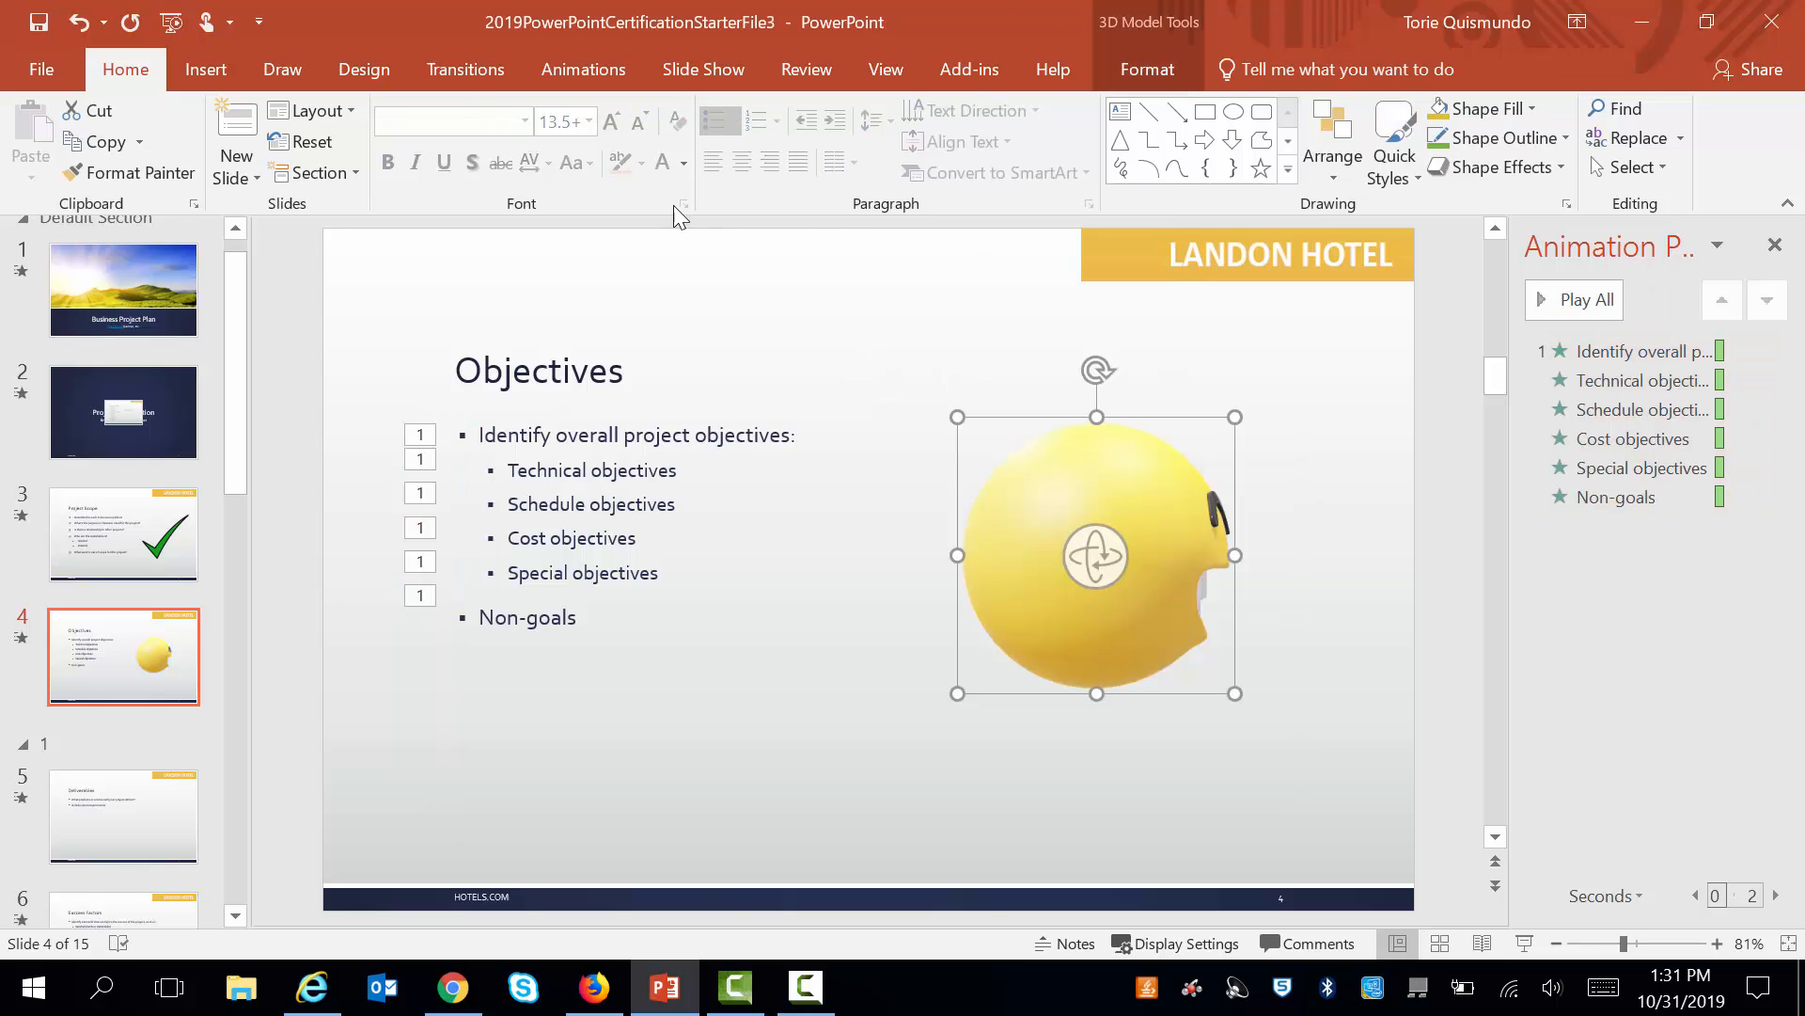
left_click(465, 70)
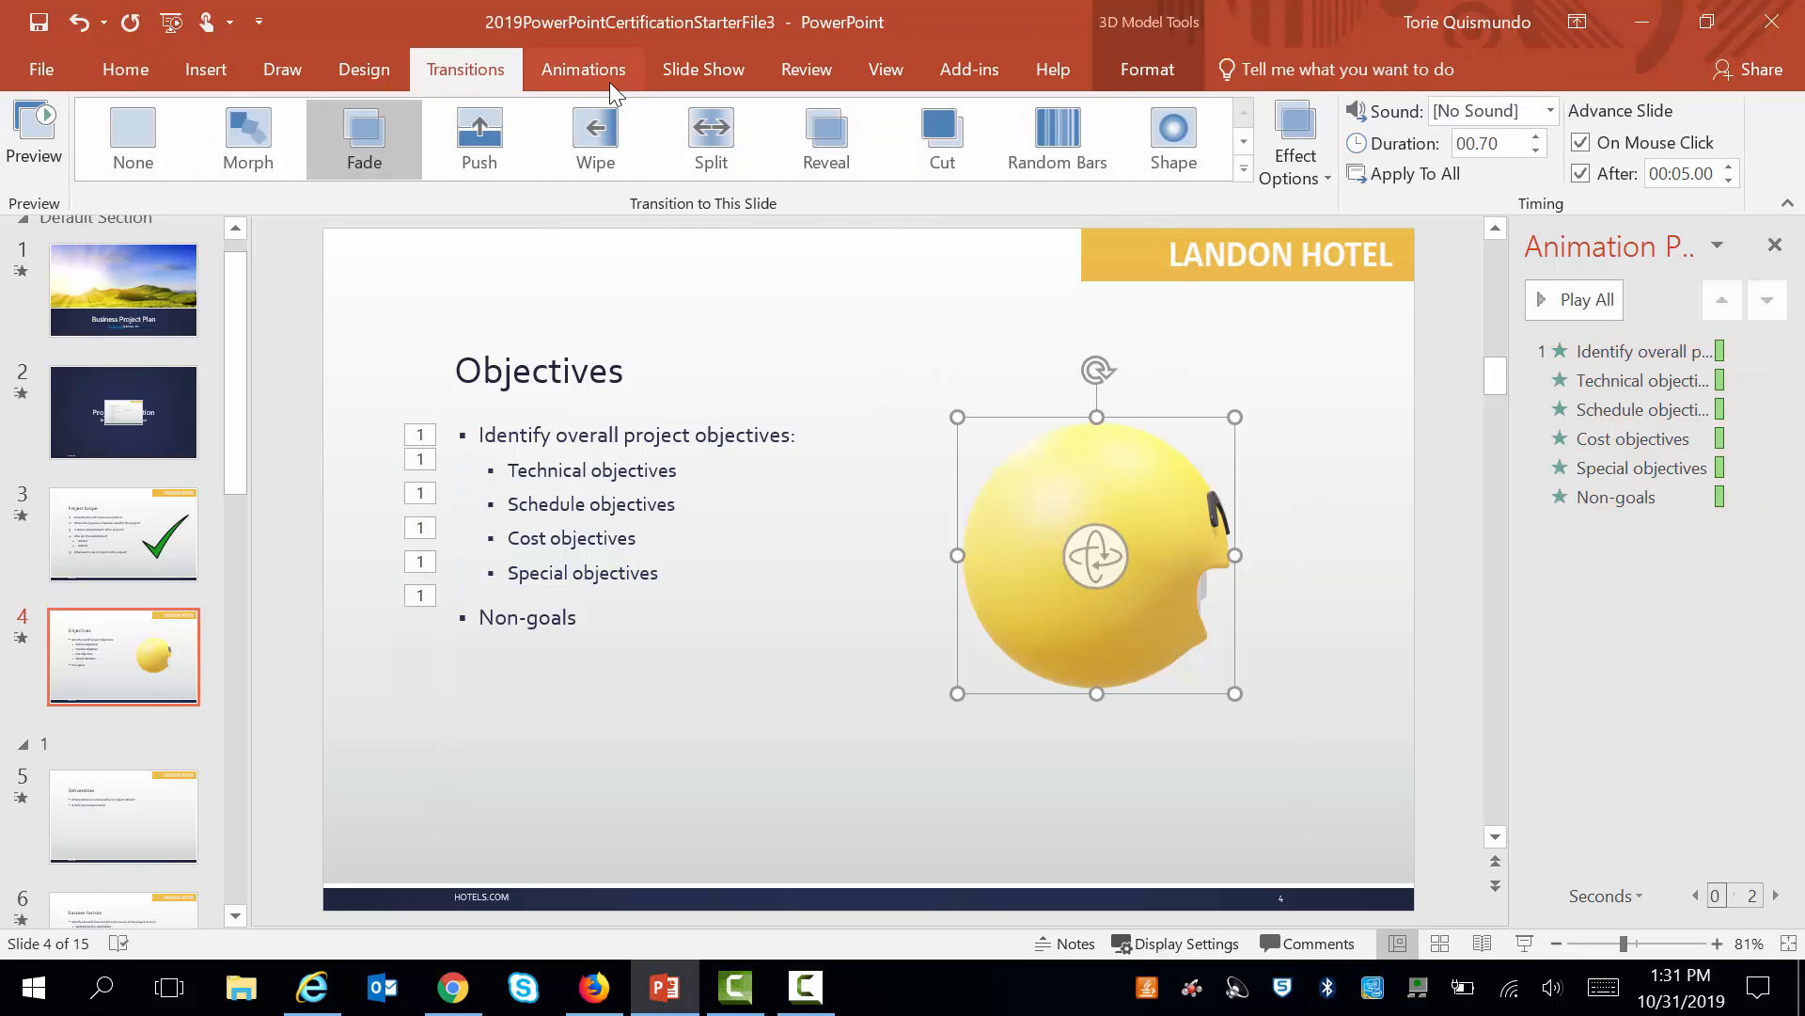
left_click(583, 70)
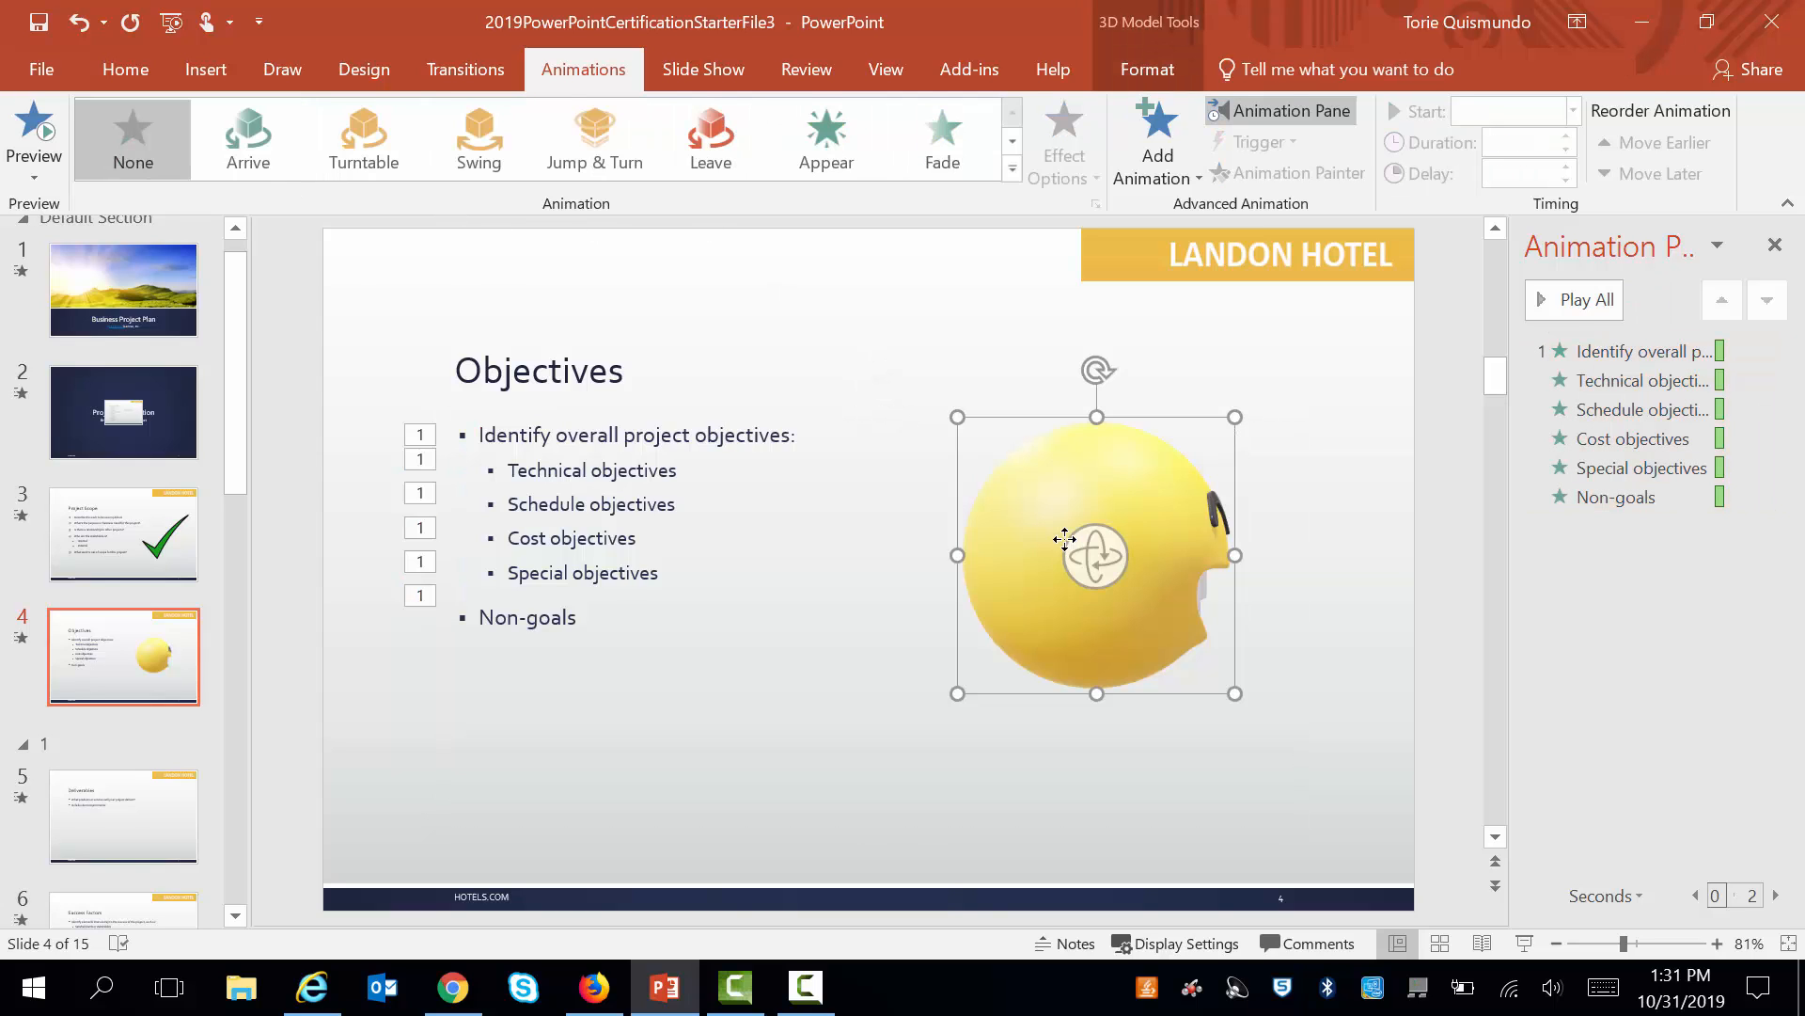
mouse_move(1038, 556)
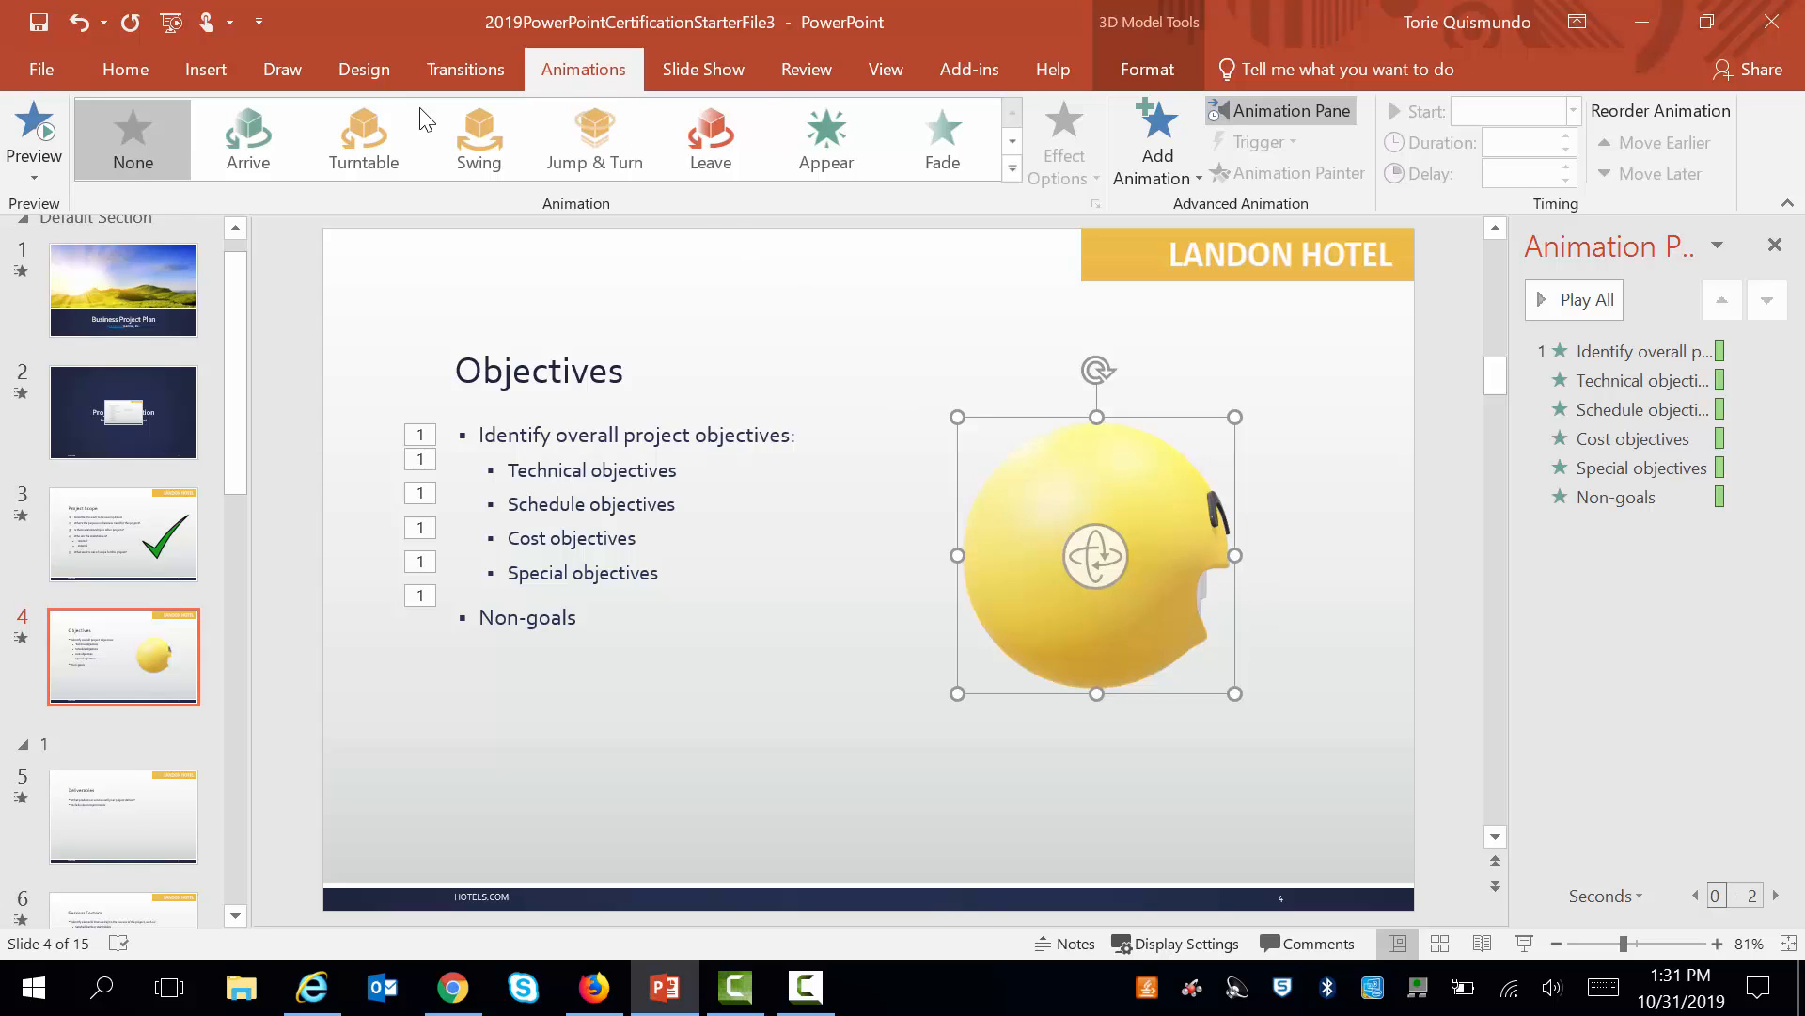
mouse_move(825, 138)
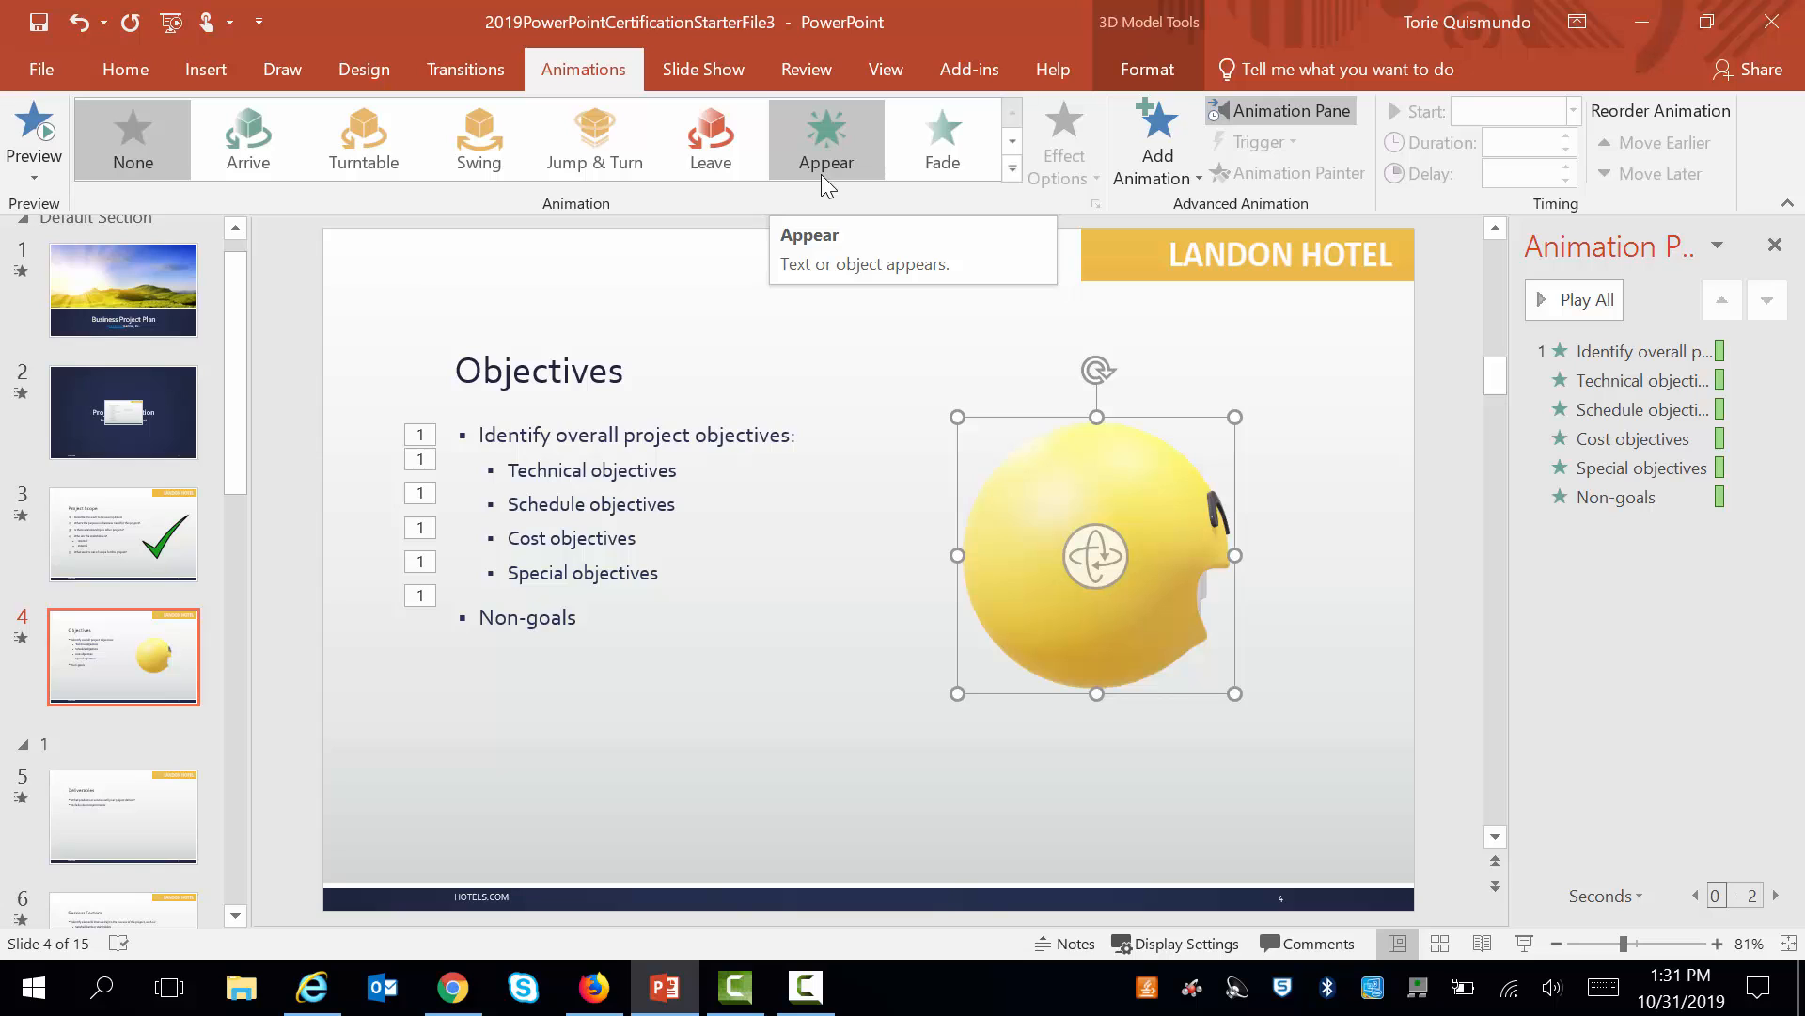
left_click(596, 137)
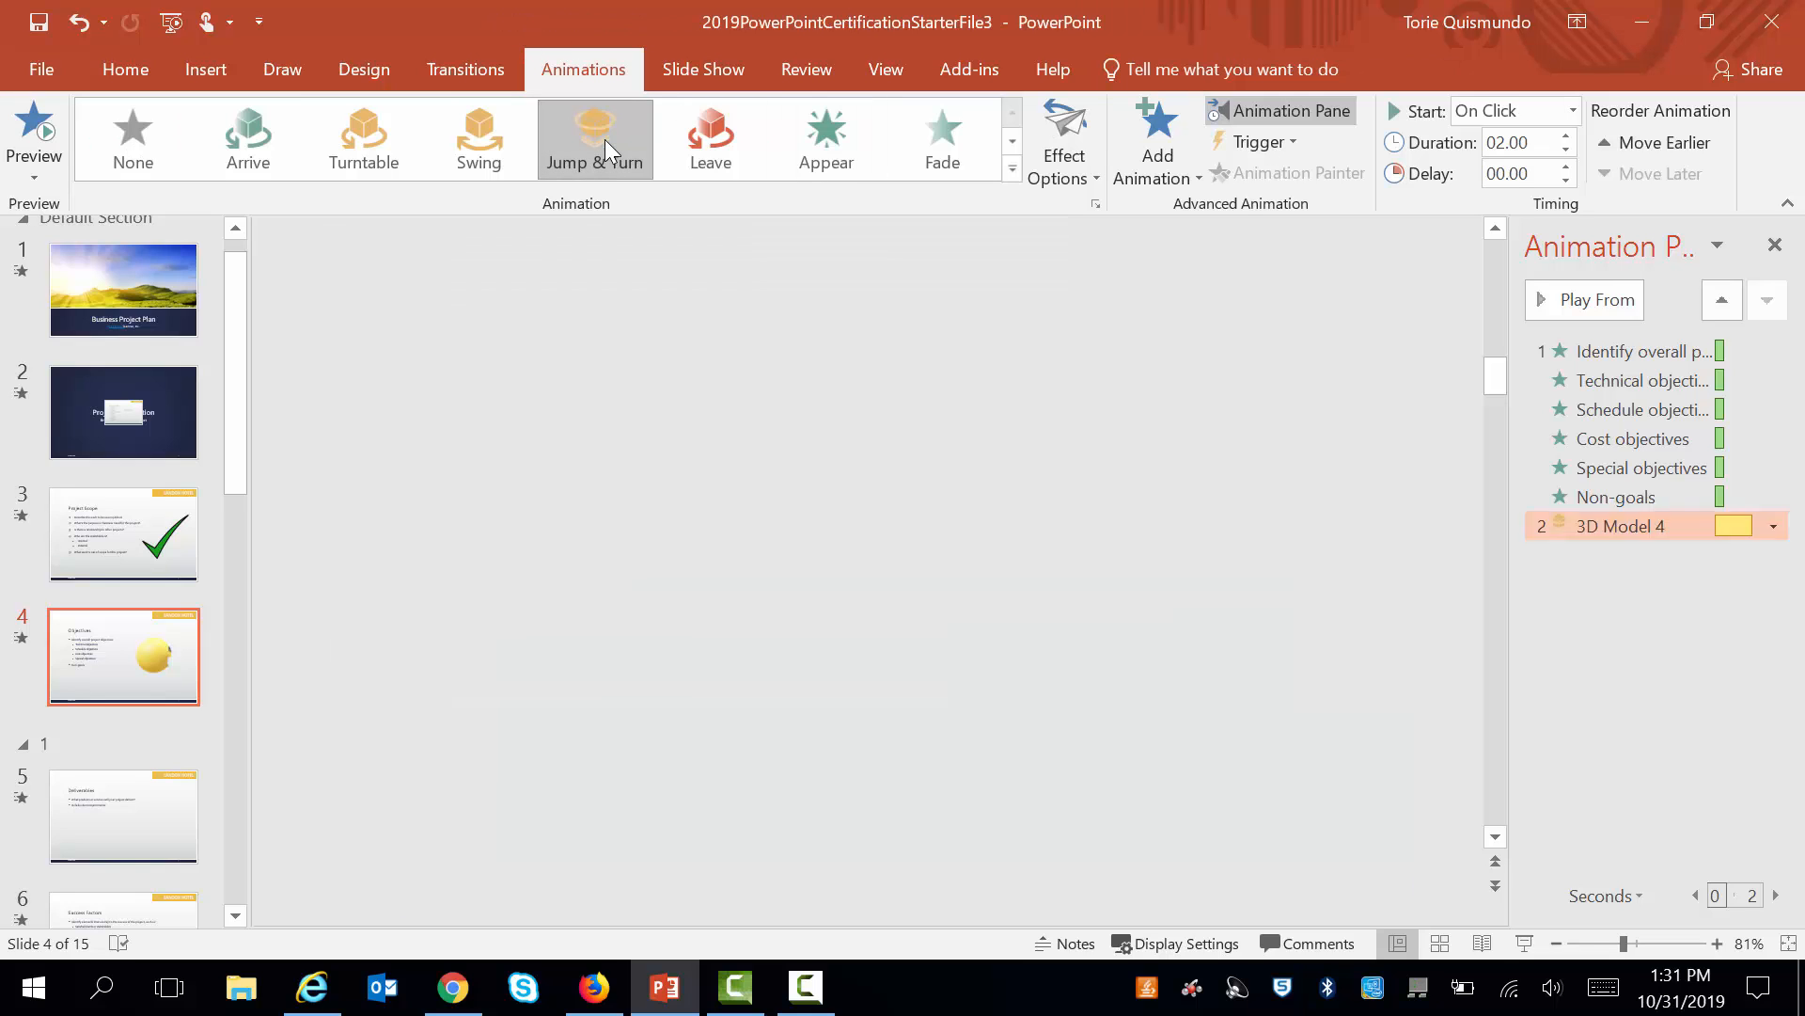
left_click(1596, 299)
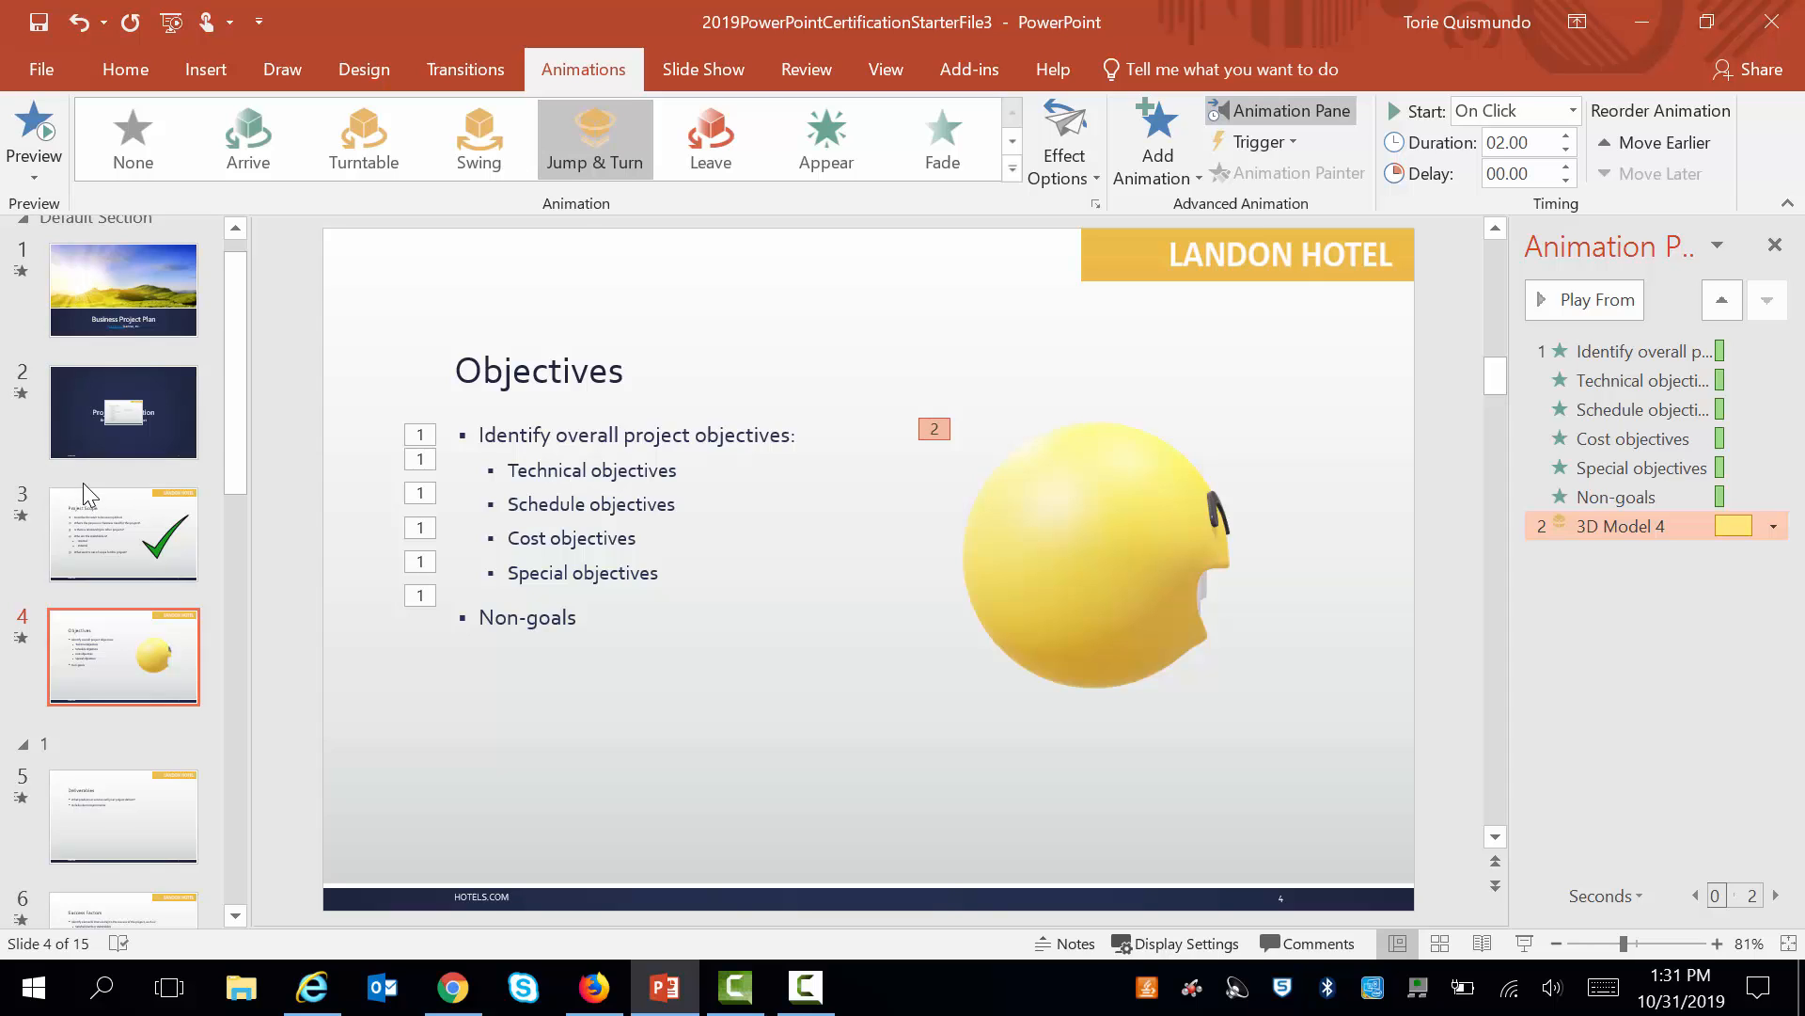
Add a section named 'structures' starting at slide 3, Project Scope.
left_click(124, 412)
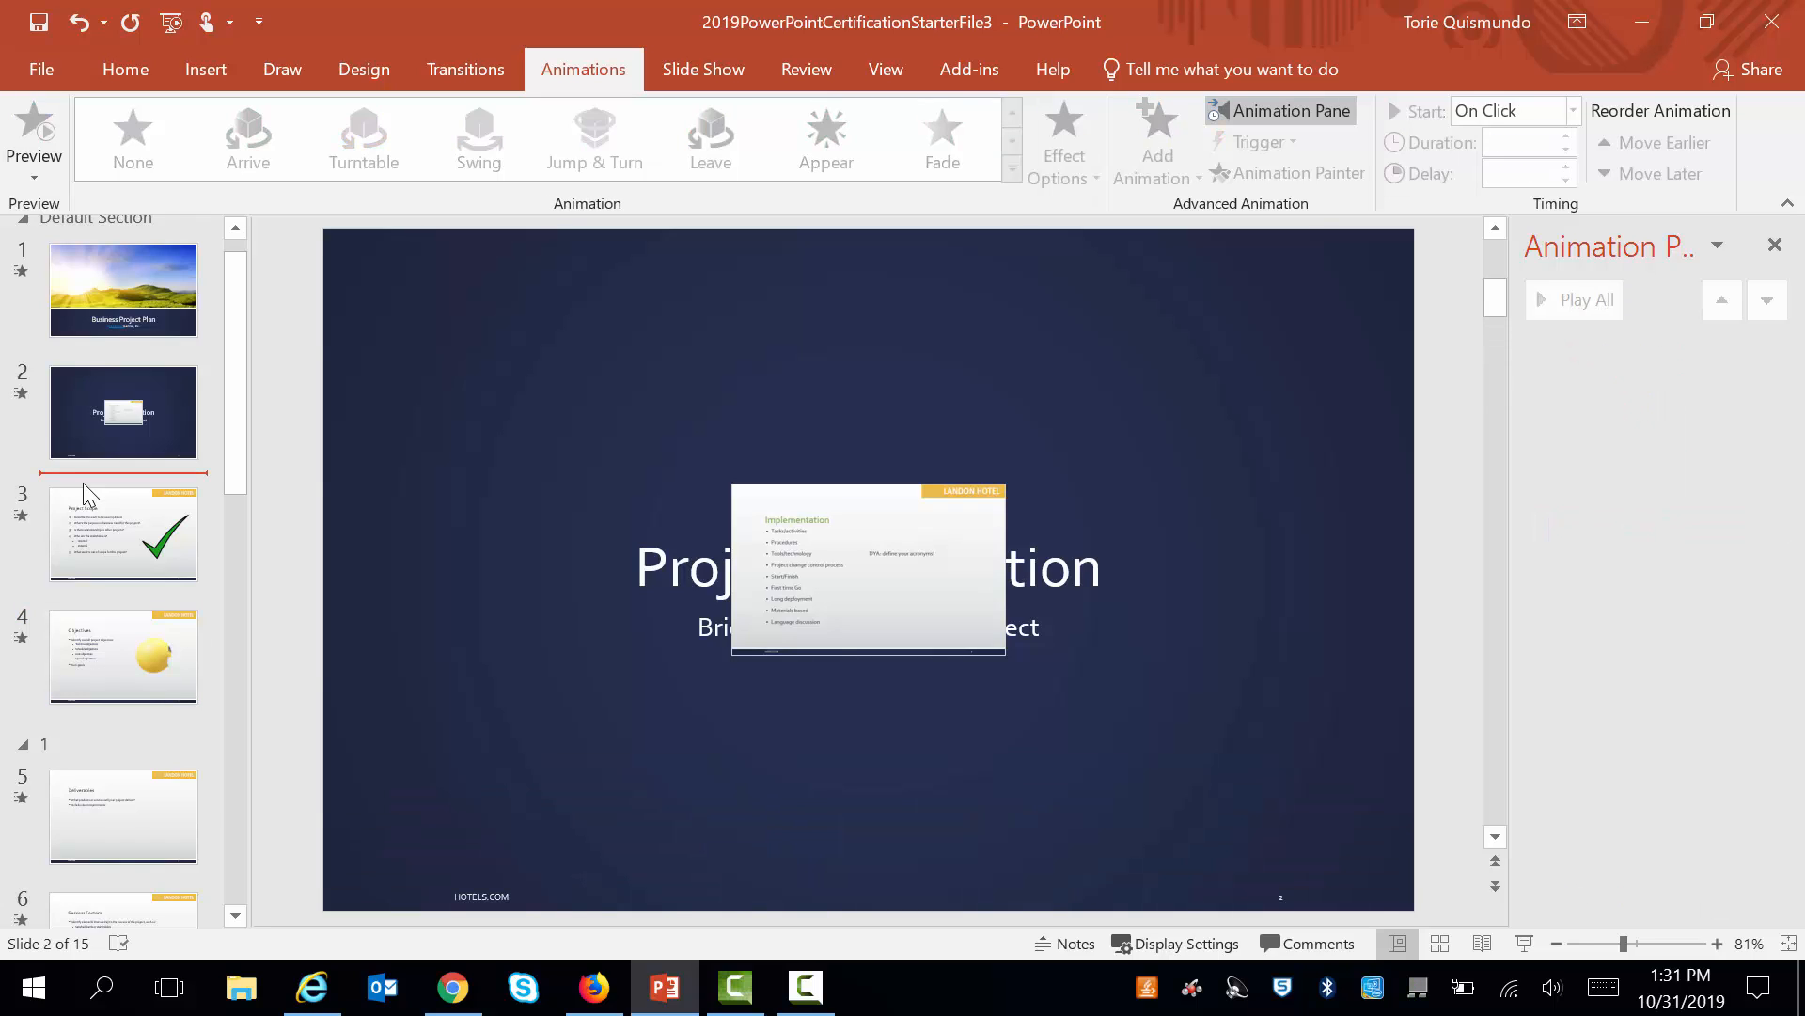
right_click(125, 472)
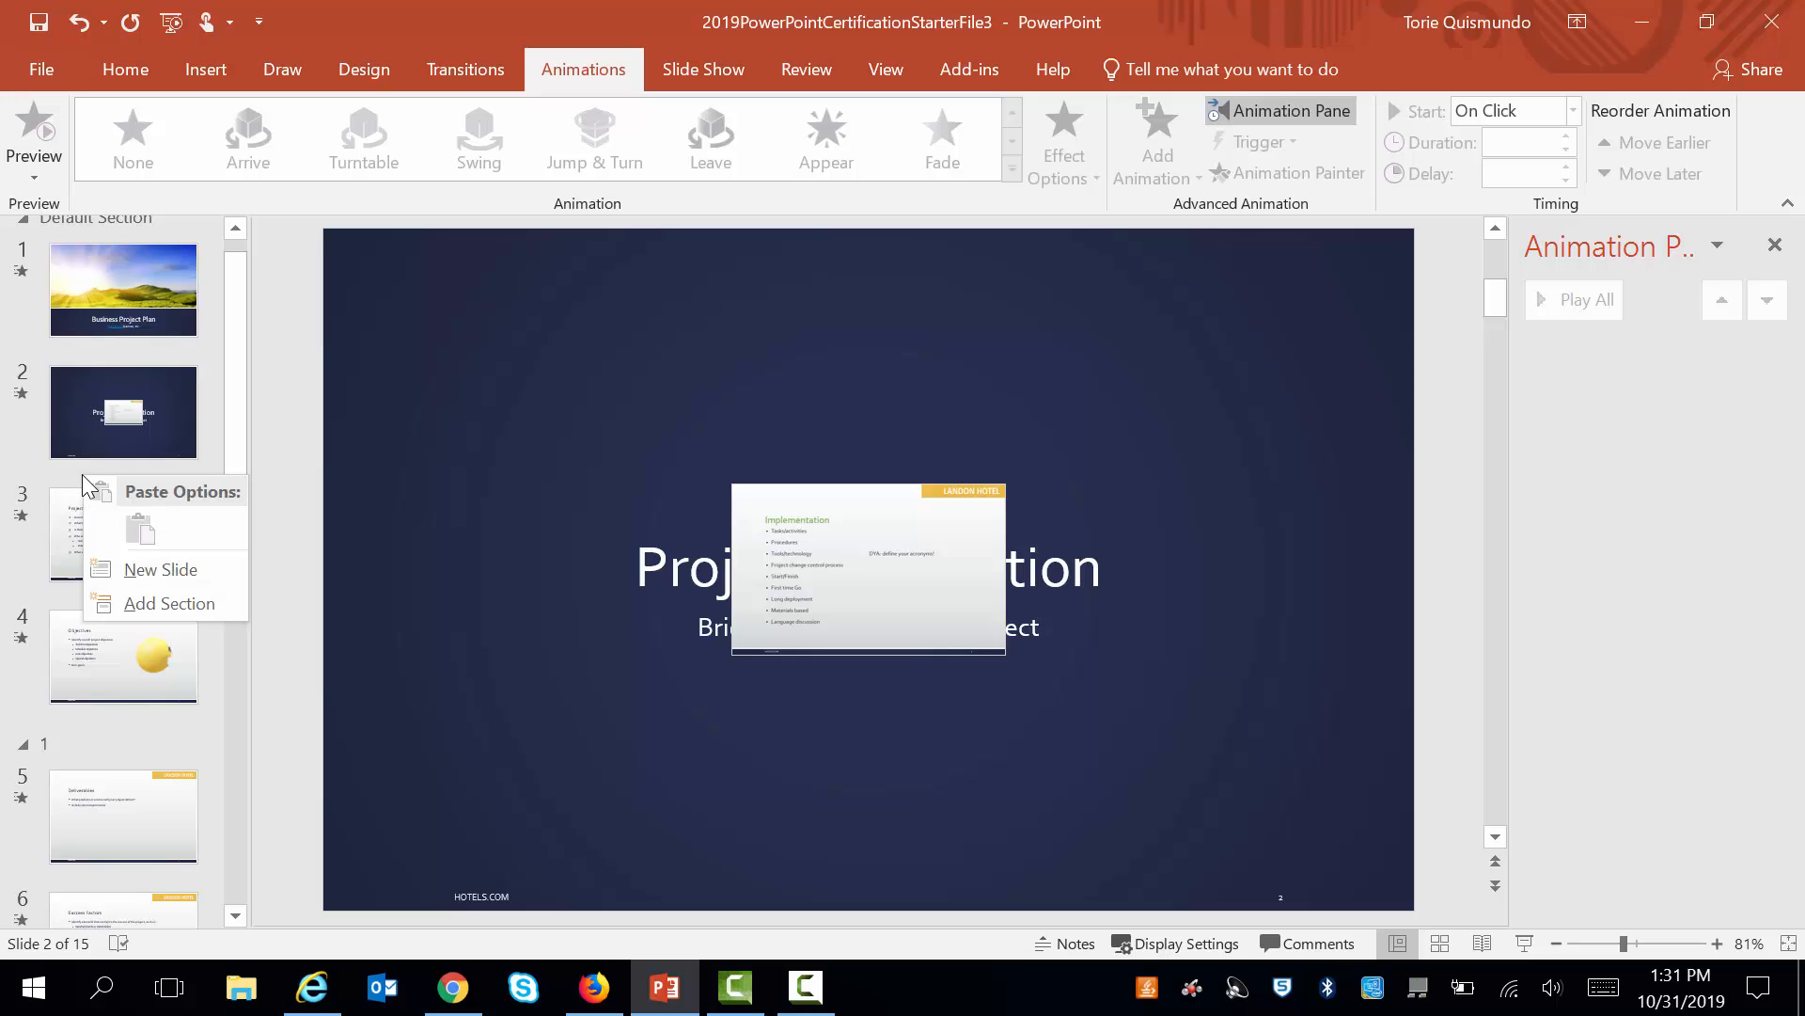
mouse_move(169, 601)
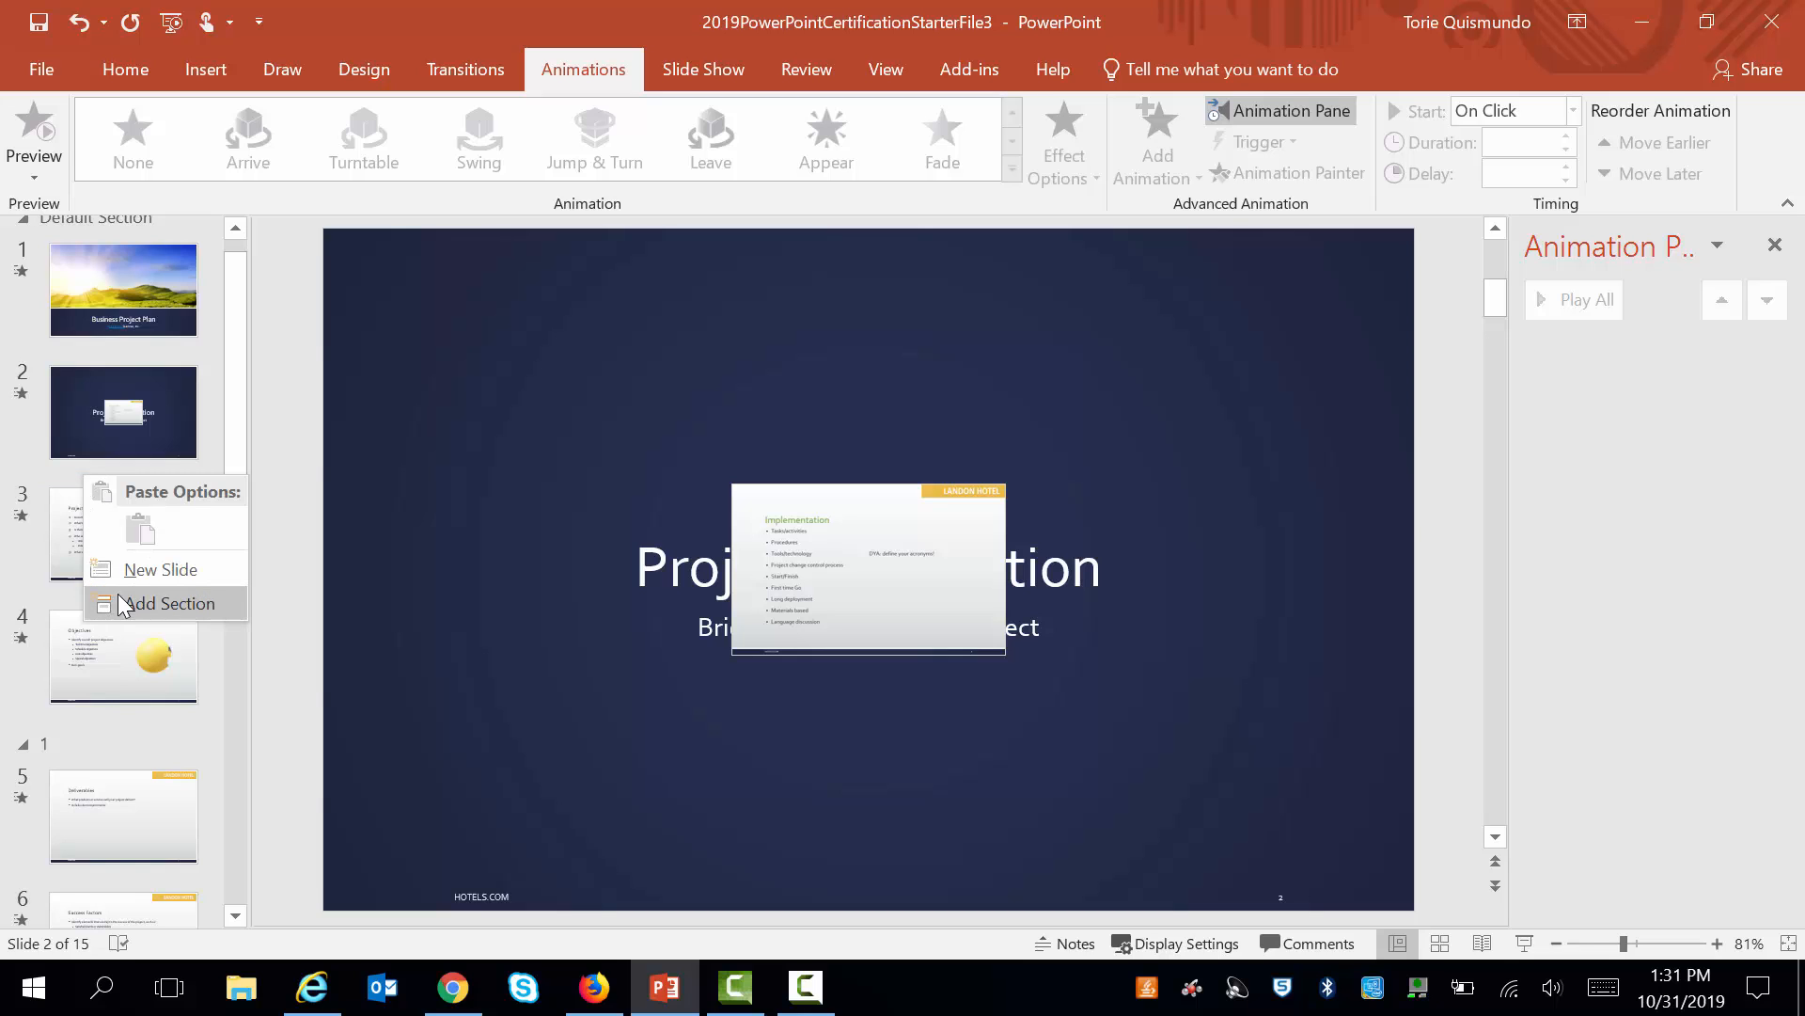
left_click(169, 602)
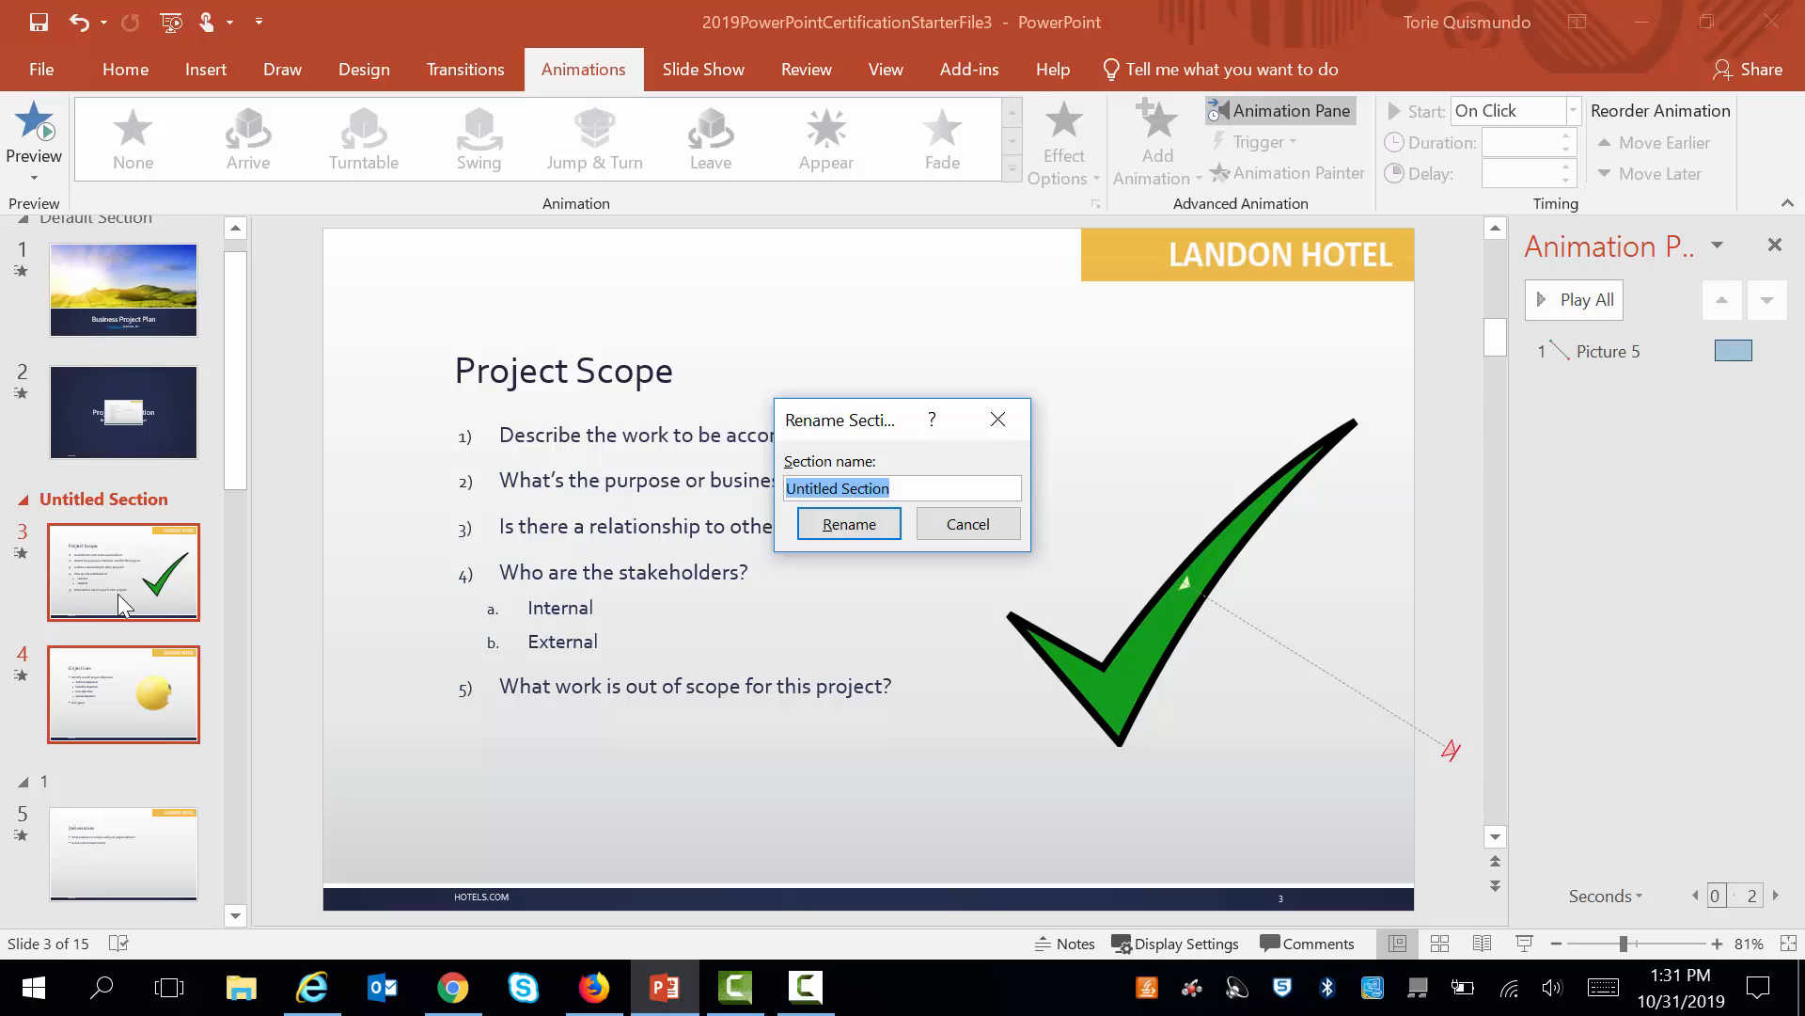
type("st")
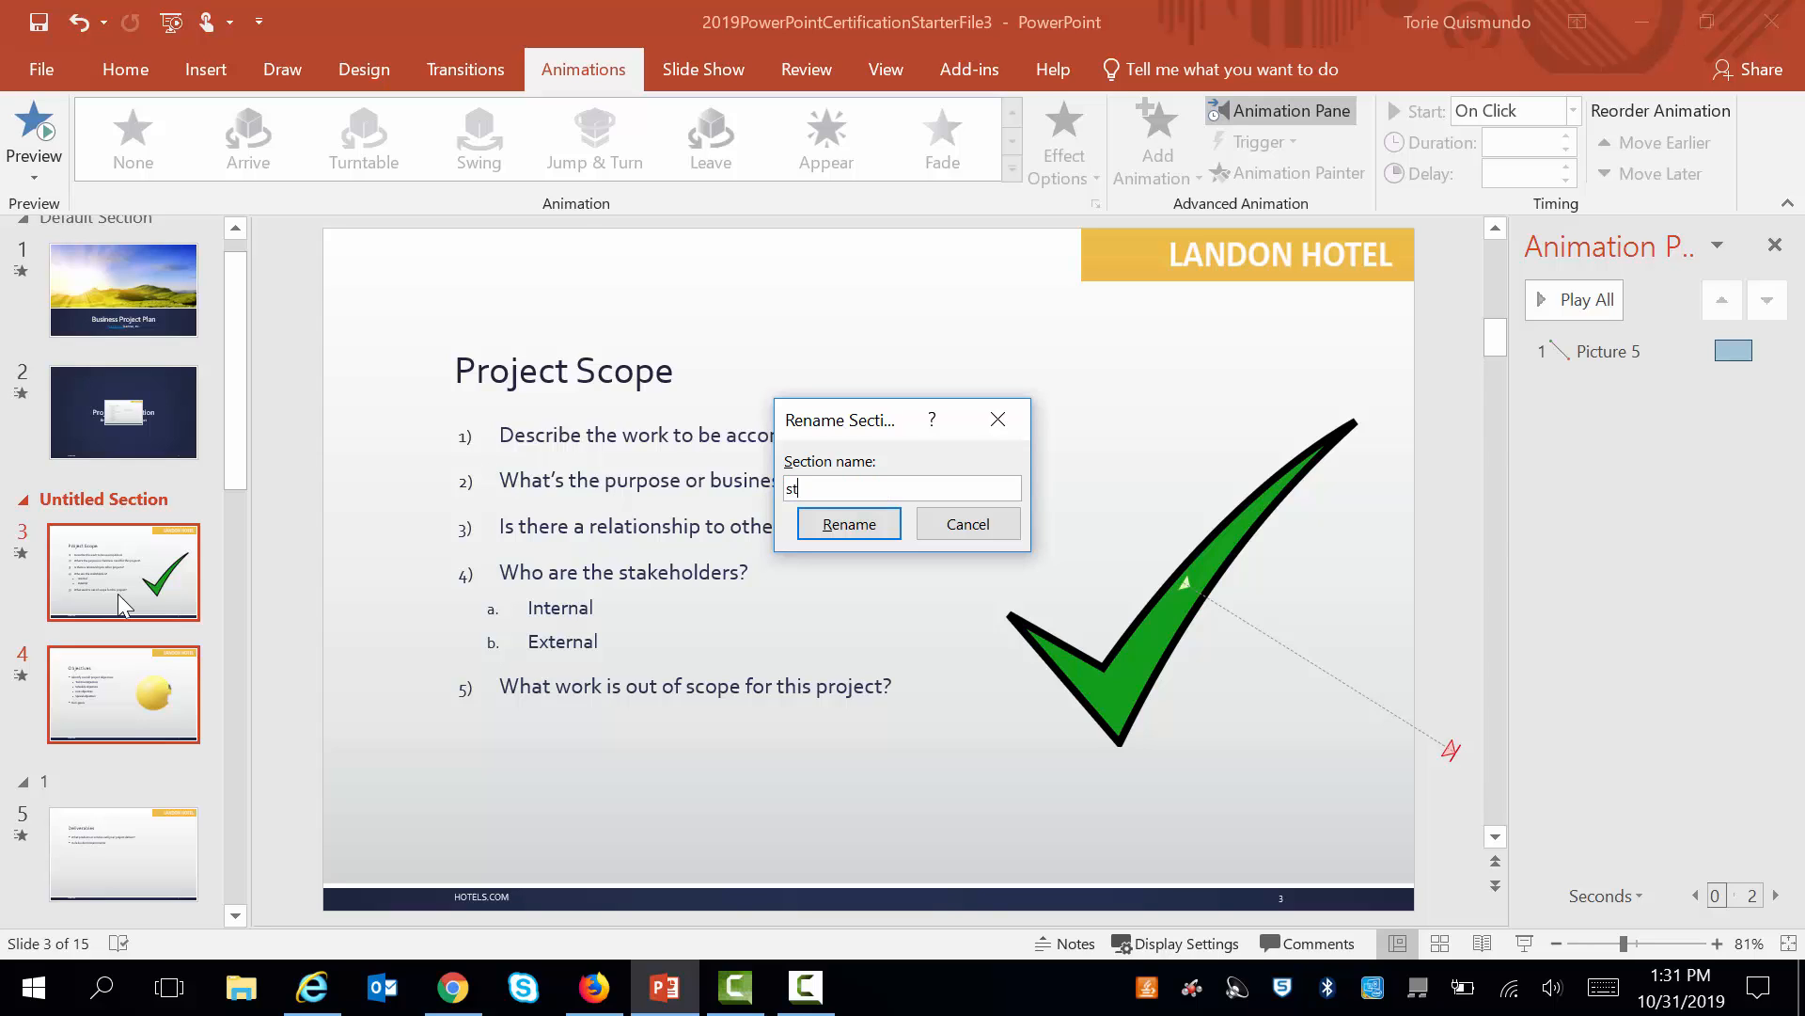
type("ructures")
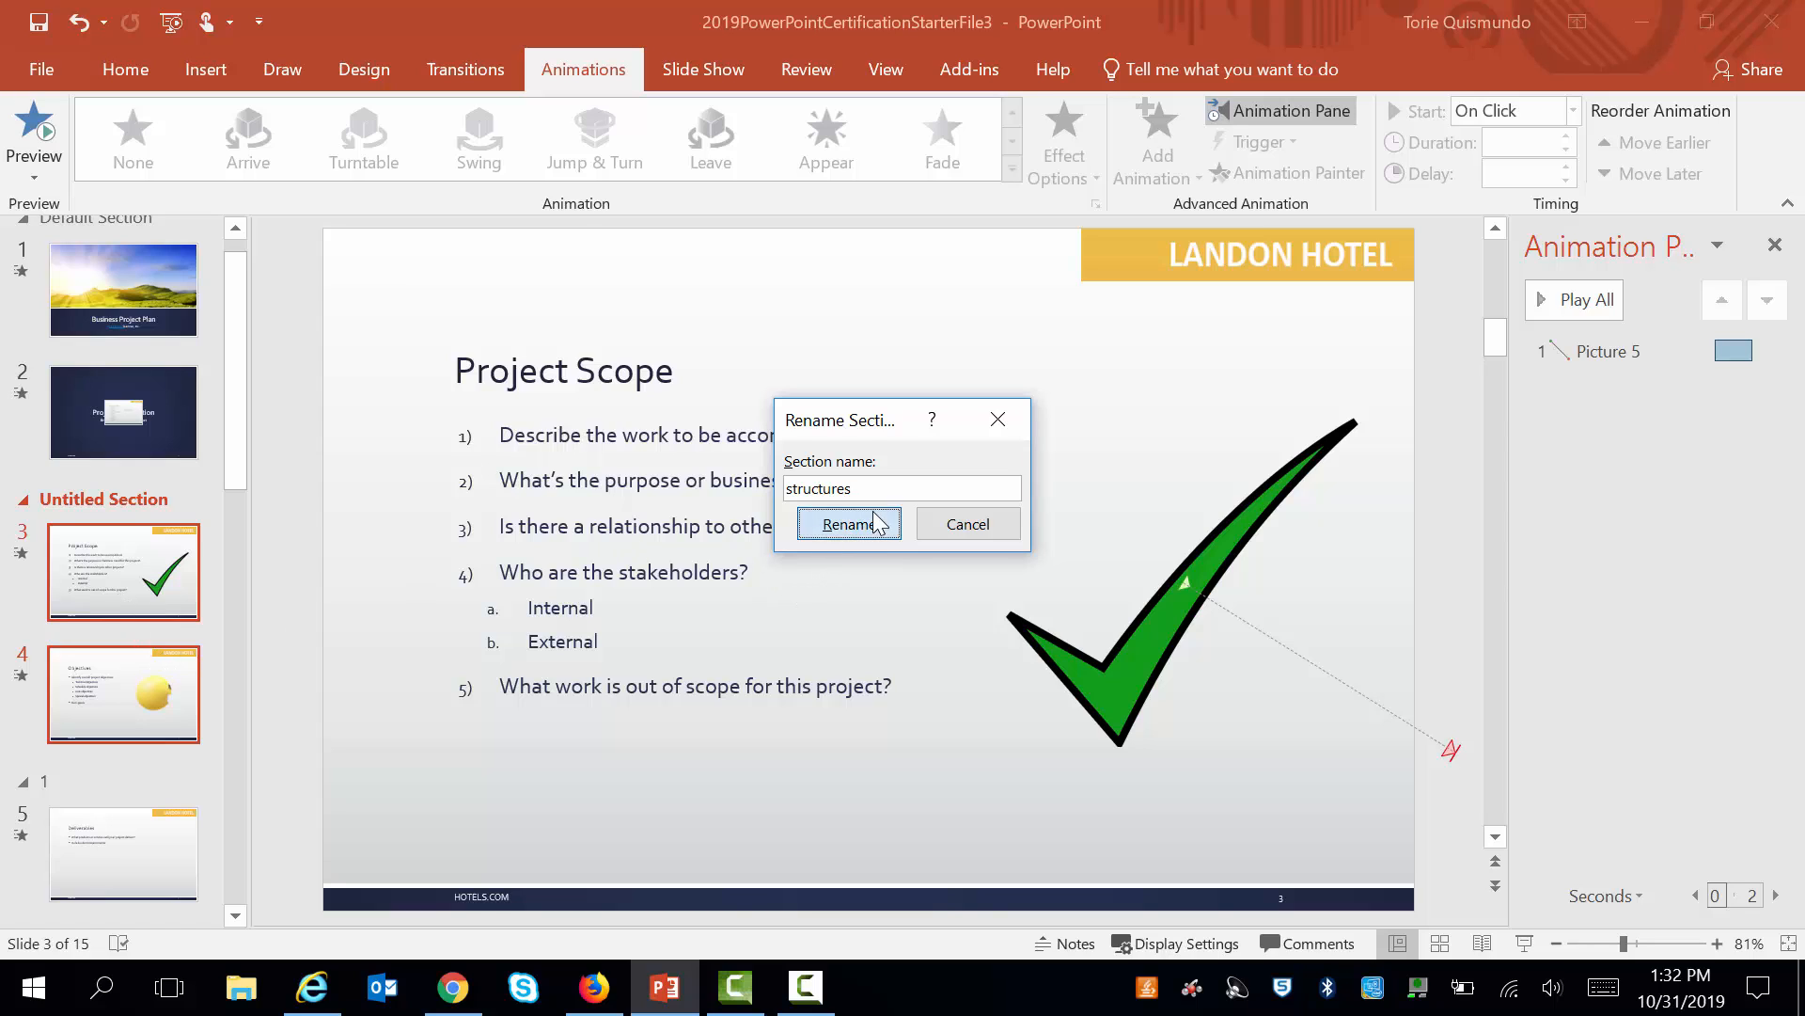
left_click(846, 525)
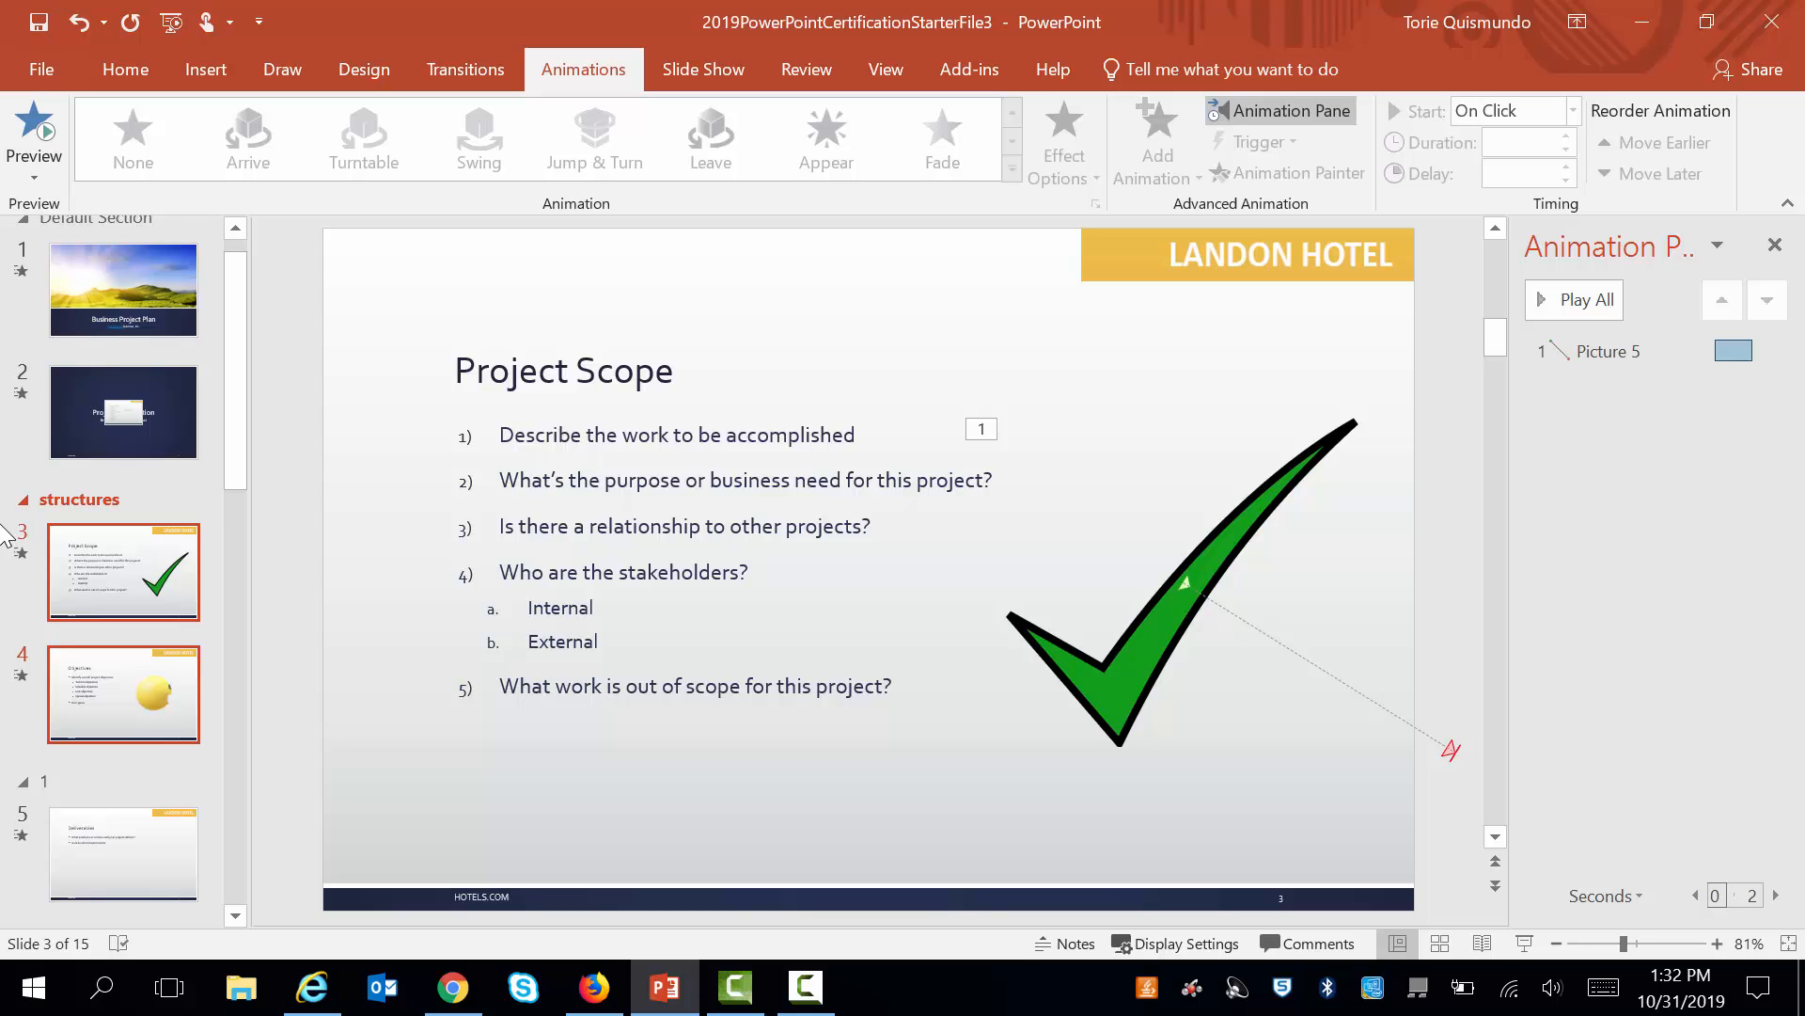
mouse_move(151, 301)
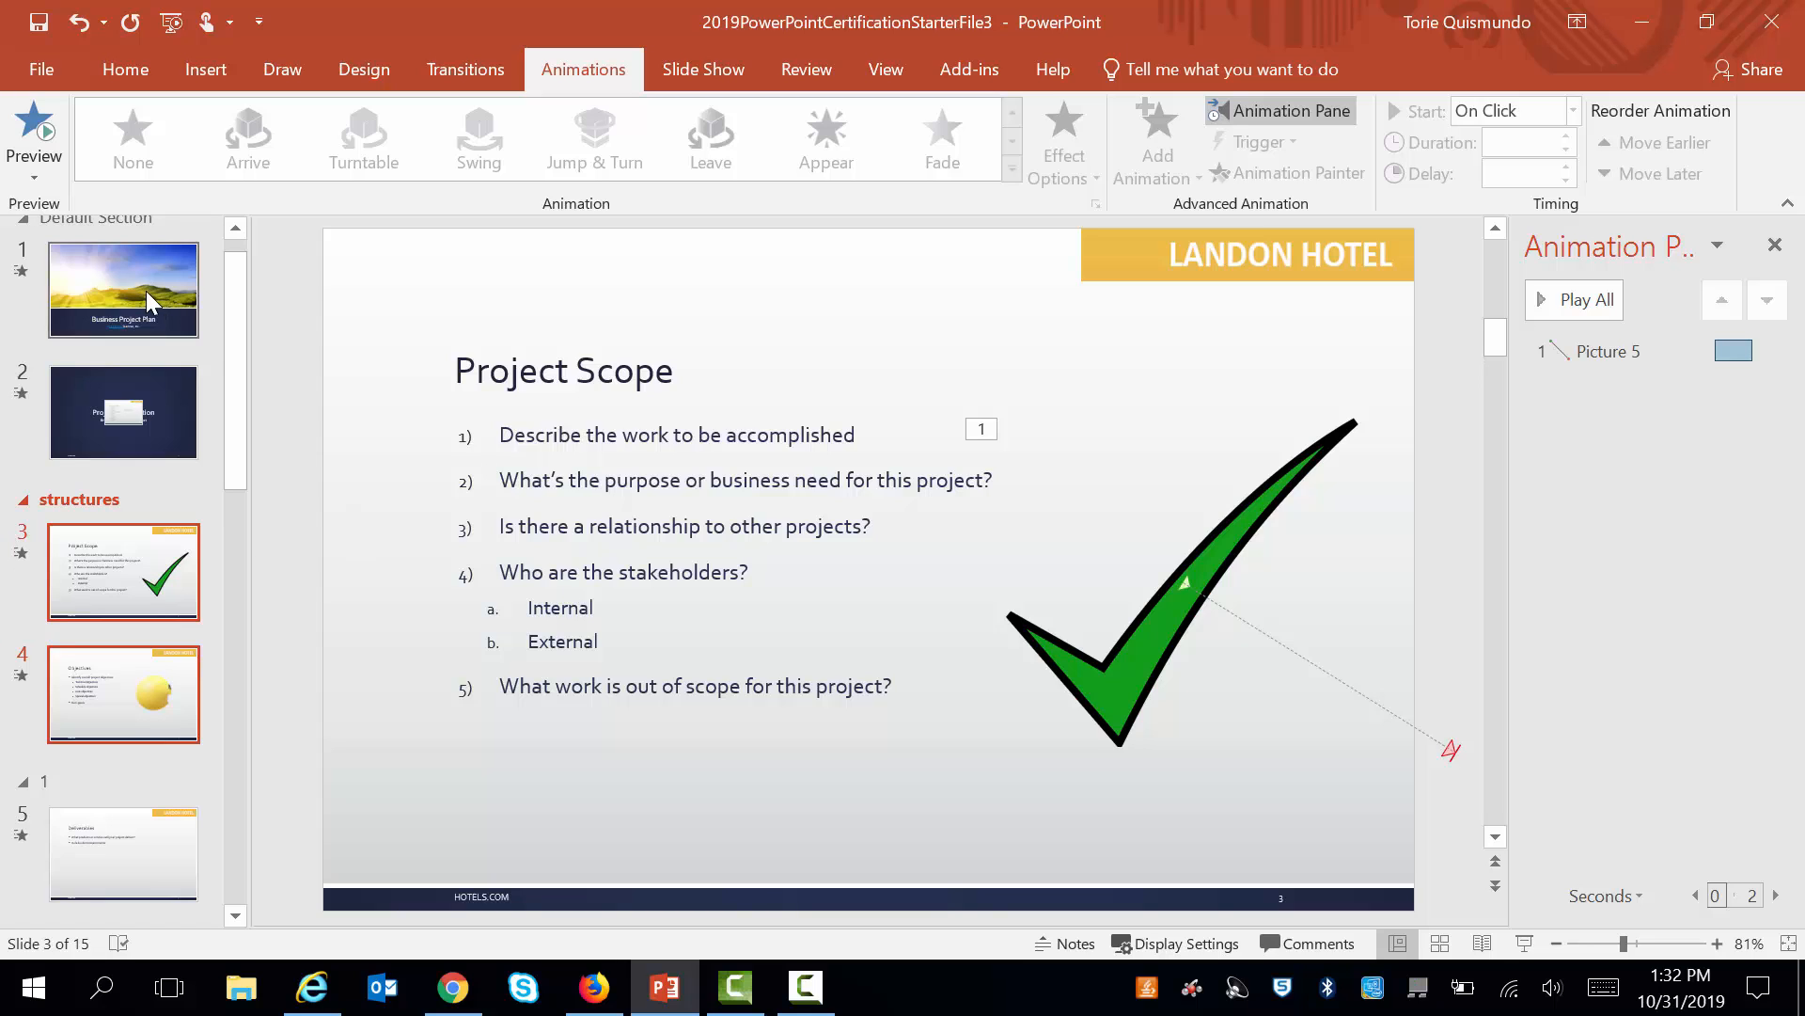
Duplicate slide 1, the Business Project Plan title slide, bringing the deck to 16 slides.
right_click(124, 290)
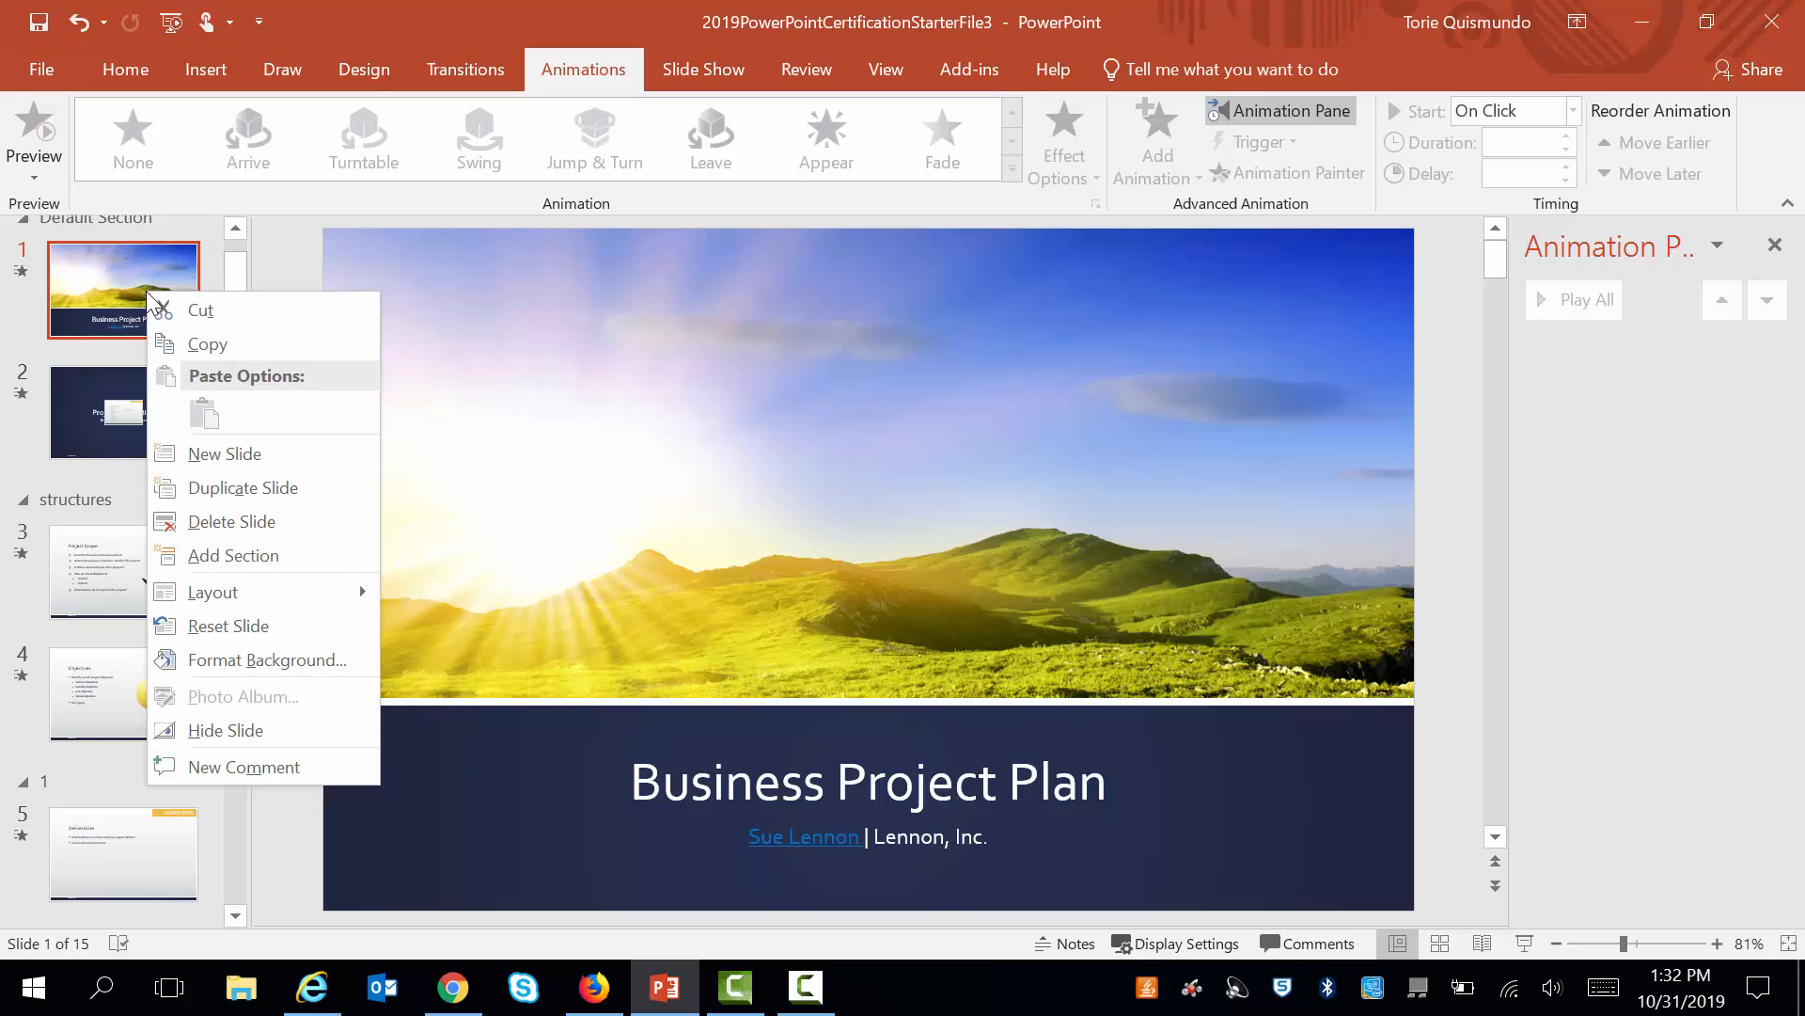
mouse_move(188, 350)
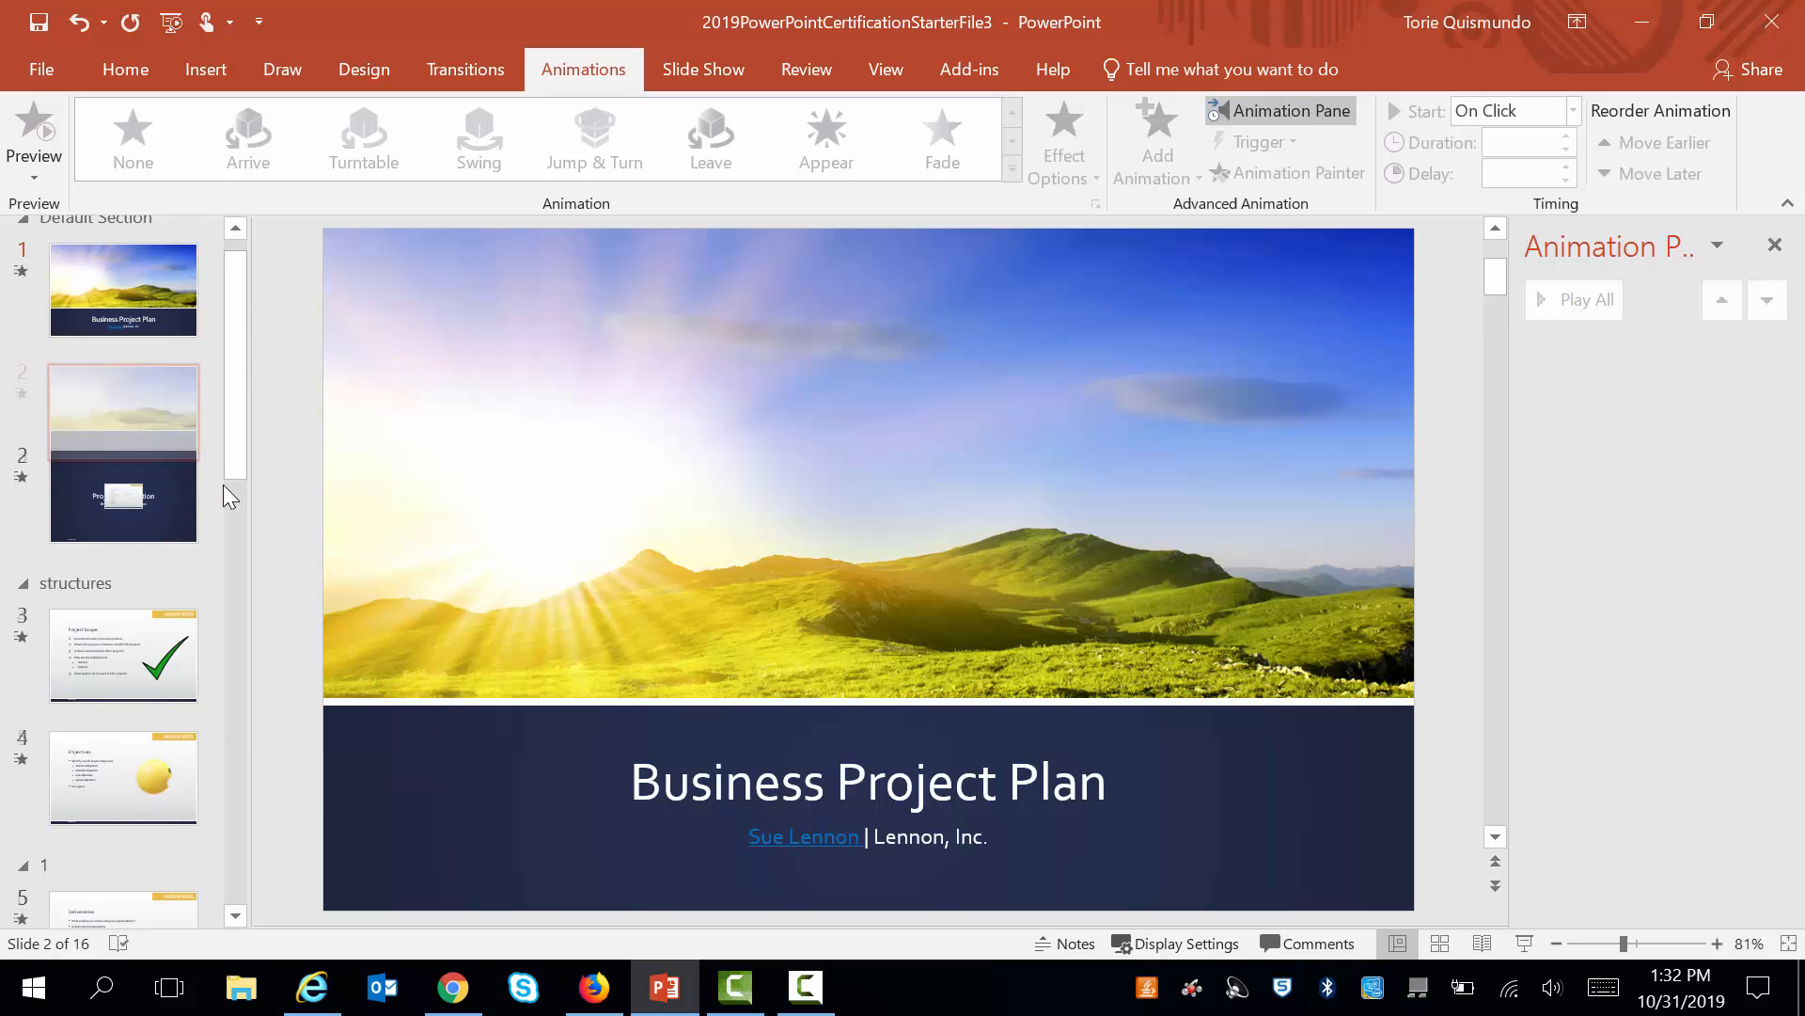
left_click(124, 412)
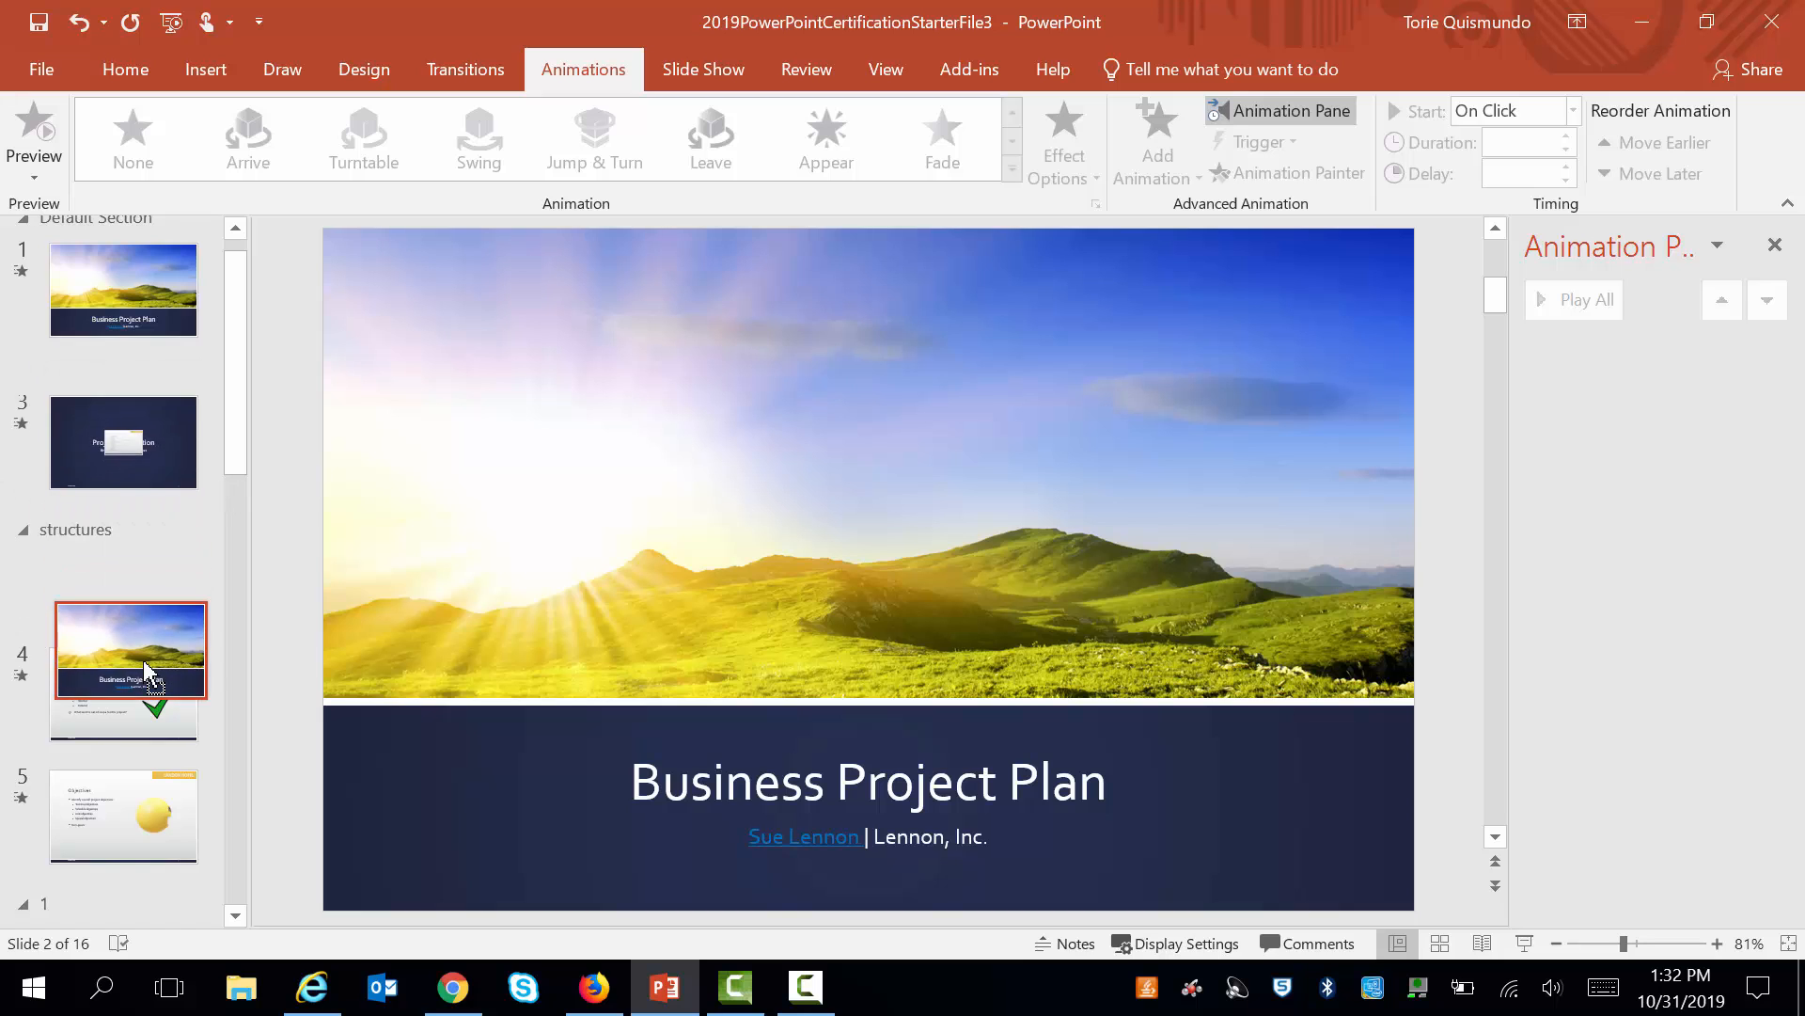
scroll("down", 3)
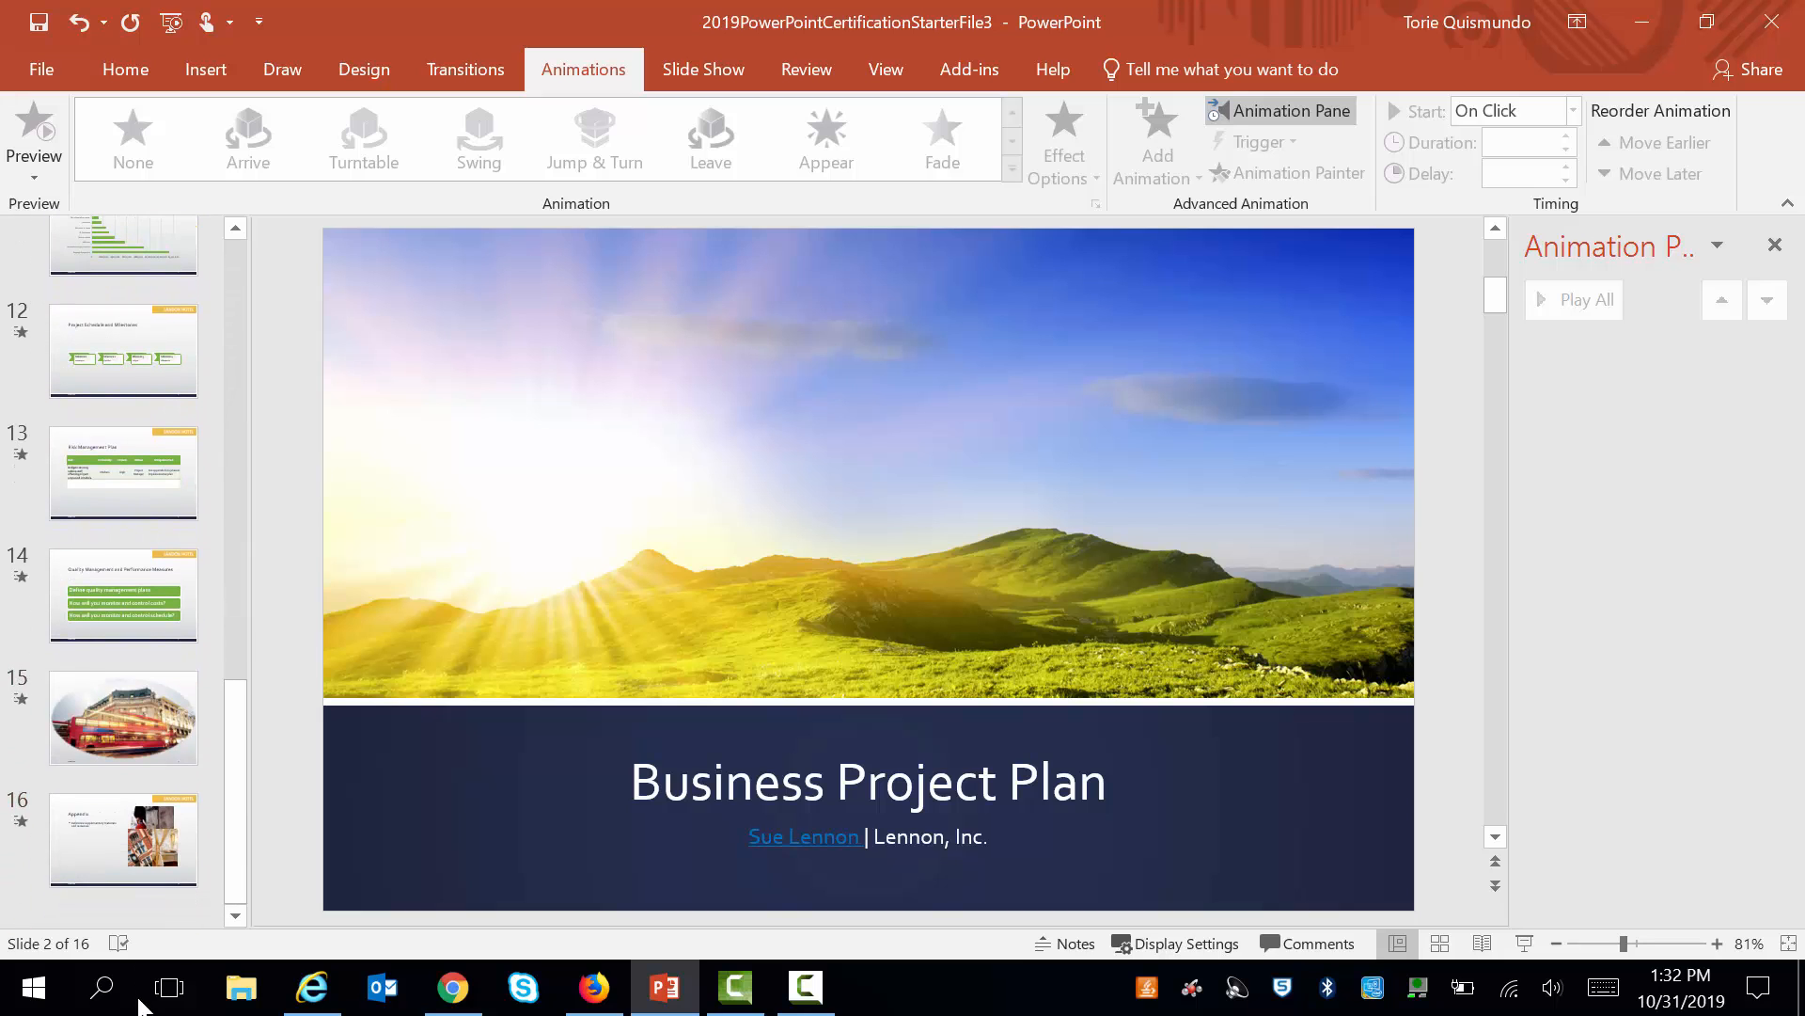